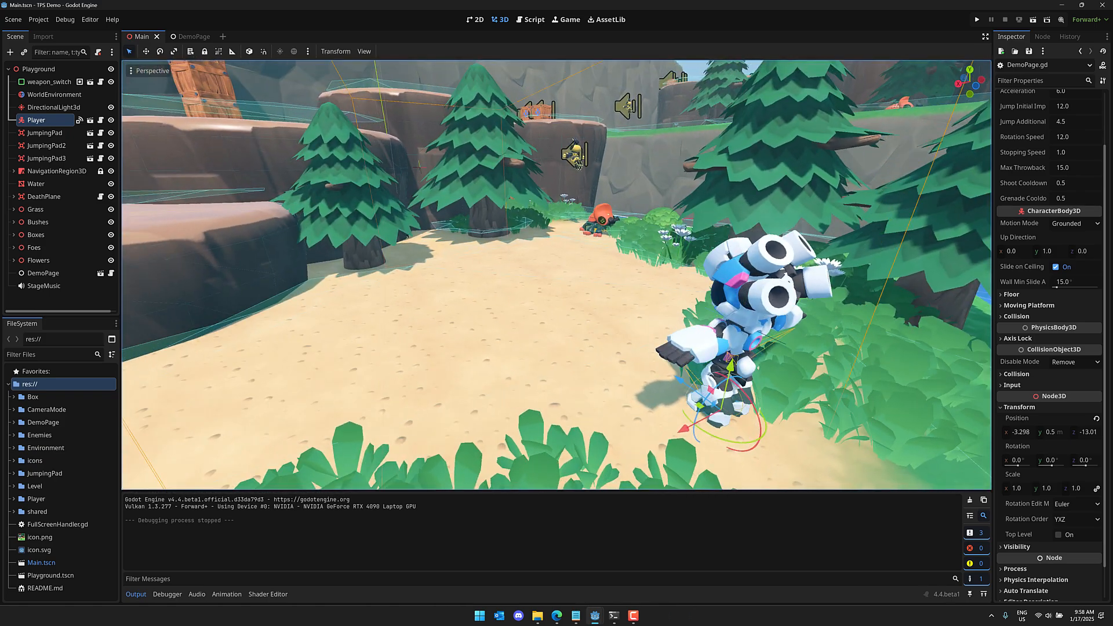
Check the engine version and credits in the About dialog, then dismiss it.
left_click(111, 19)
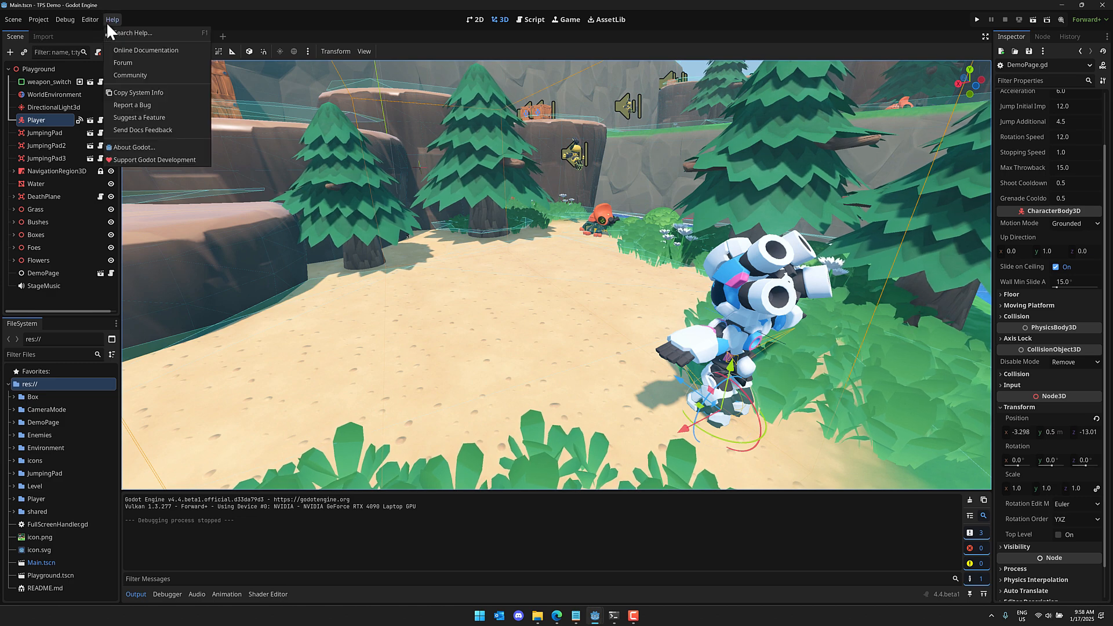
left_click(134, 148)
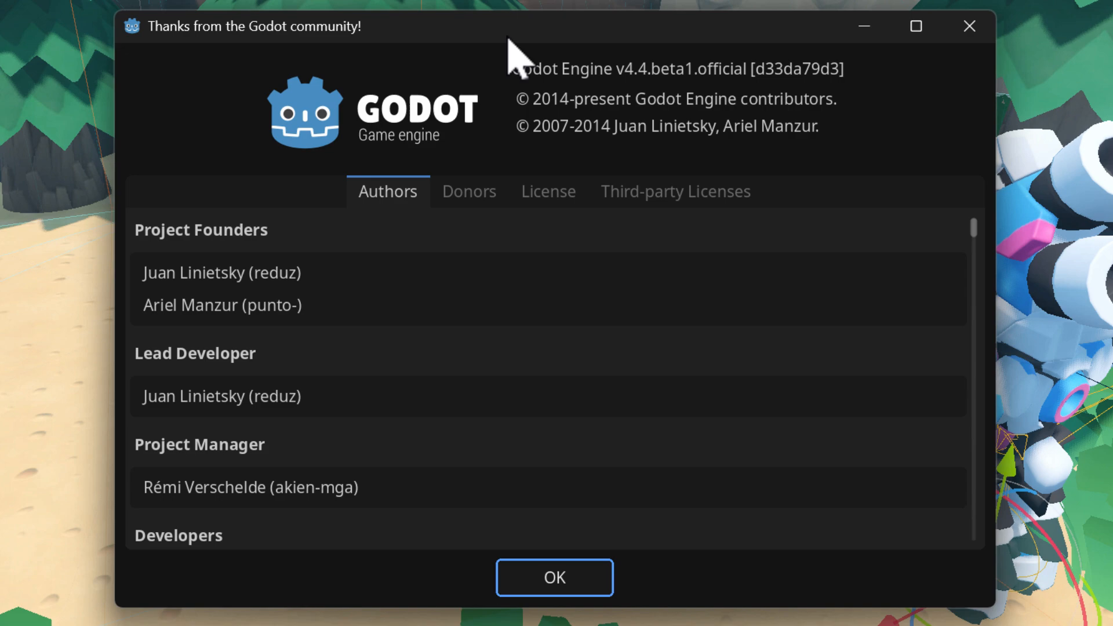
left_click(554, 577)
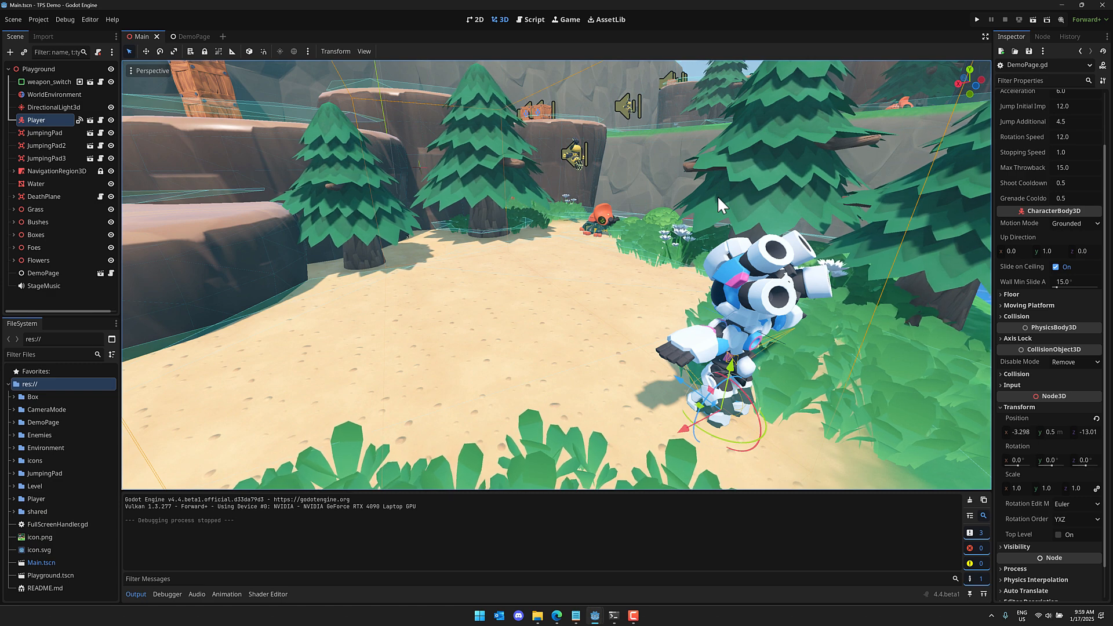
mouse_move(618, 275)
type("camer")
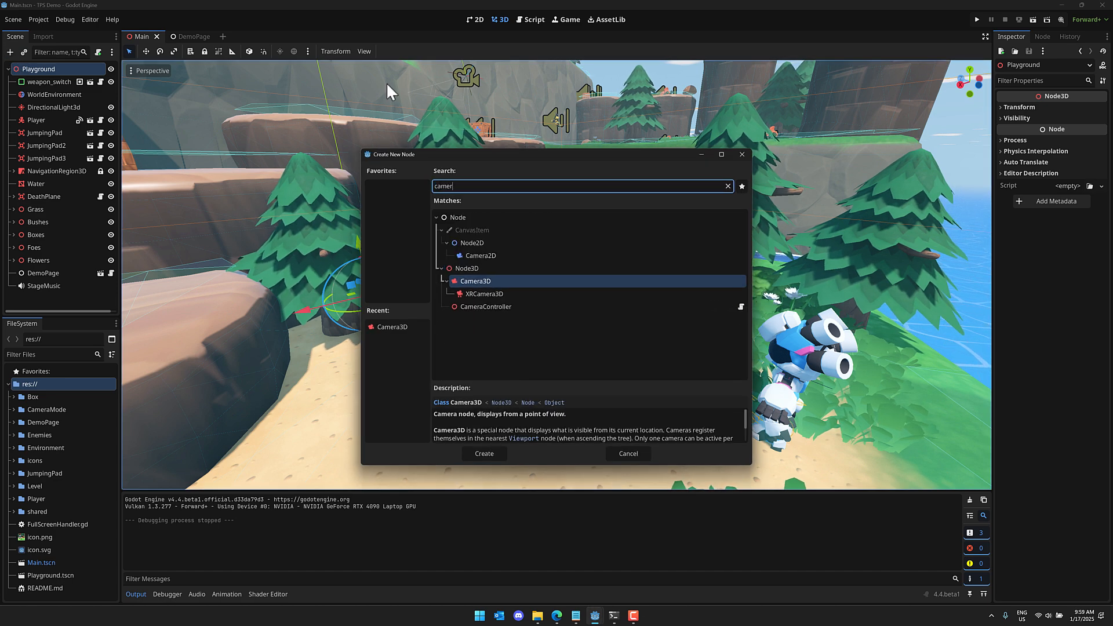
Add a Camera3D over the sand, then select Box23, the top crate of the stack.
left_click(483, 453)
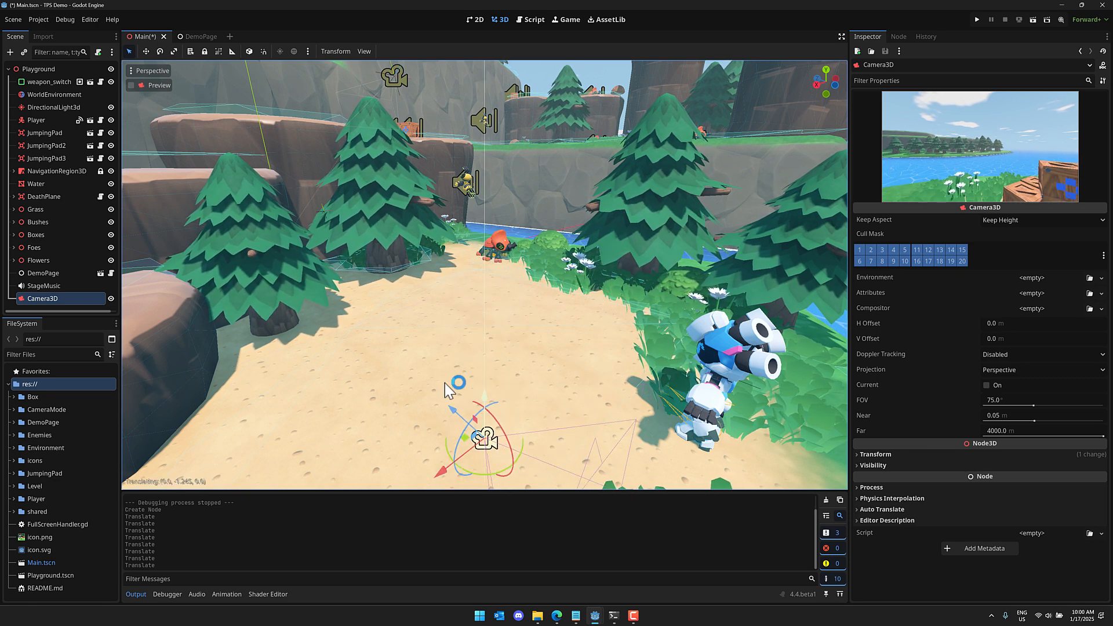
left_click_drag(461, 424, 460, 336)
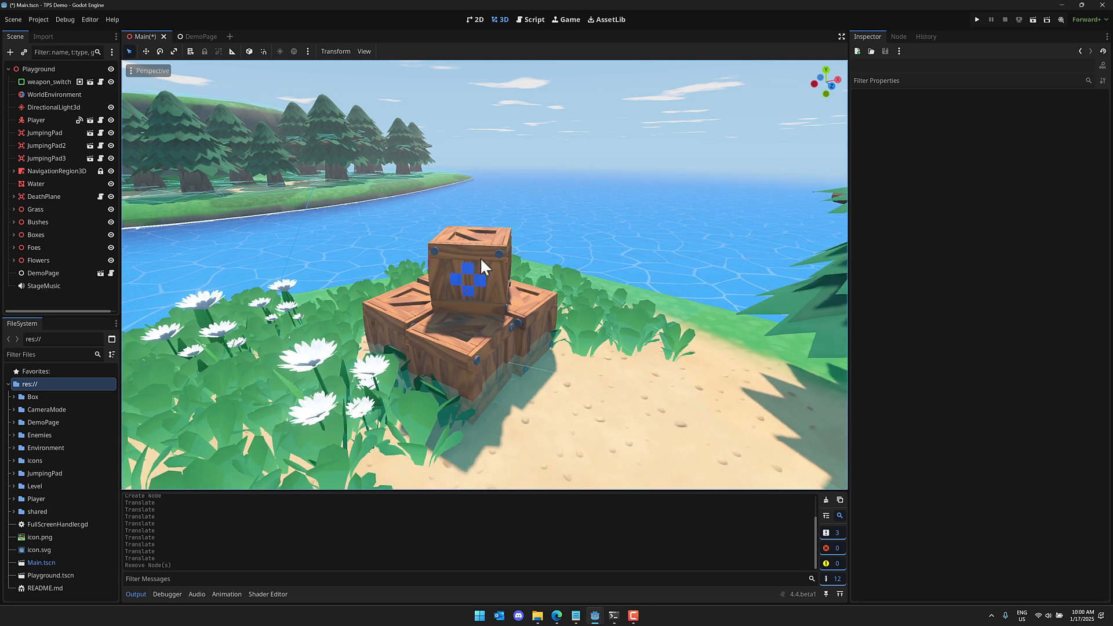
left_click(472, 267)
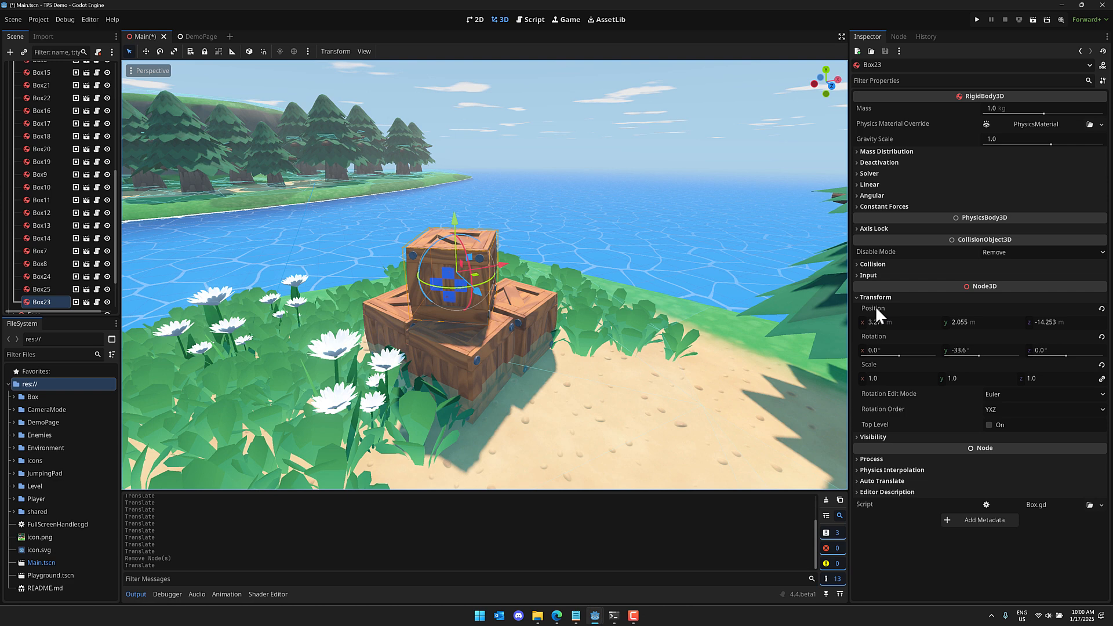
mouse_move(872, 307)
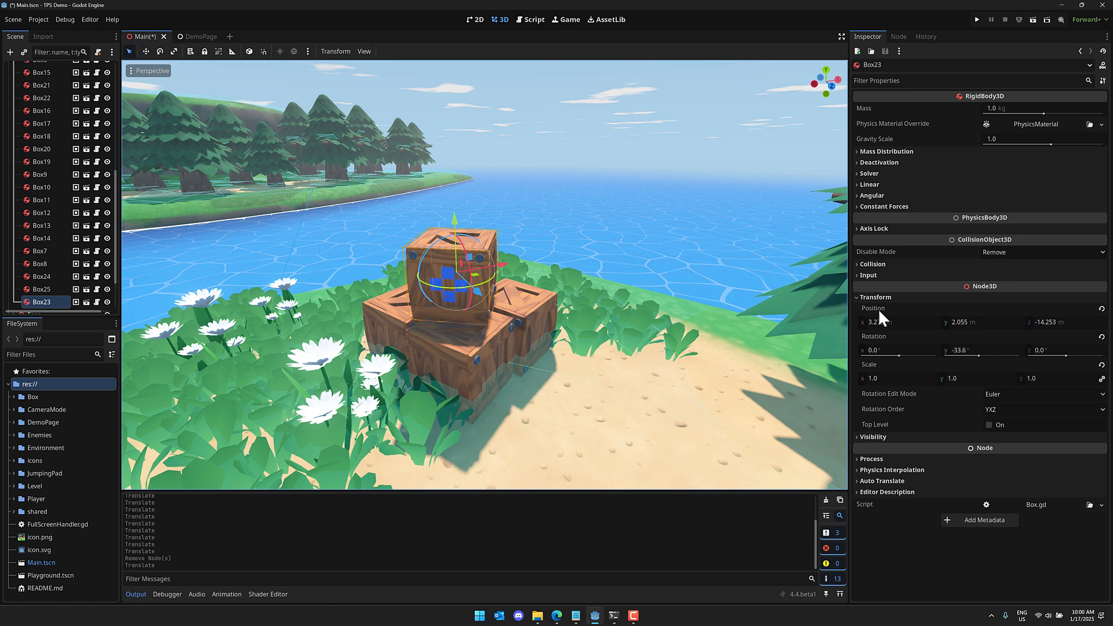
Mark Box23's Position and Visible properties as Inspector favorites.
right_click(873, 308)
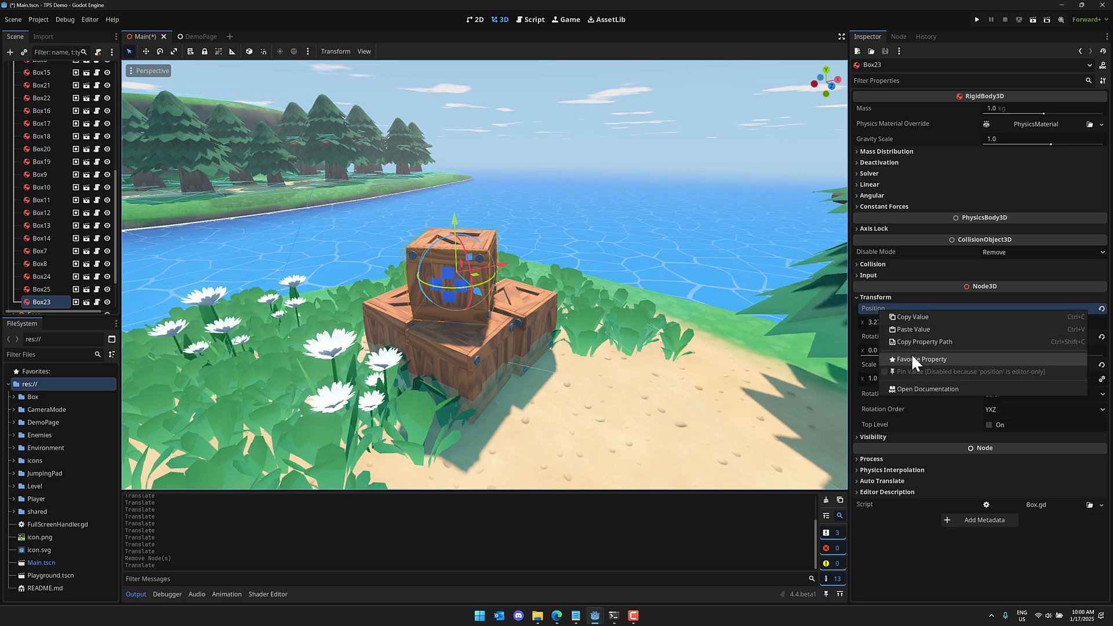
left_click(923, 359)
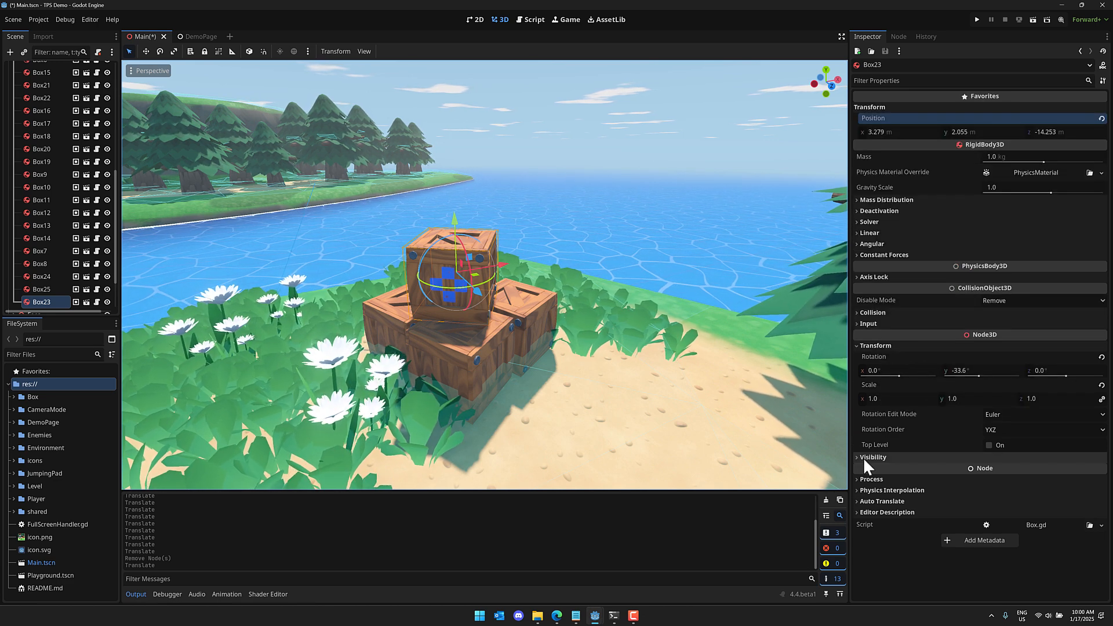
left_click(872, 457)
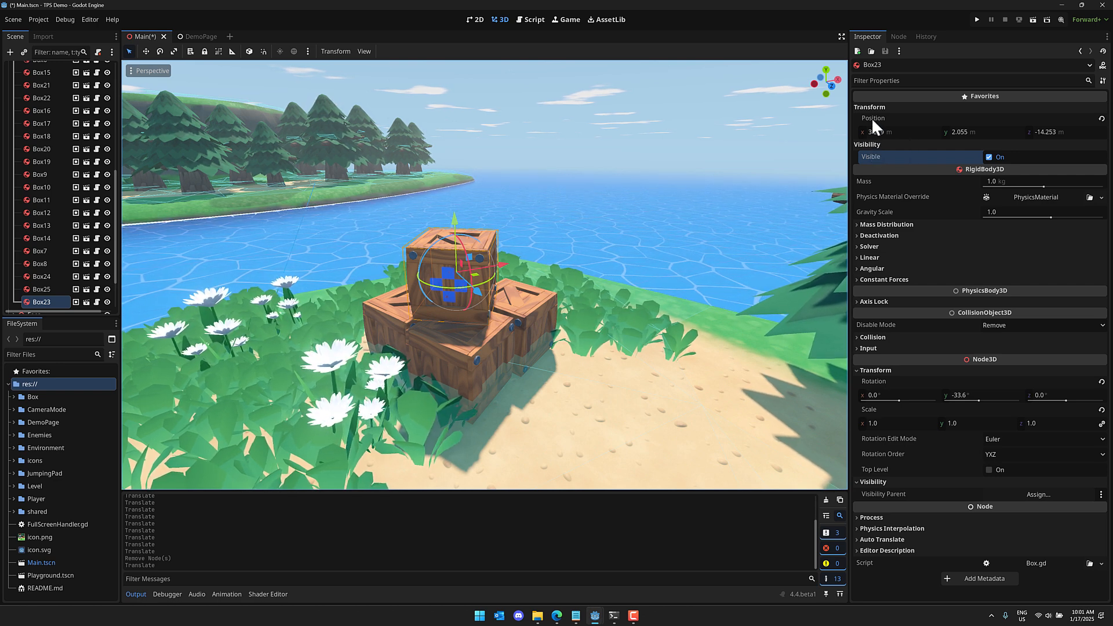
right_click(873, 118)
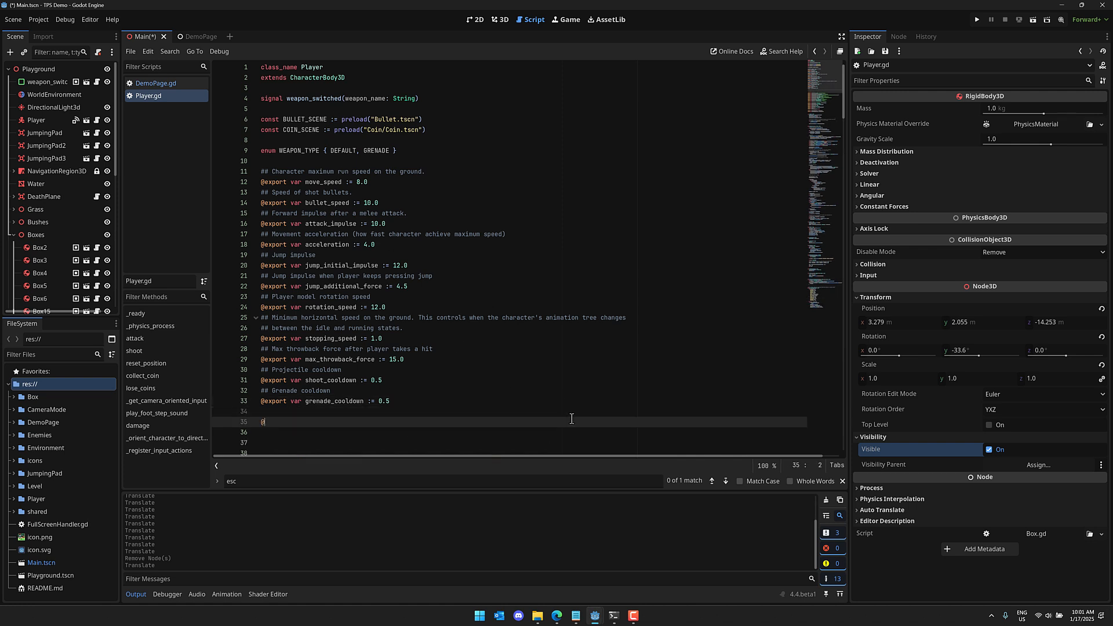
Declare an exported hypedDic variable typed Dictionary[int,String] in Player.gd.
type("export var hypedDic")
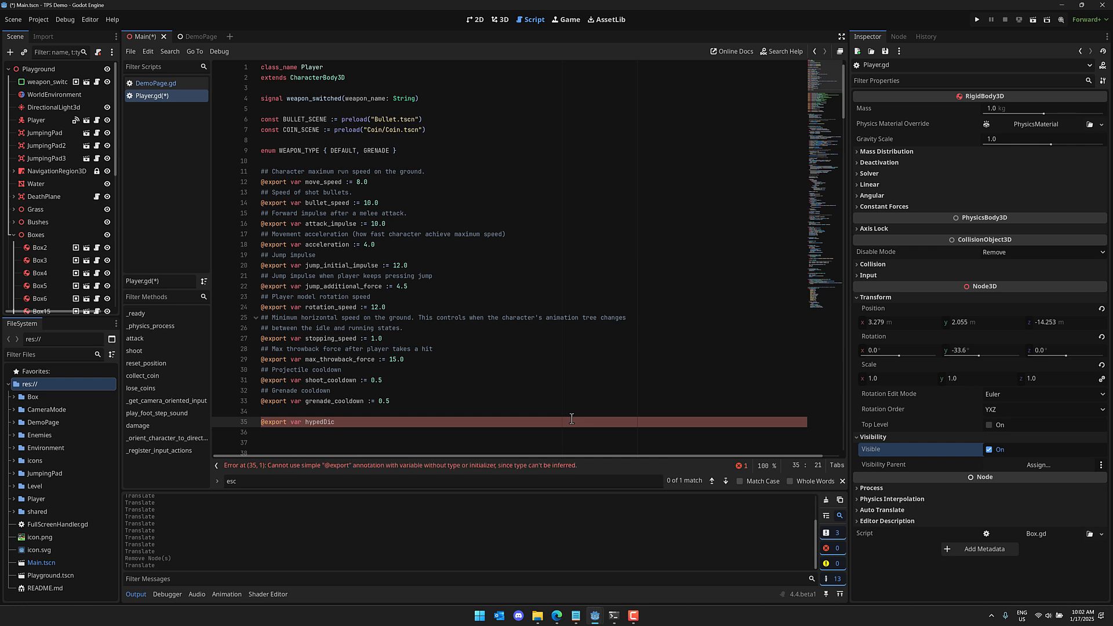
type(":\"")
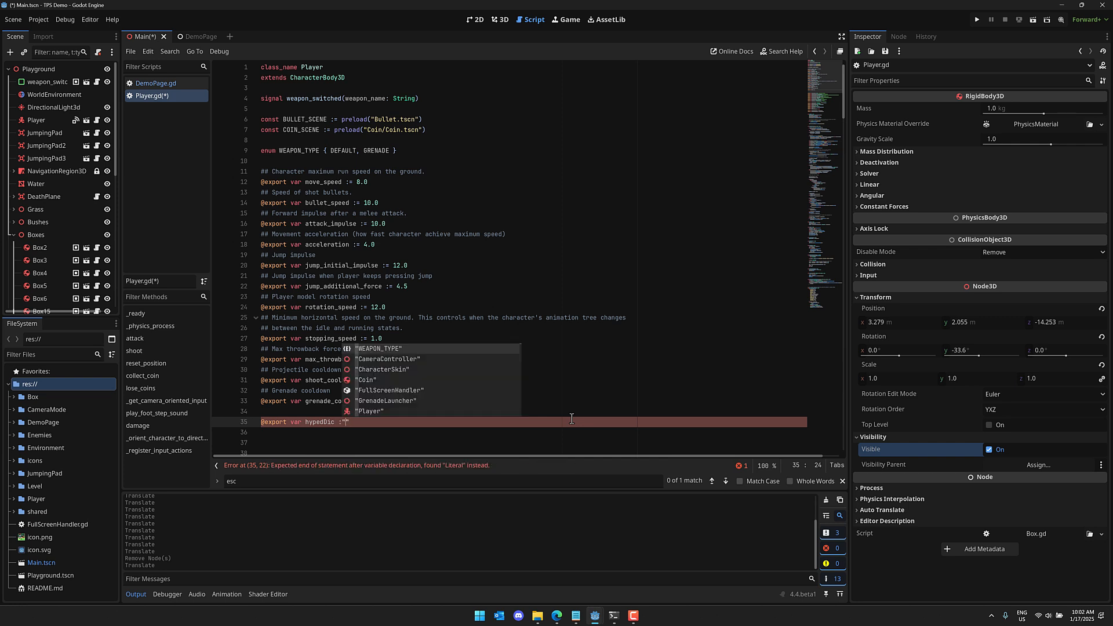
type("Dictionary")
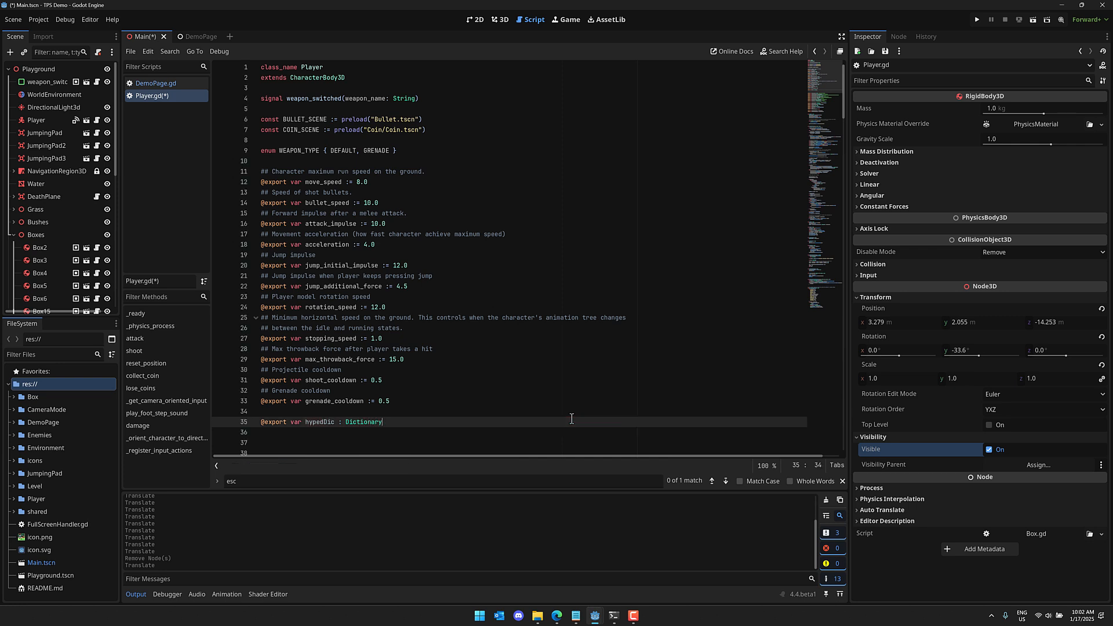
type("[]")
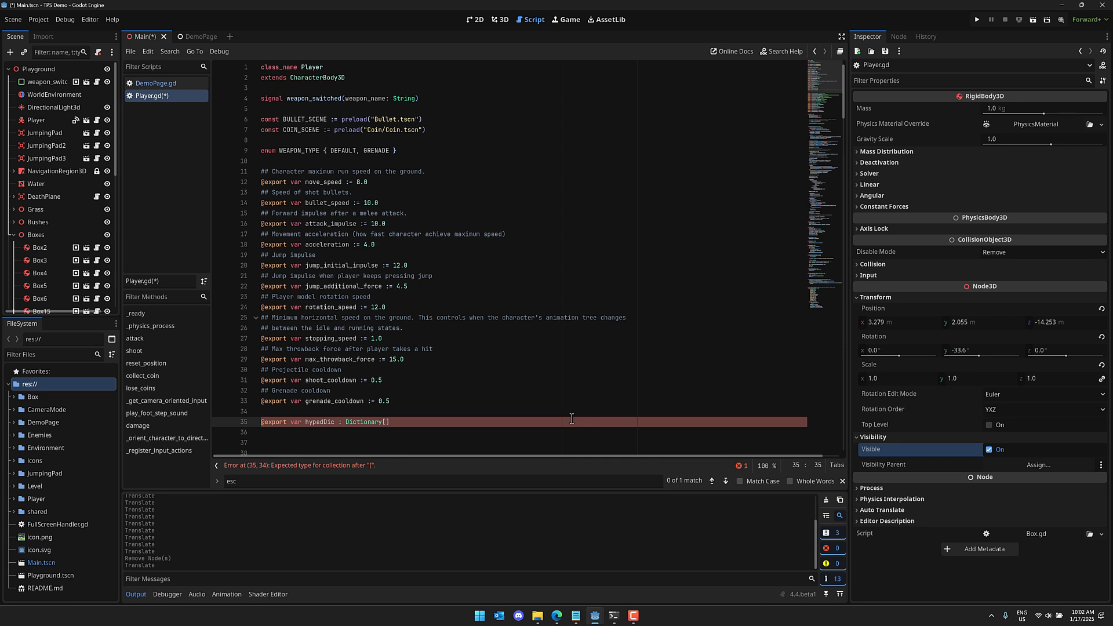
type("int,String")
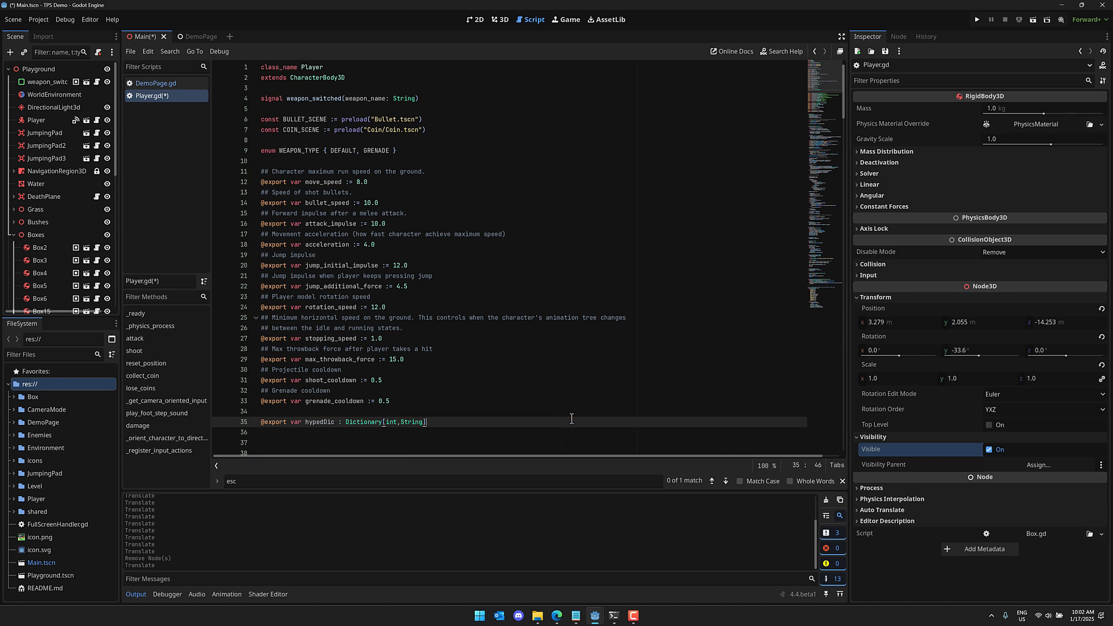
type("= {}")
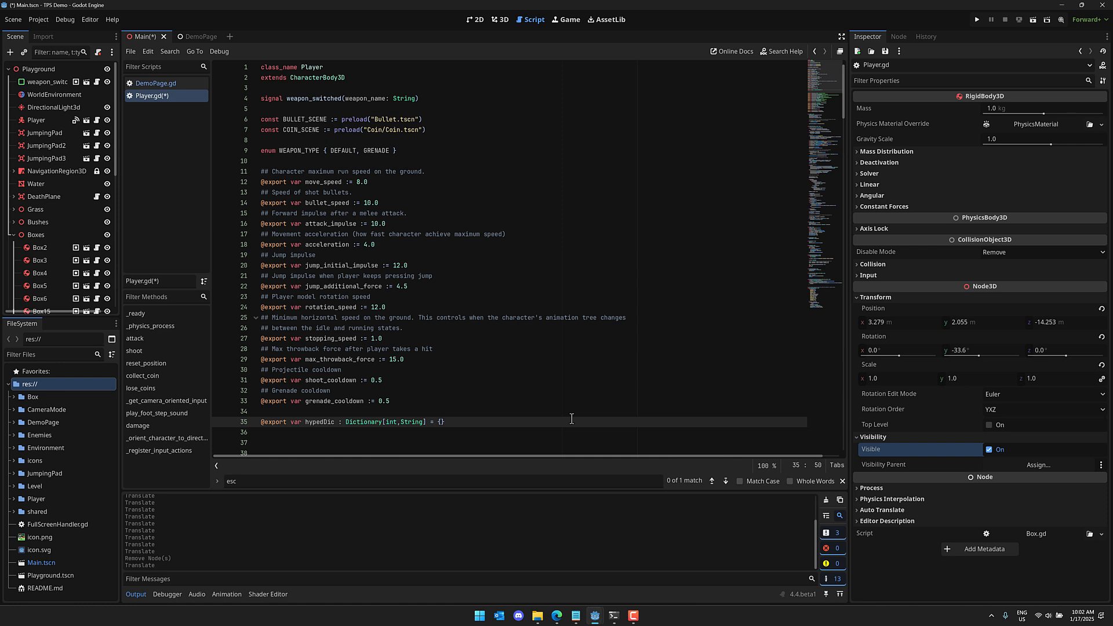
Fill the dictionary with 1: "My first value" and 2: "My second value".
type("1 ,")
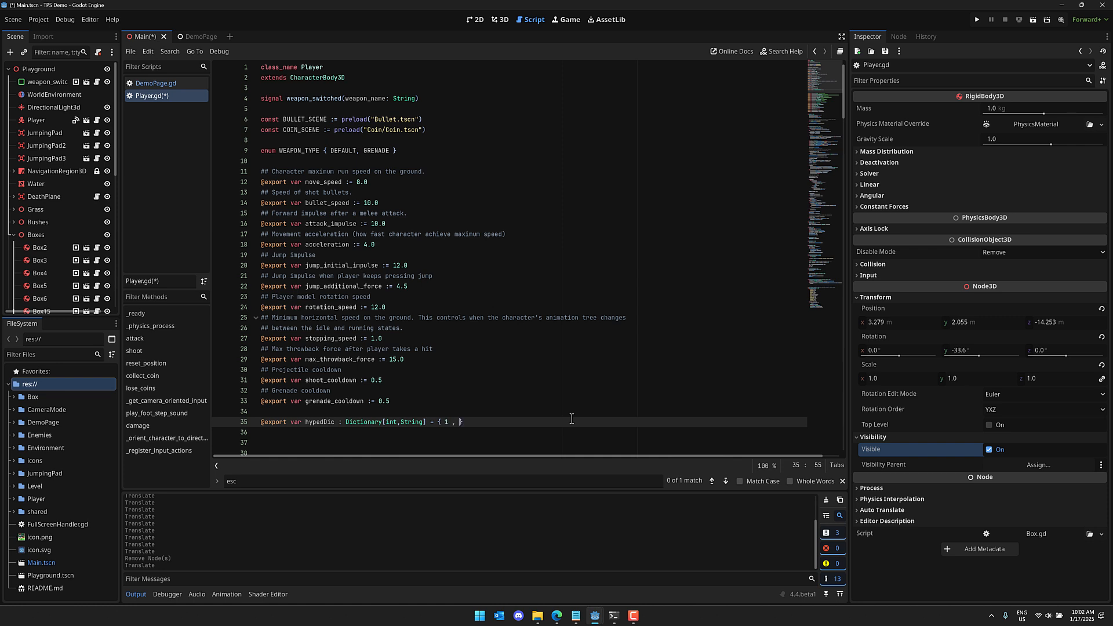
type("\"My first value\"")
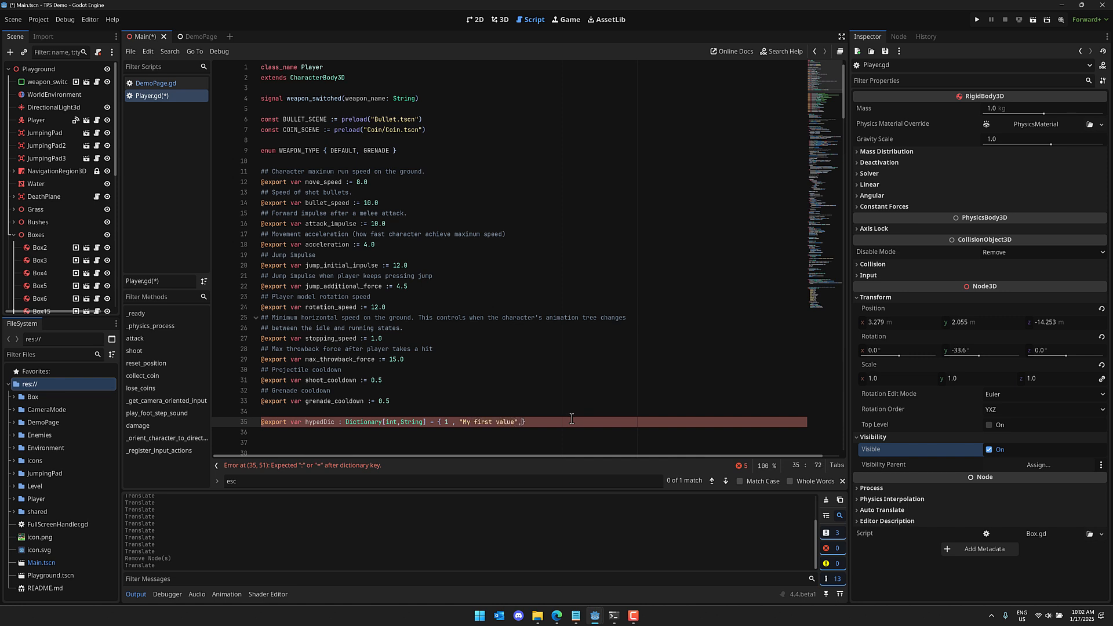
type(", 2, \"My s\"")
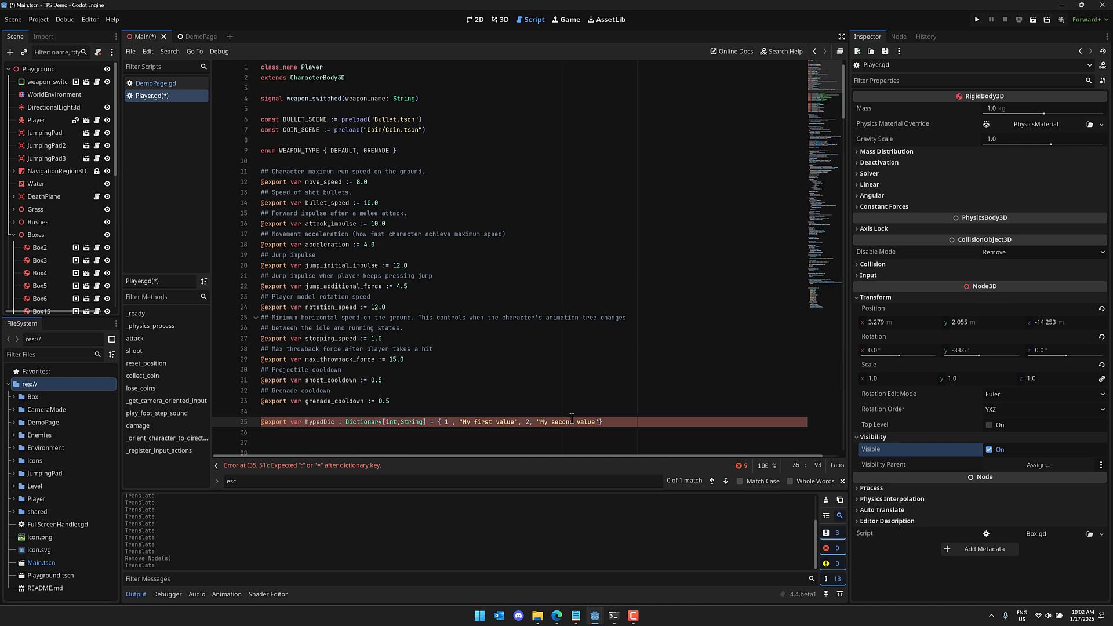
mouse_move(744, 374)
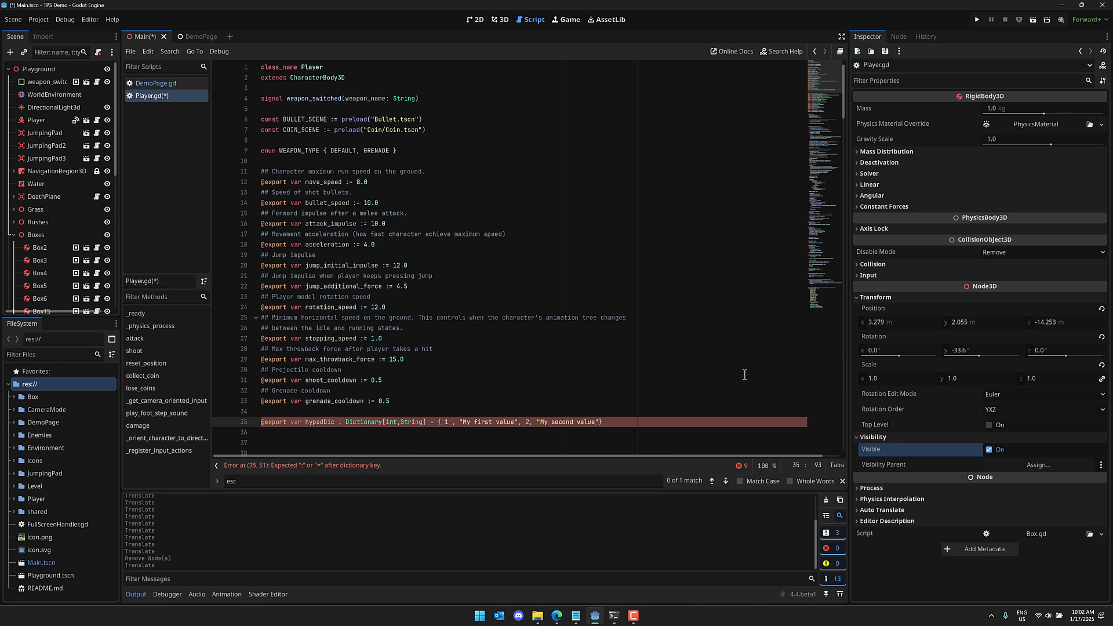
left_click(323, 369)
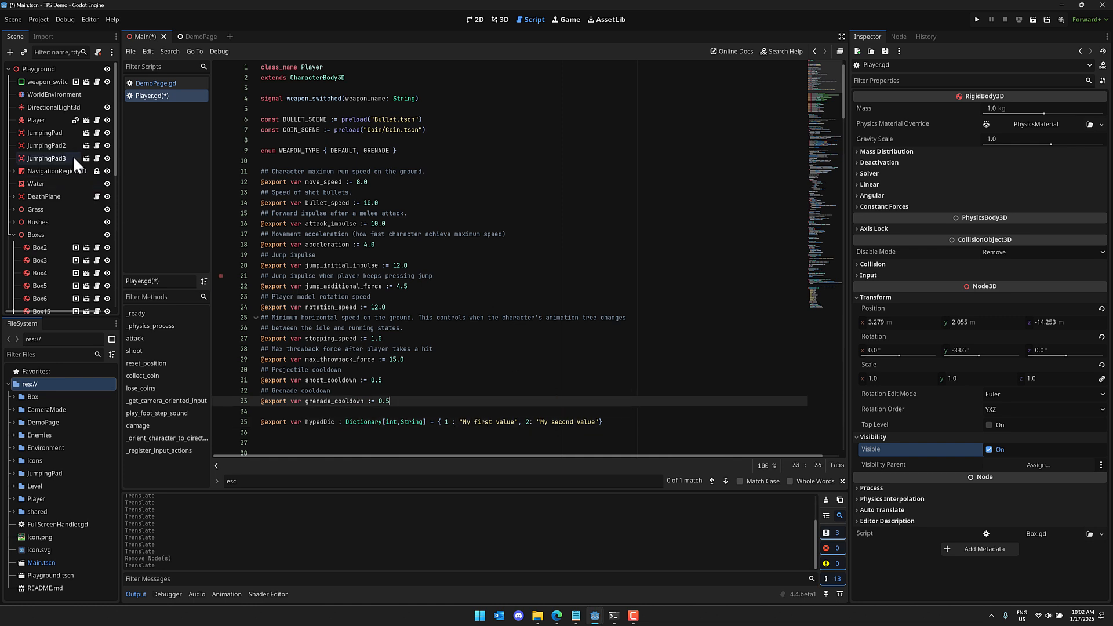
Select the Player node and expand its Hyped Dic dictionary in the Inspector.
left_click(36, 119)
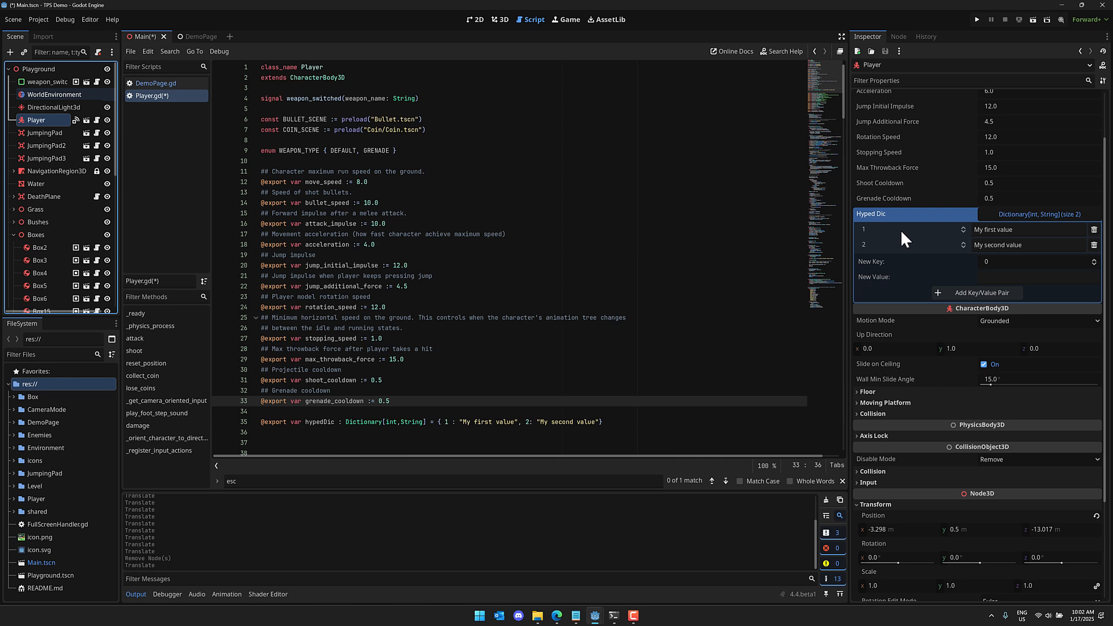
mouse_move(880, 222)
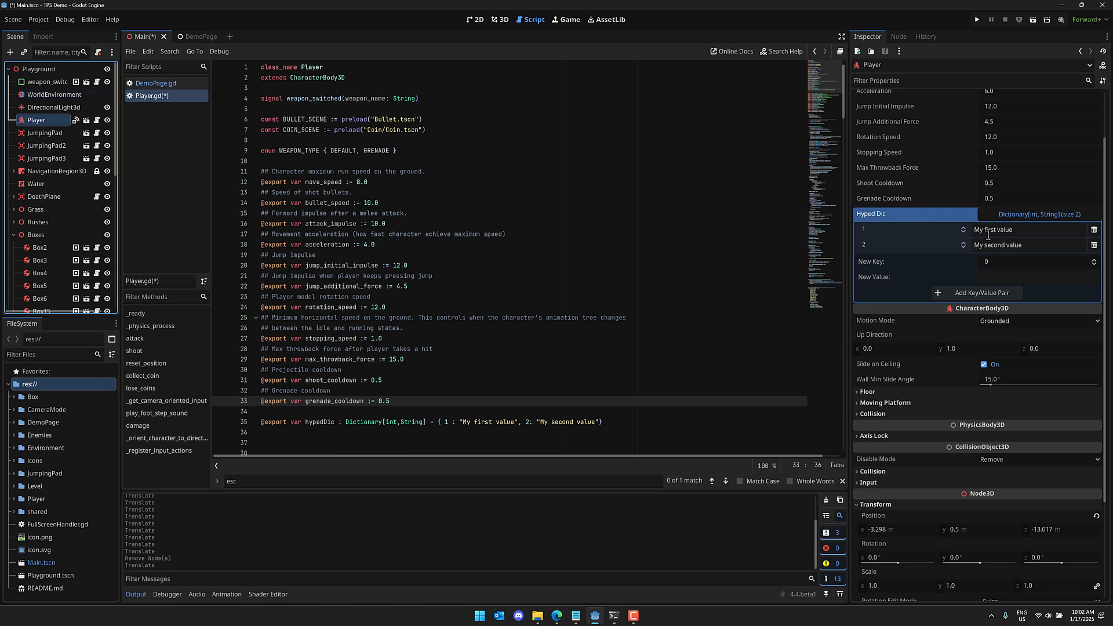
left_click(634, 368)
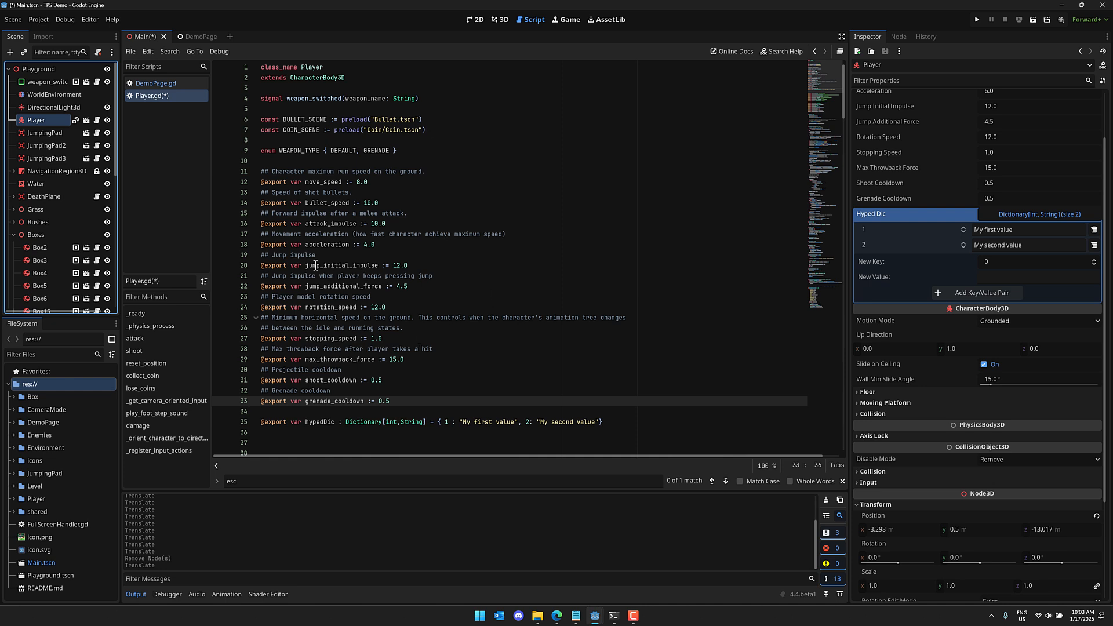
mouse_move(248, 295)
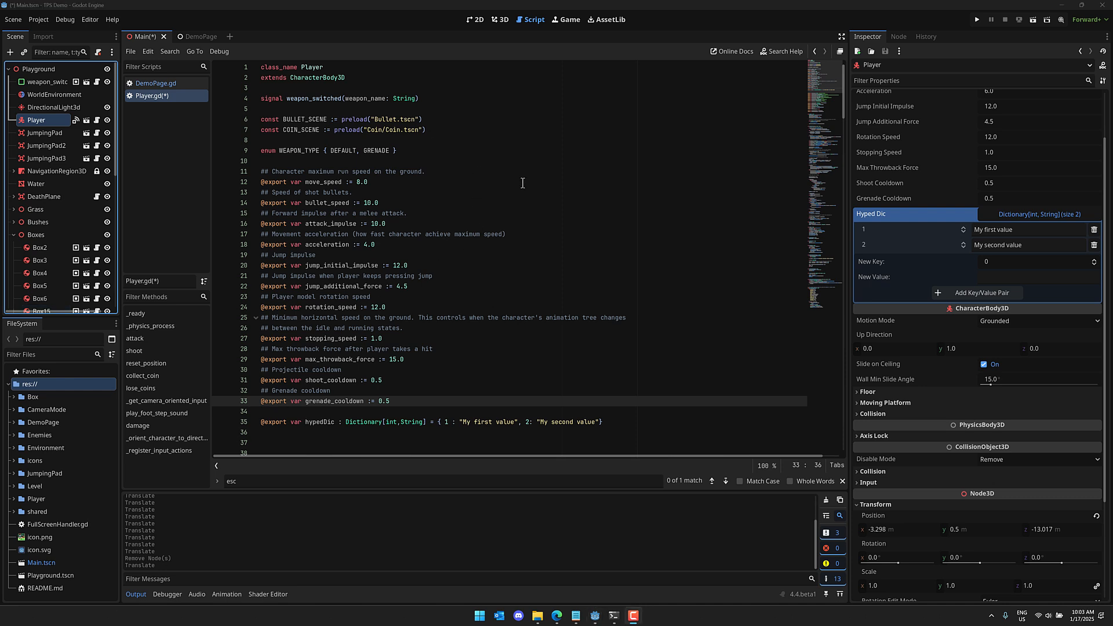
Switch to the Godot 4 demos window, dismiss Run Specific Scene, and go to the 2D level view.
left_click(566, 20)
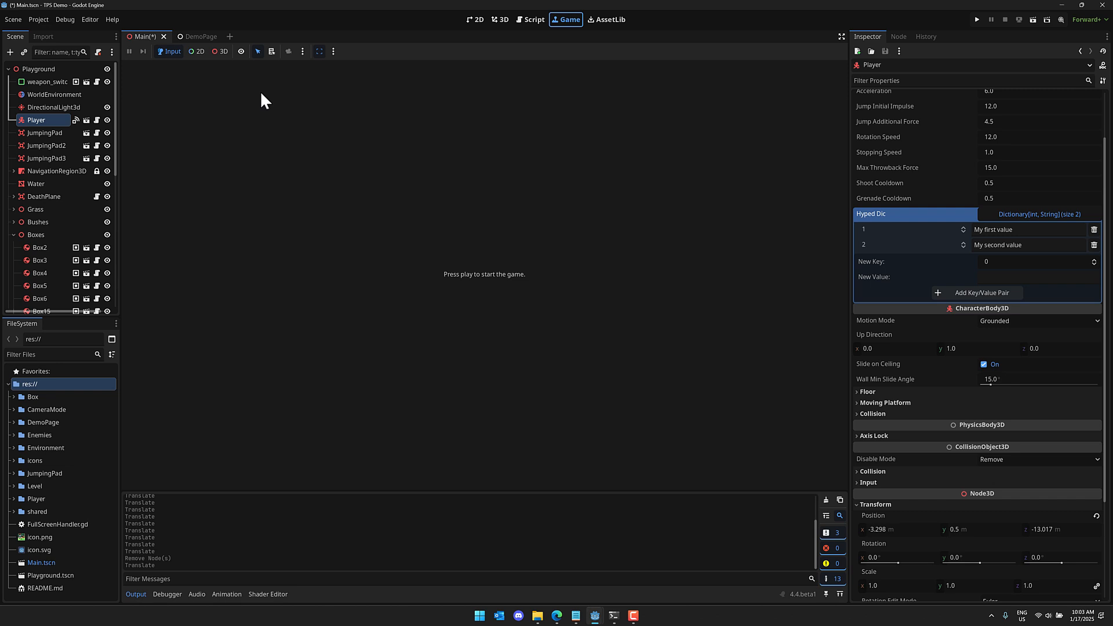
mouse_move(593, 616)
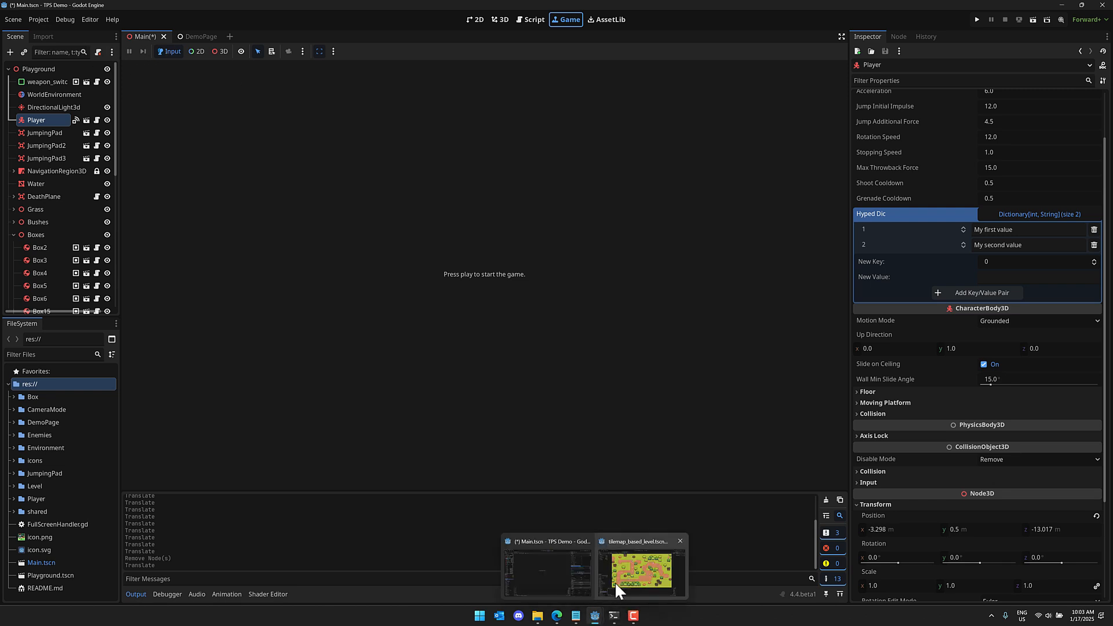
left_click(641, 568)
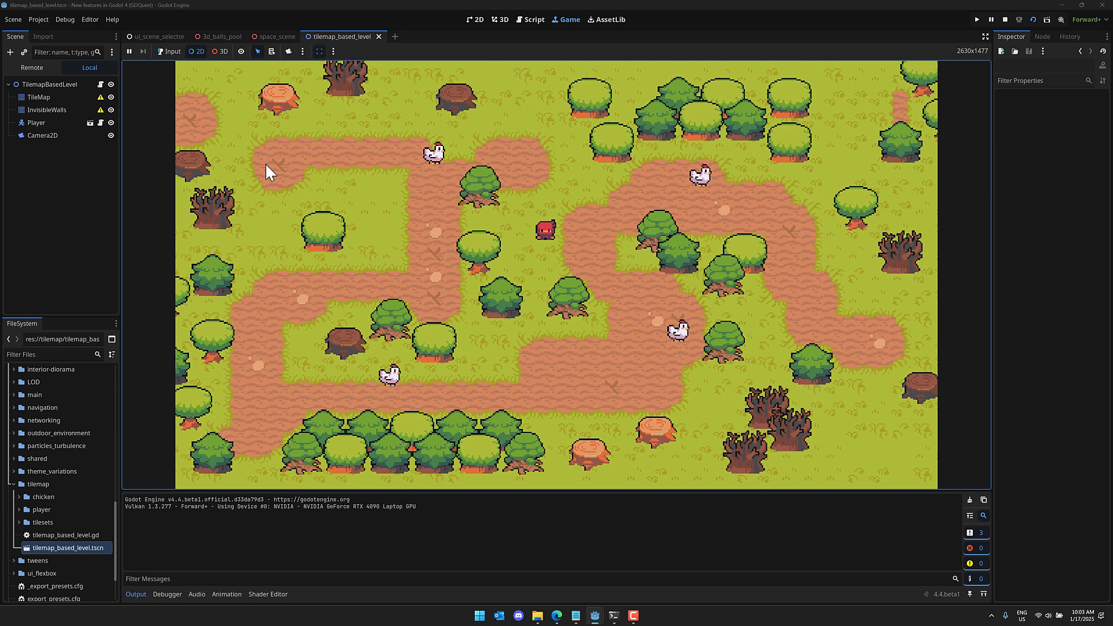
mouse_move(552, 57)
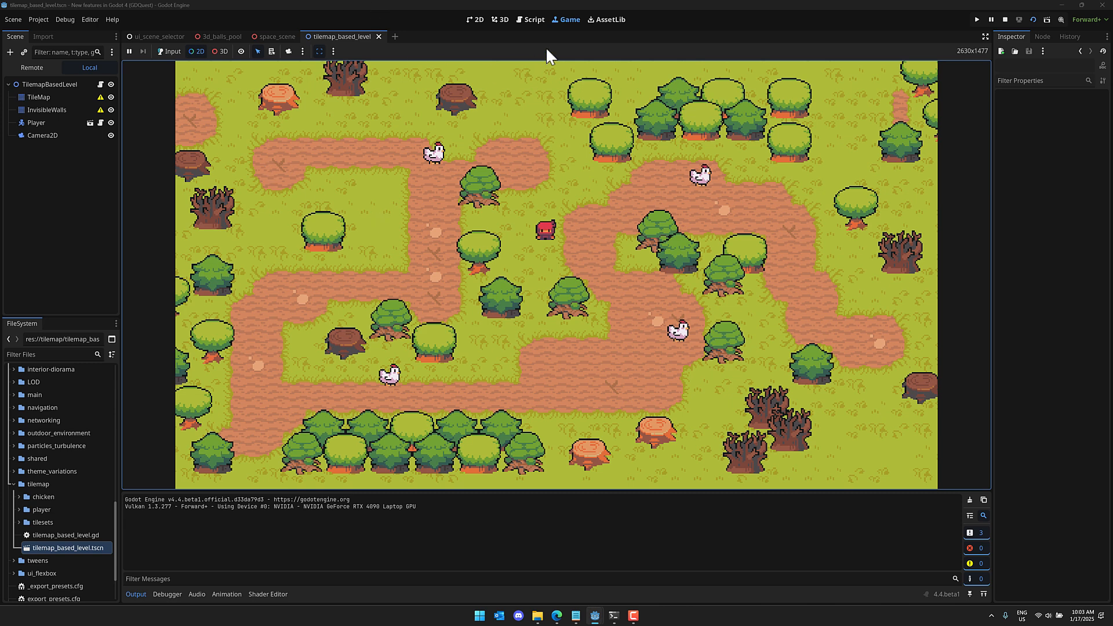
mouse_move(570, 20)
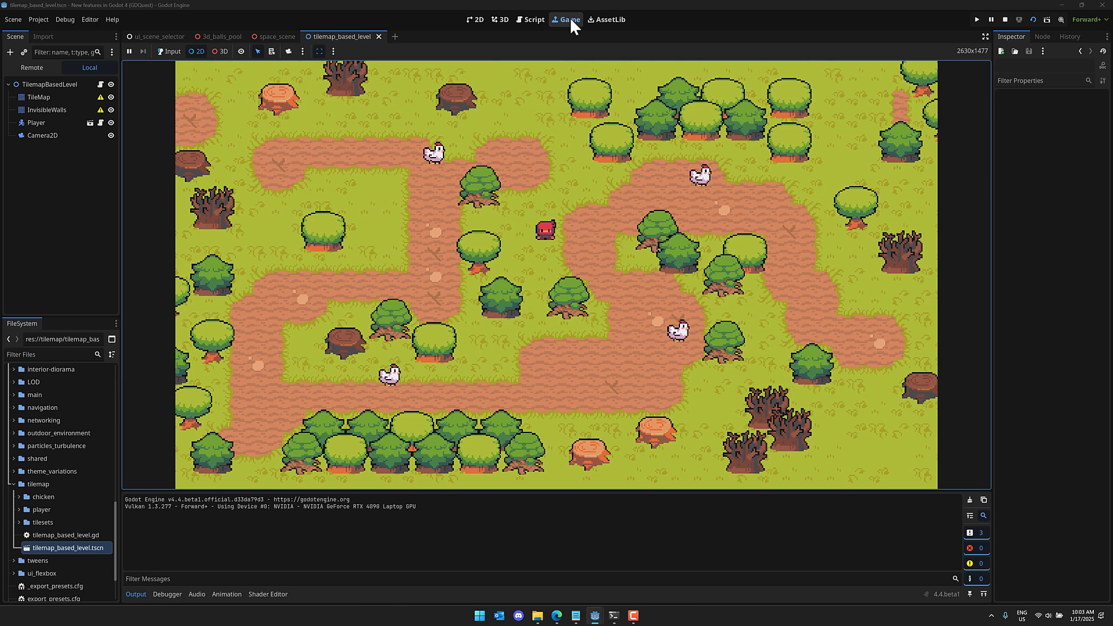
mouse_move(1047, 20)
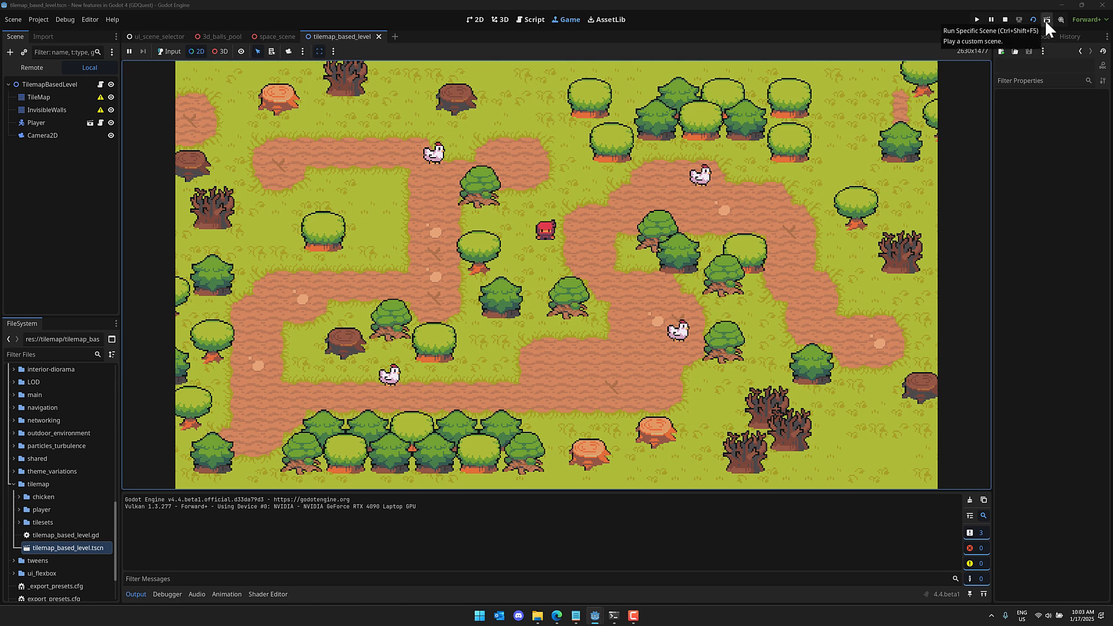
left_click(1047, 20)
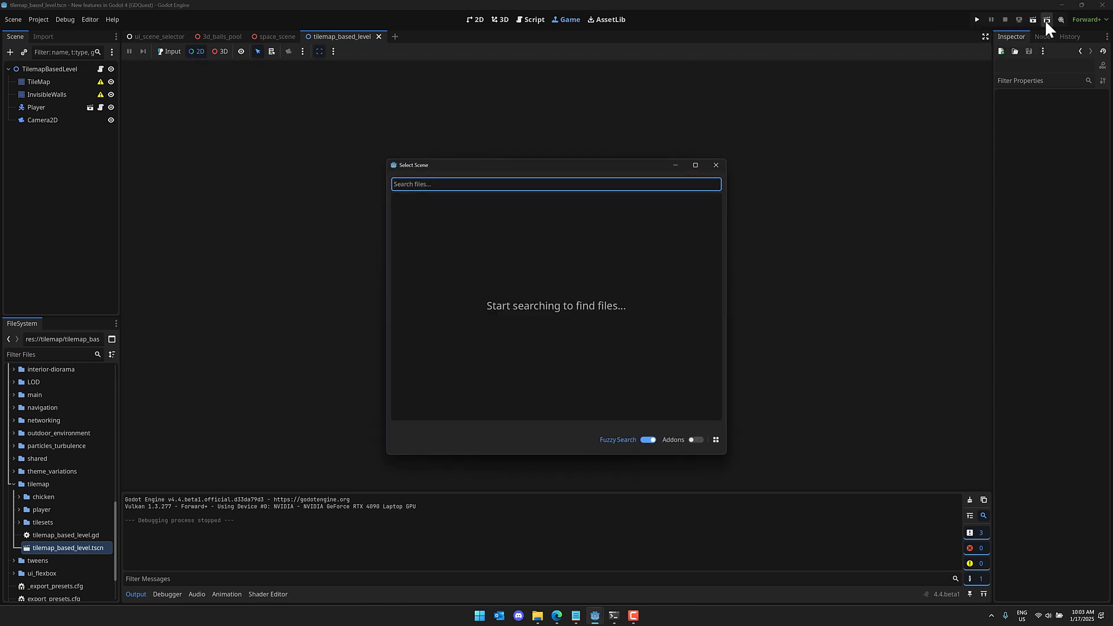
mouse_move(719, 176)
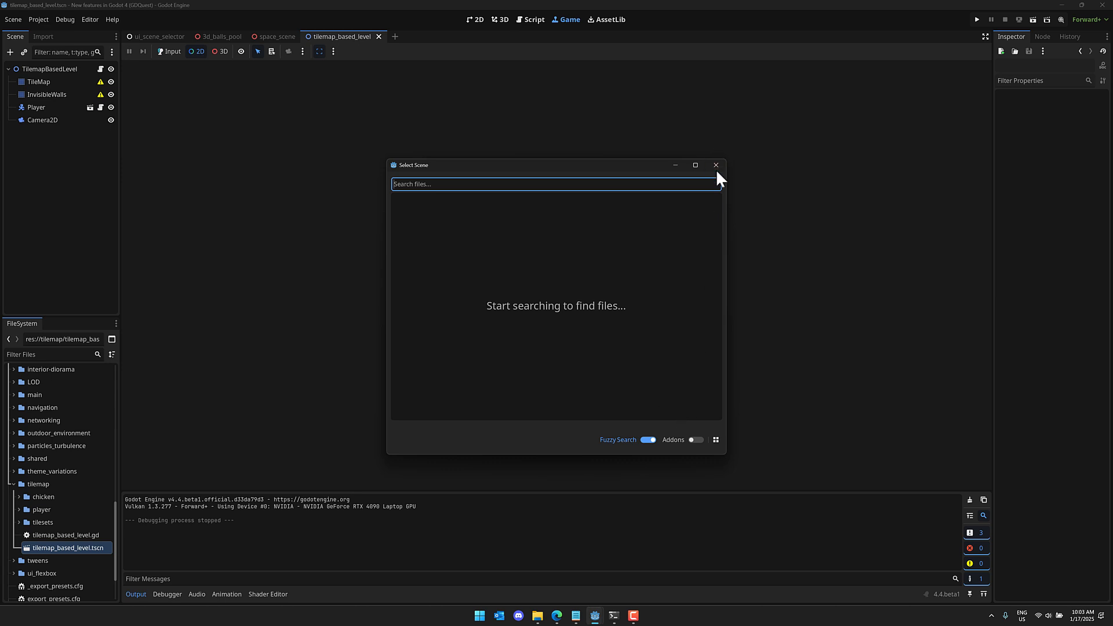
left_click(715, 165)
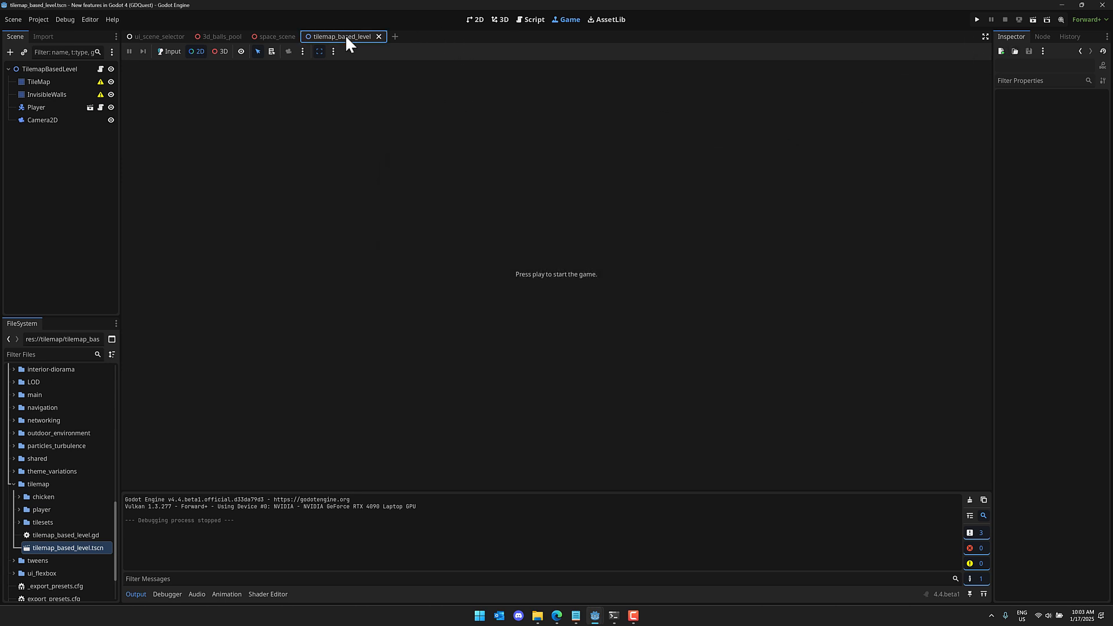
left_click(474, 19)
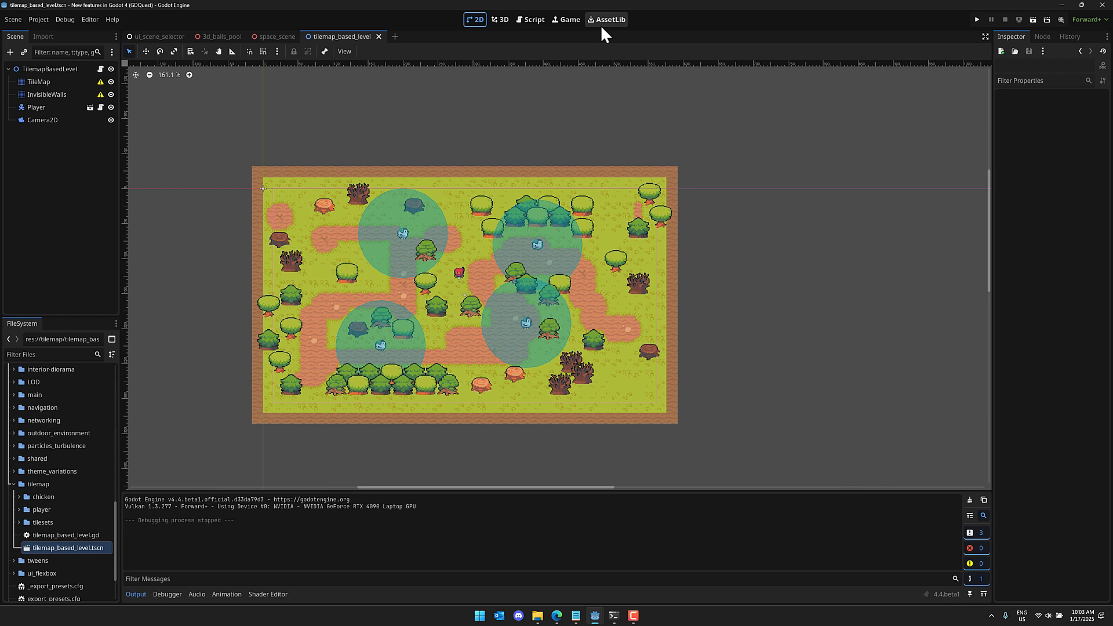
mouse_move(1033, 20)
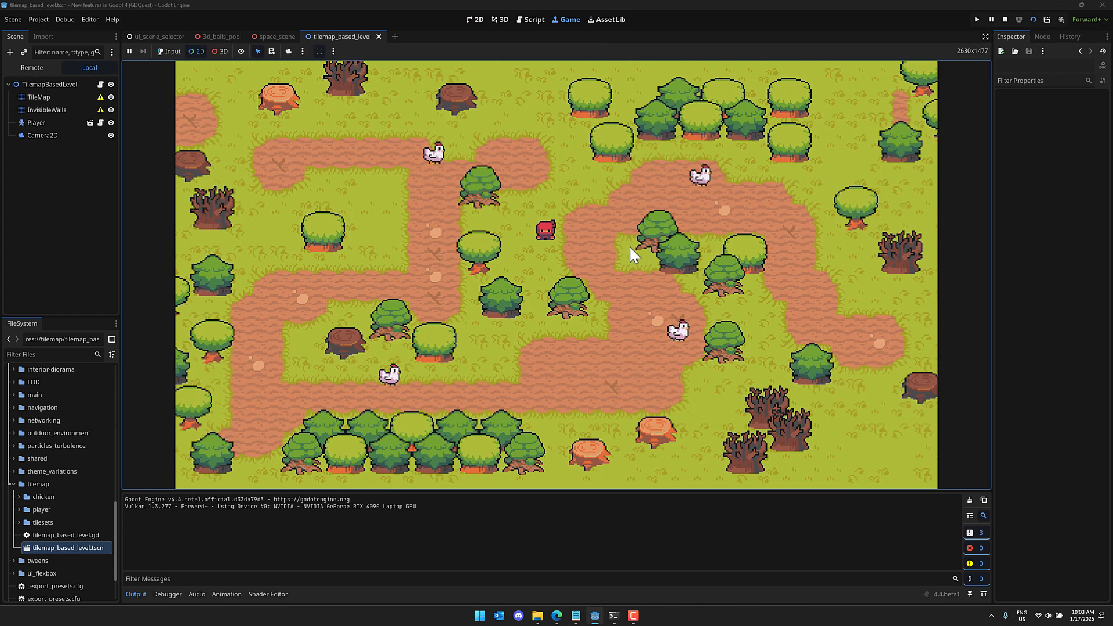
mouse_move(594, 237)
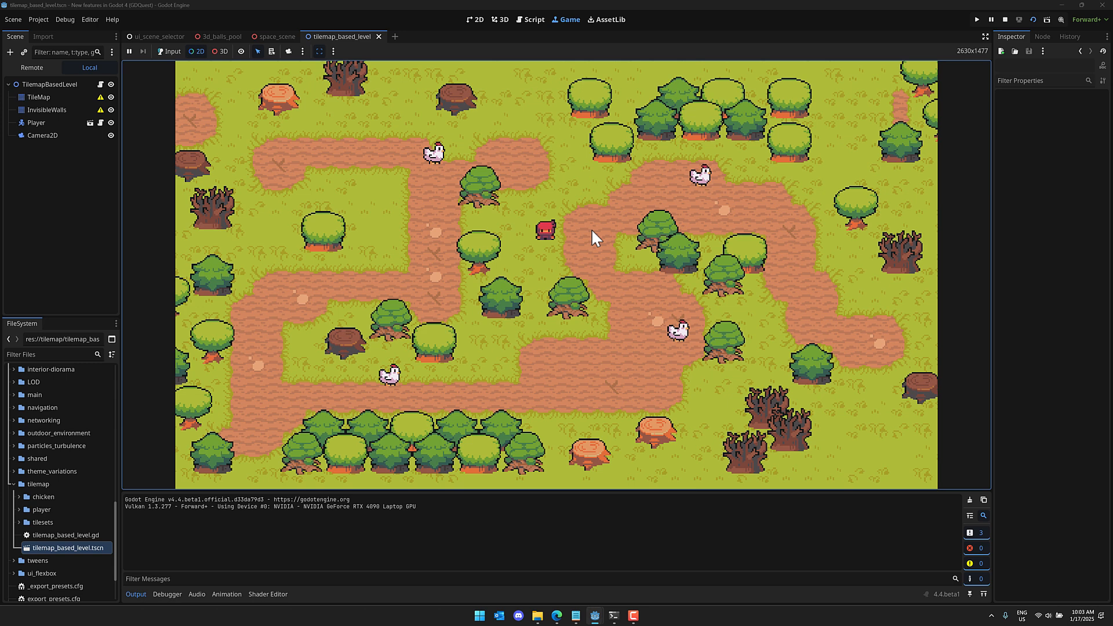
mouse_move(144, 78)
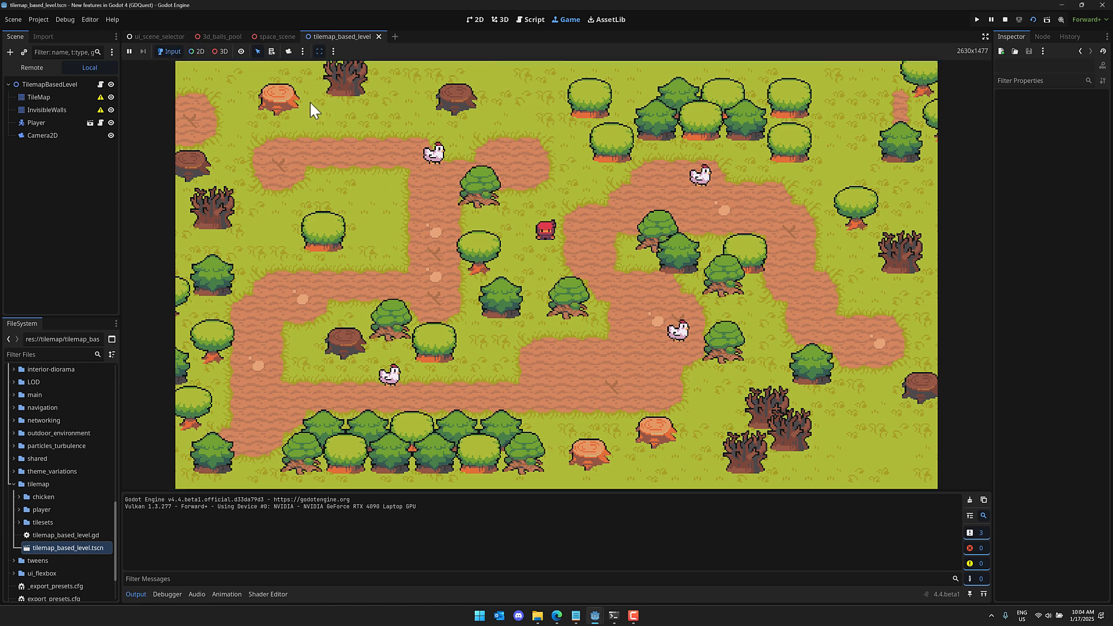
mouse_move(543, 255)
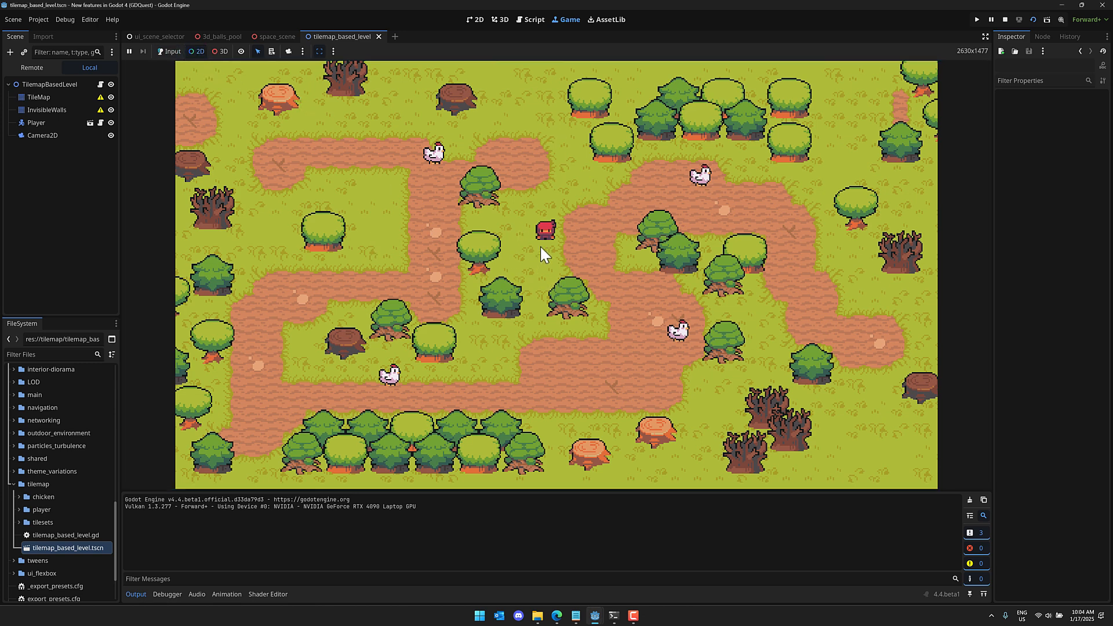
mouse_move(552, 239)
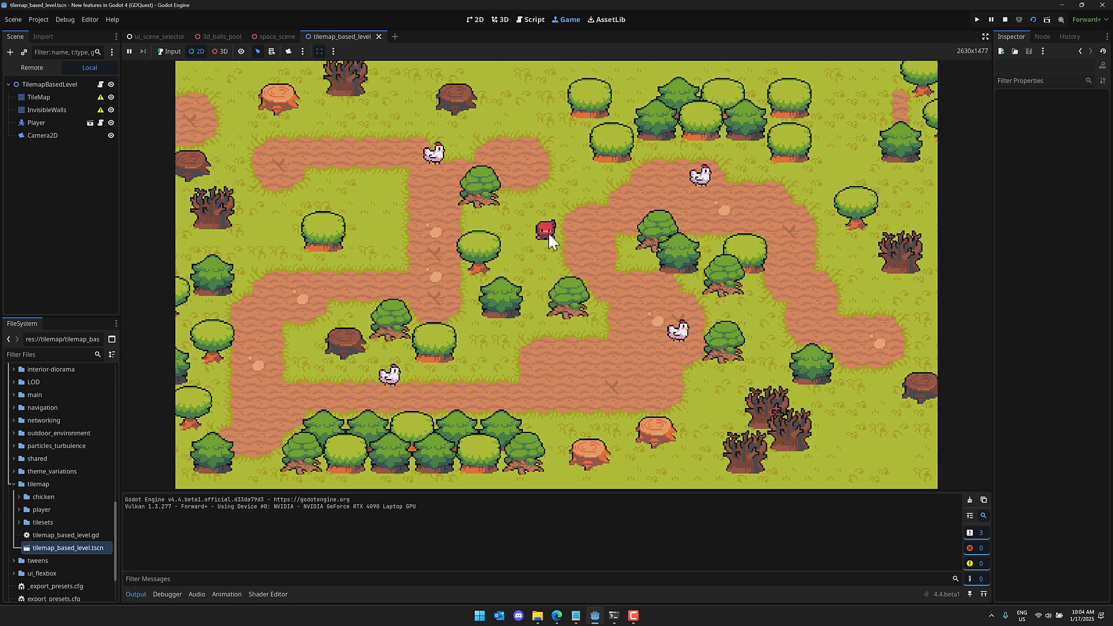
Select the player's remote AnimatedSprite2D inside the running embedded game.
left_click(545, 229)
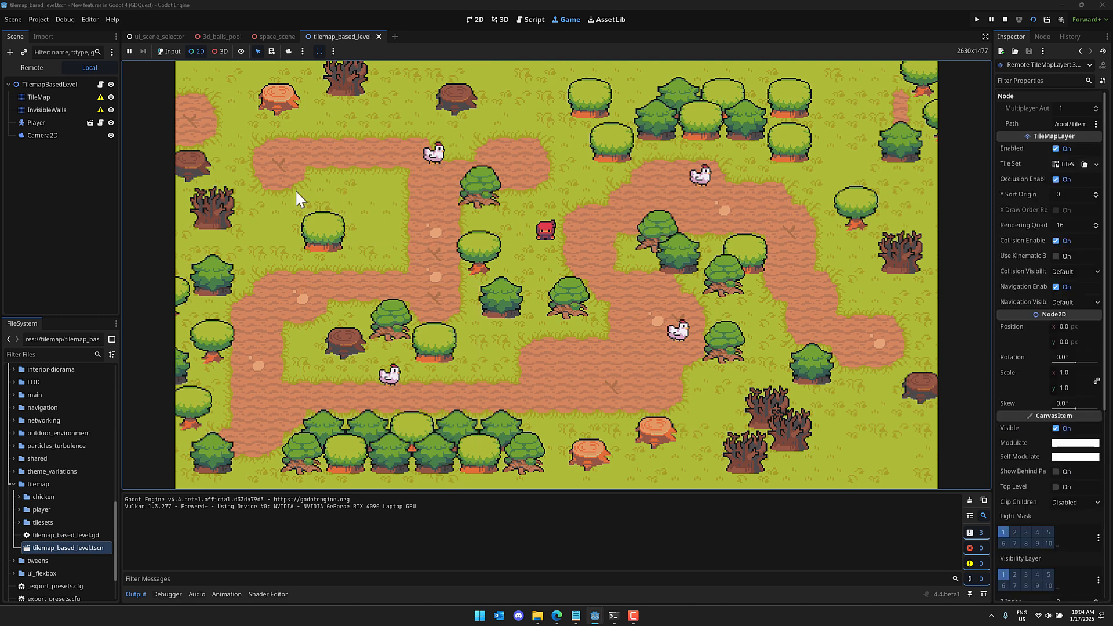
mouse_move(1057, 74)
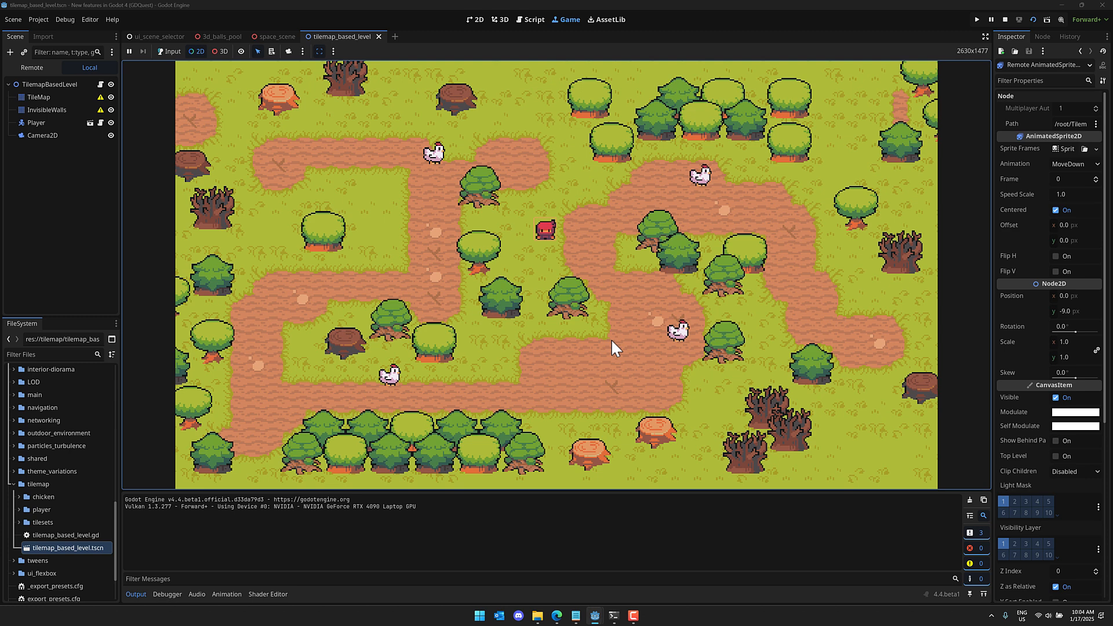
mouse_move(938, 462)
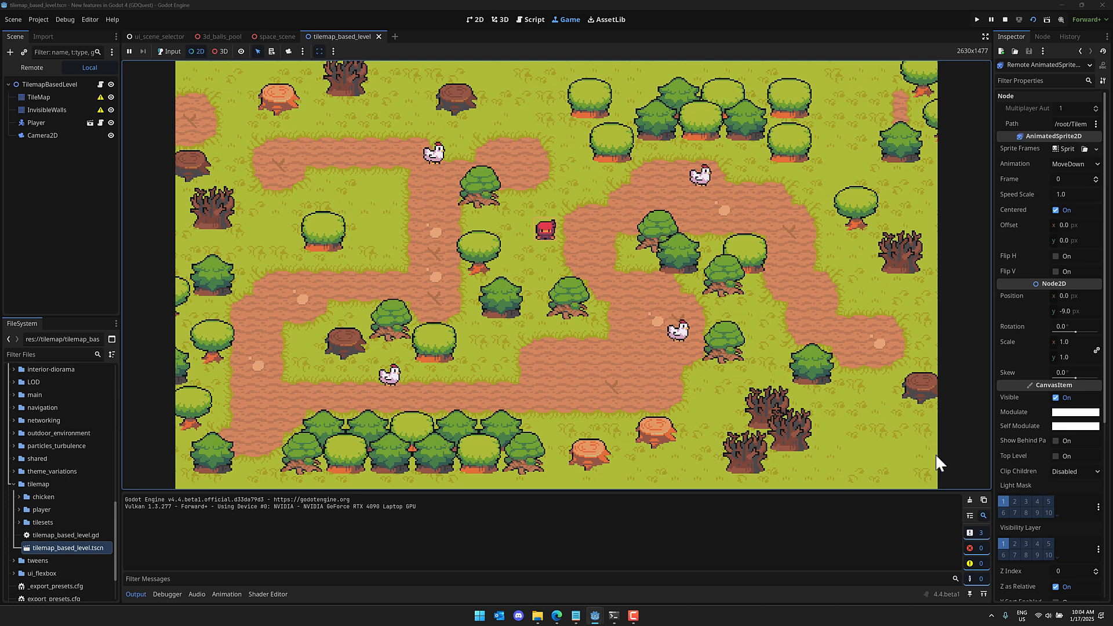
mouse_move(1032, 348)
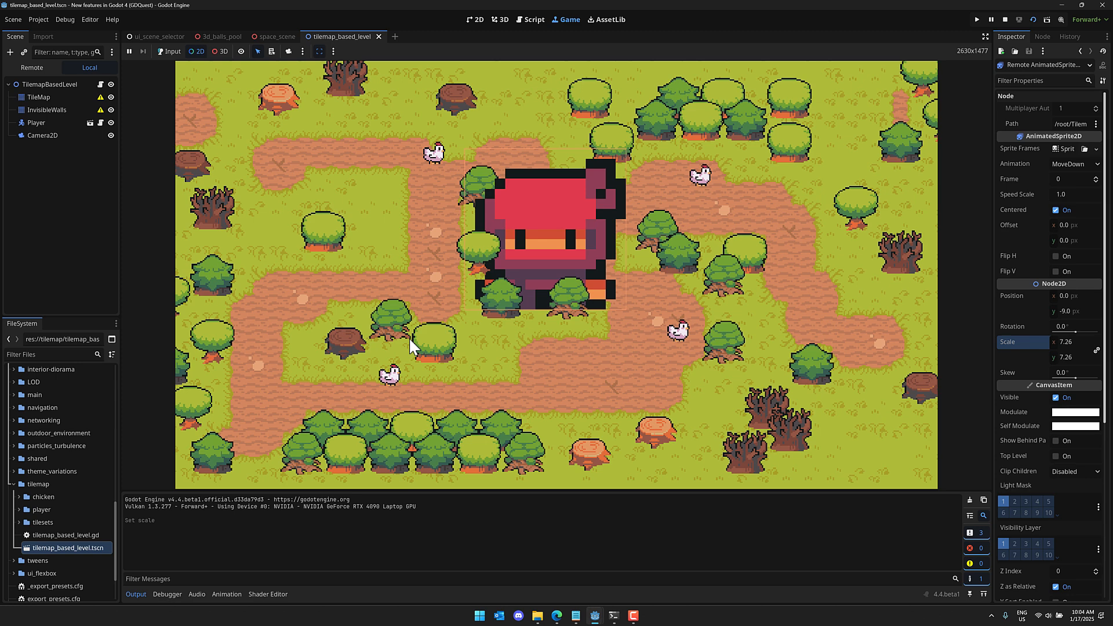
mouse_move(575, 282)
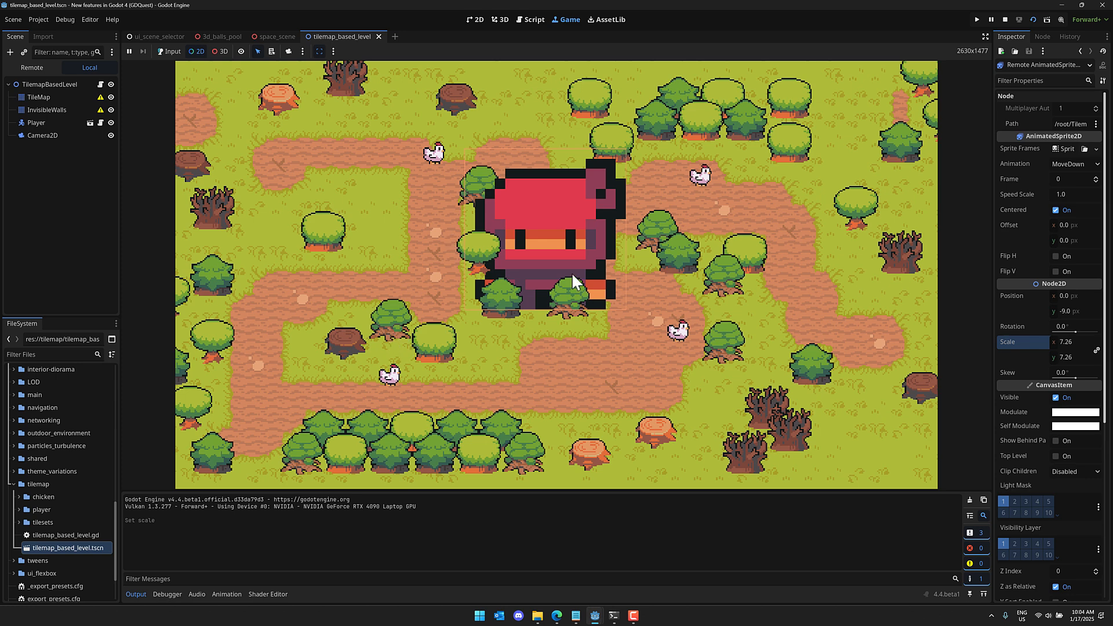
mouse_move(472, 91)
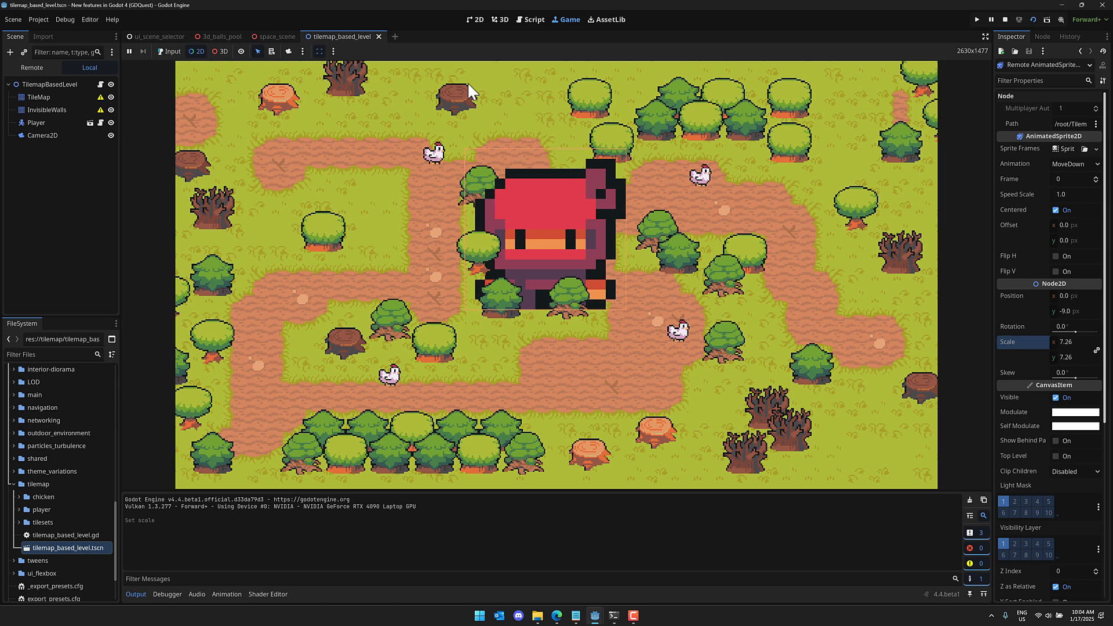
Run the tilemap level in a floating game window and select the player there.
left_click(1003, 19)
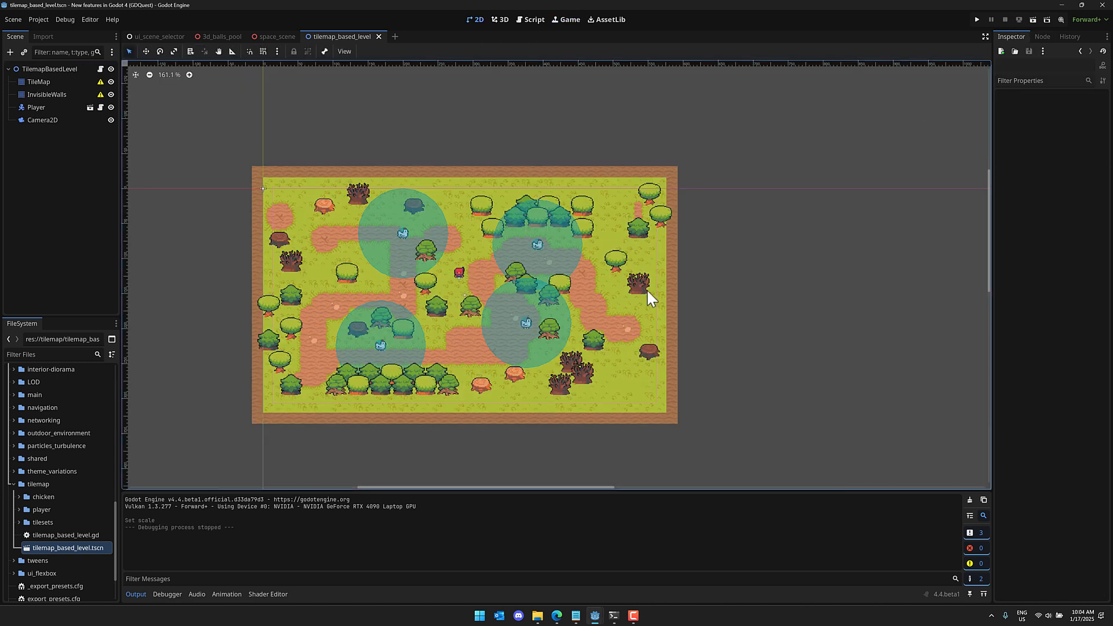
mouse_move(461, 283)
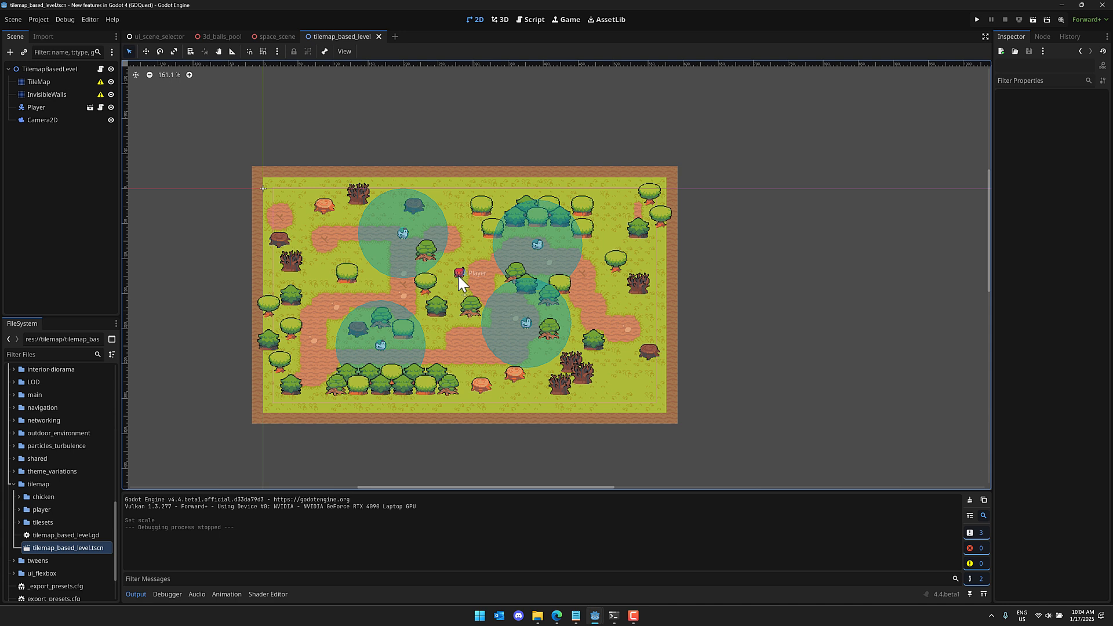
mouse_move(462, 265)
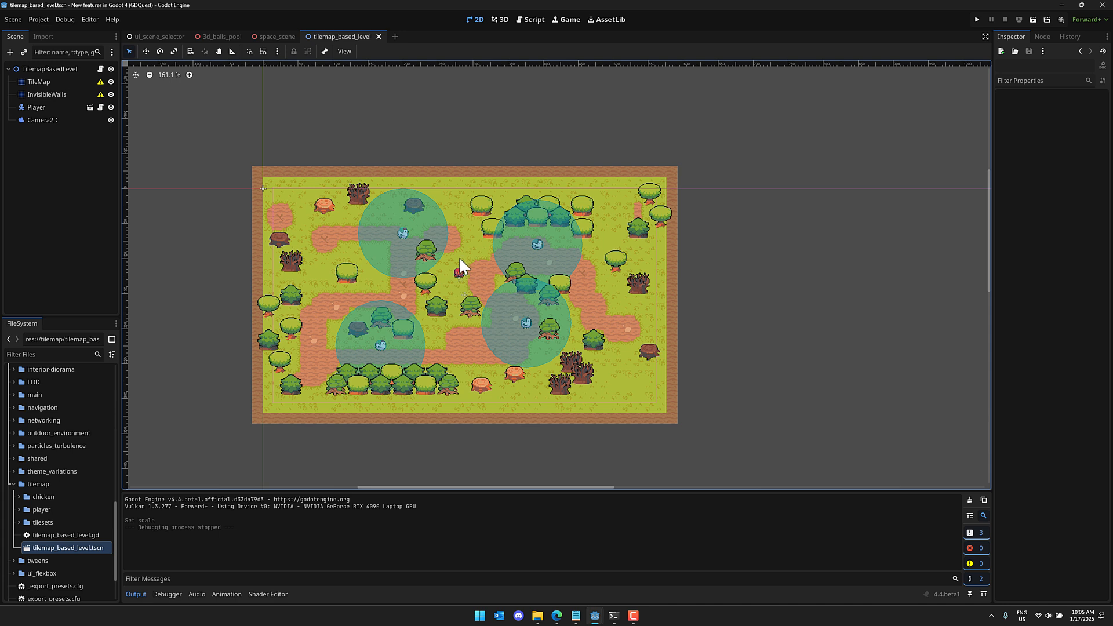
left_click(565, 20)
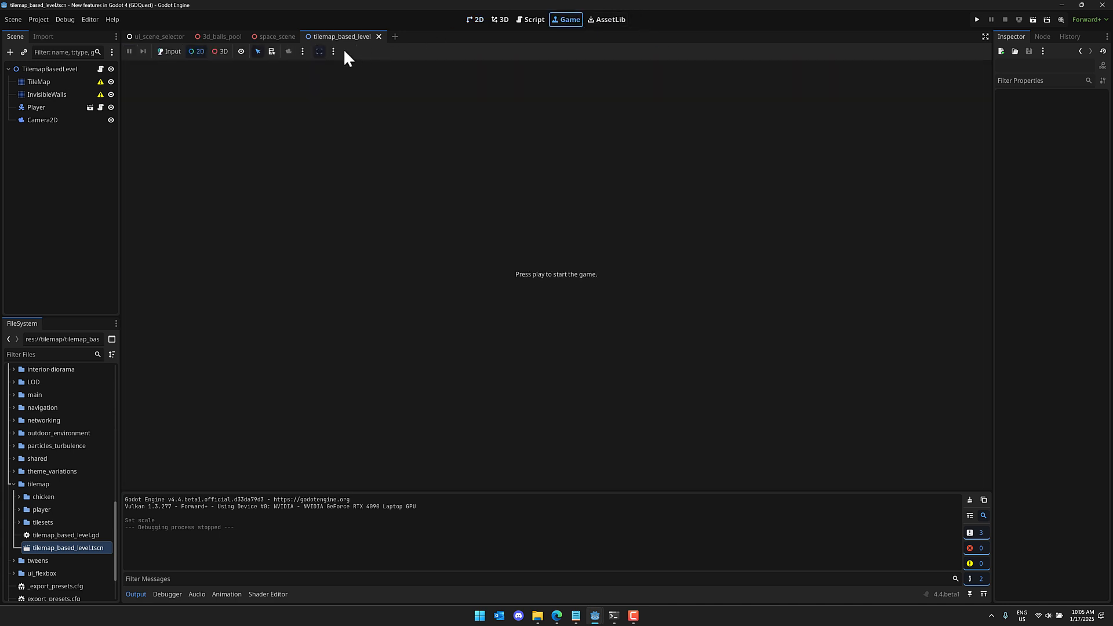
left_click(333, 51)
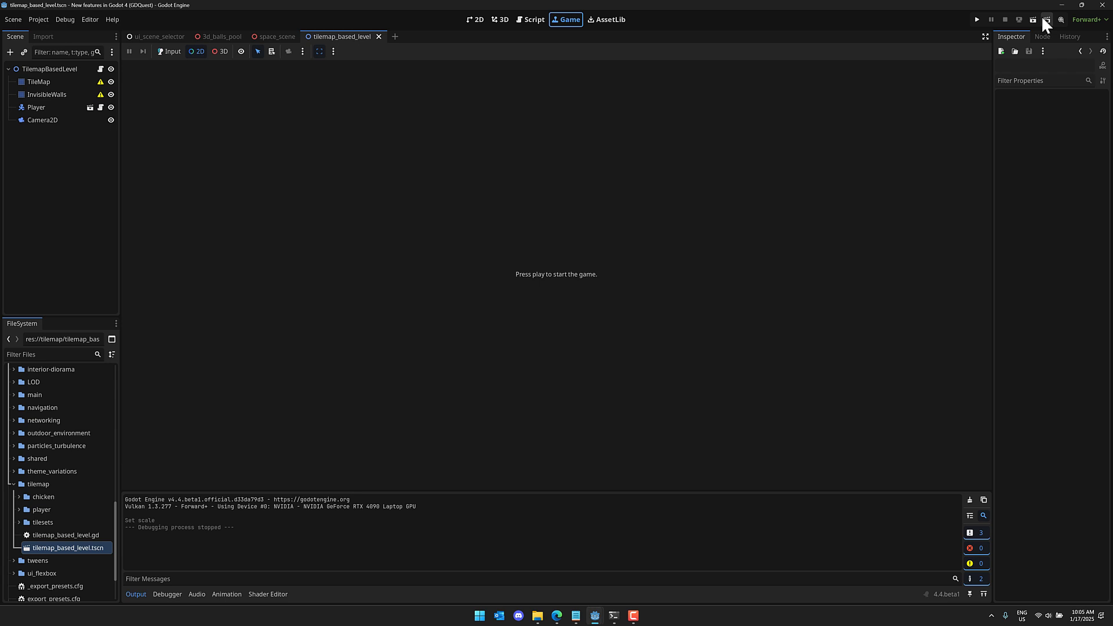
left_click(976, 20)
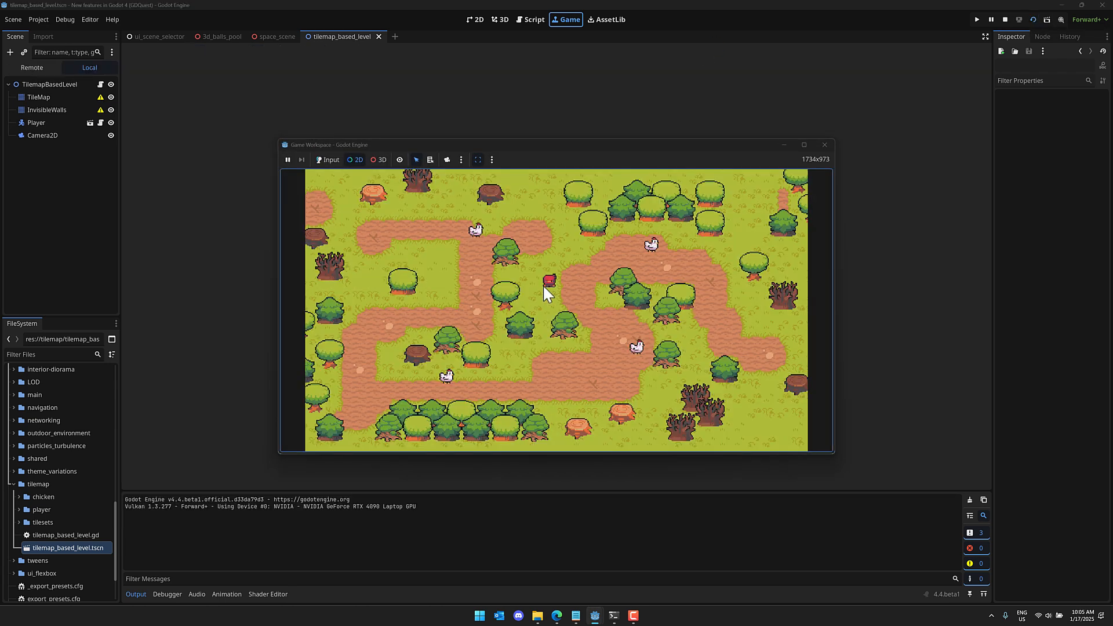
left_click(547, 281)
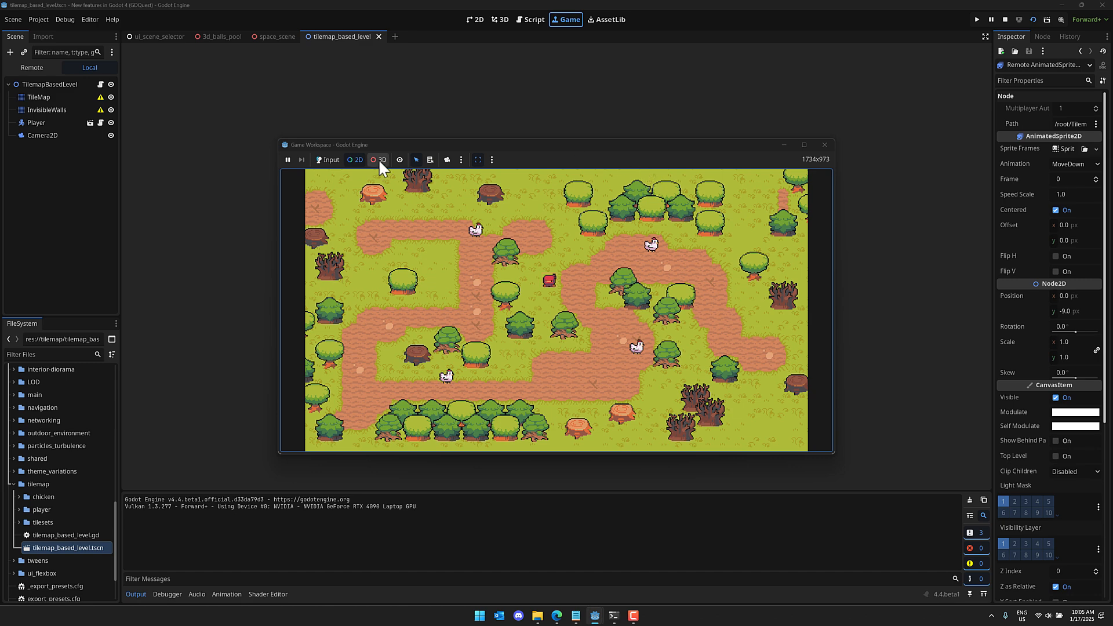
mouse_move(400, 159)
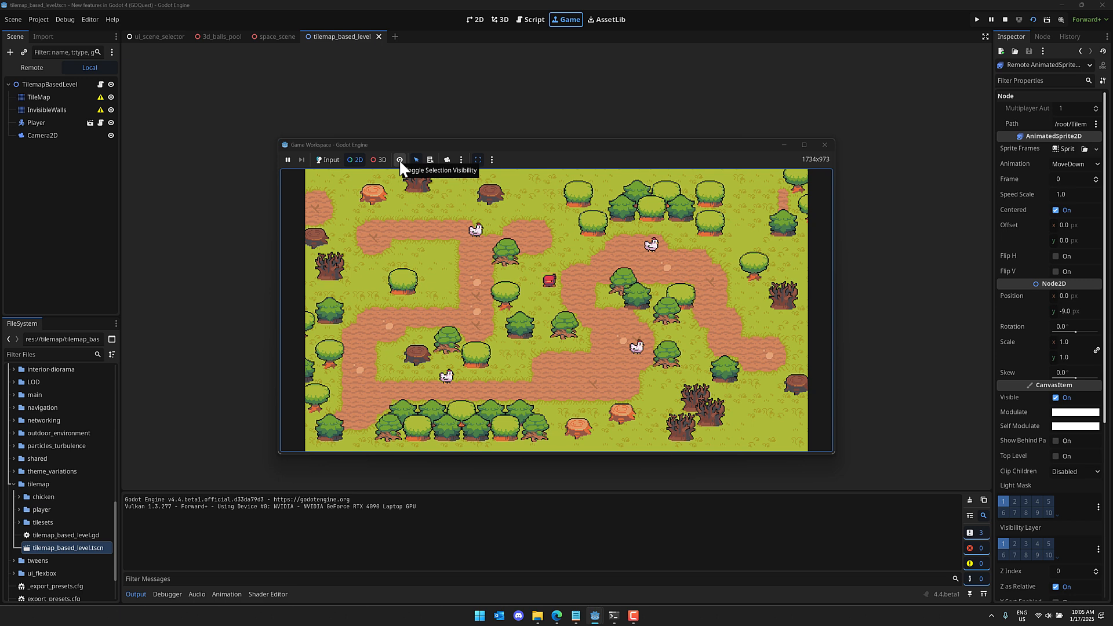
mouse_move(594, 614)
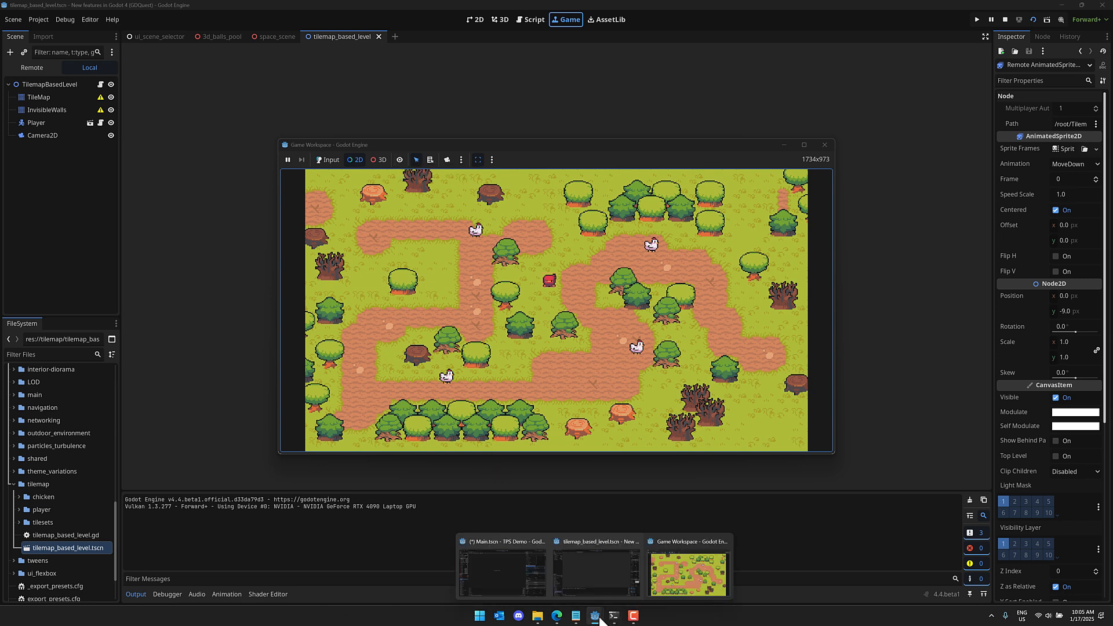
Switch to the TPS Demo editor window and view its Game tab.
left_click(502, 568)
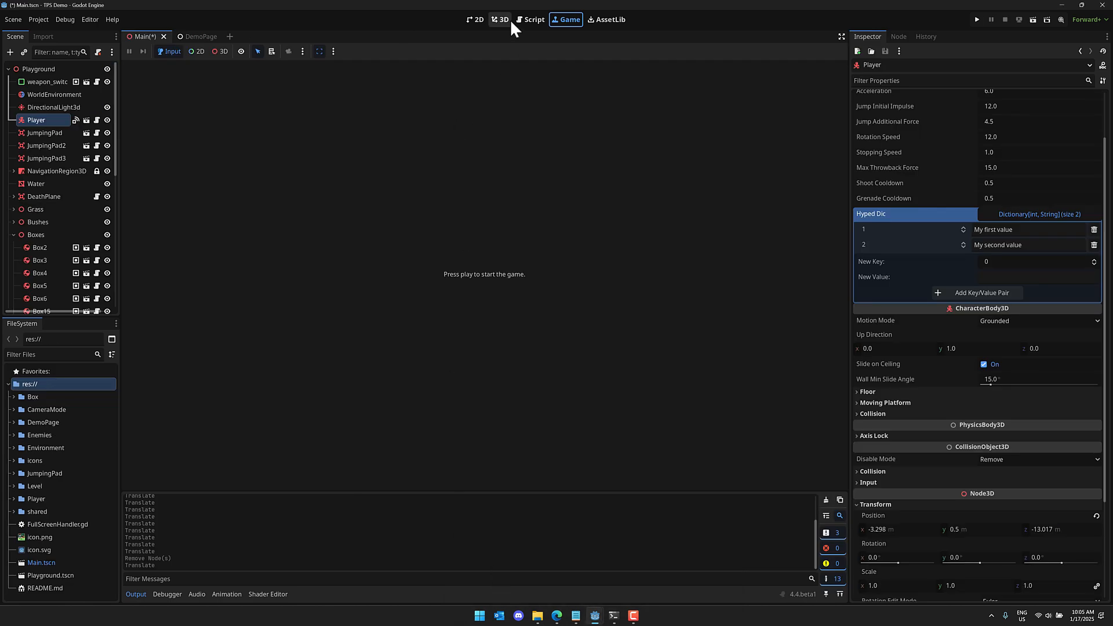
left_click(501, 20)
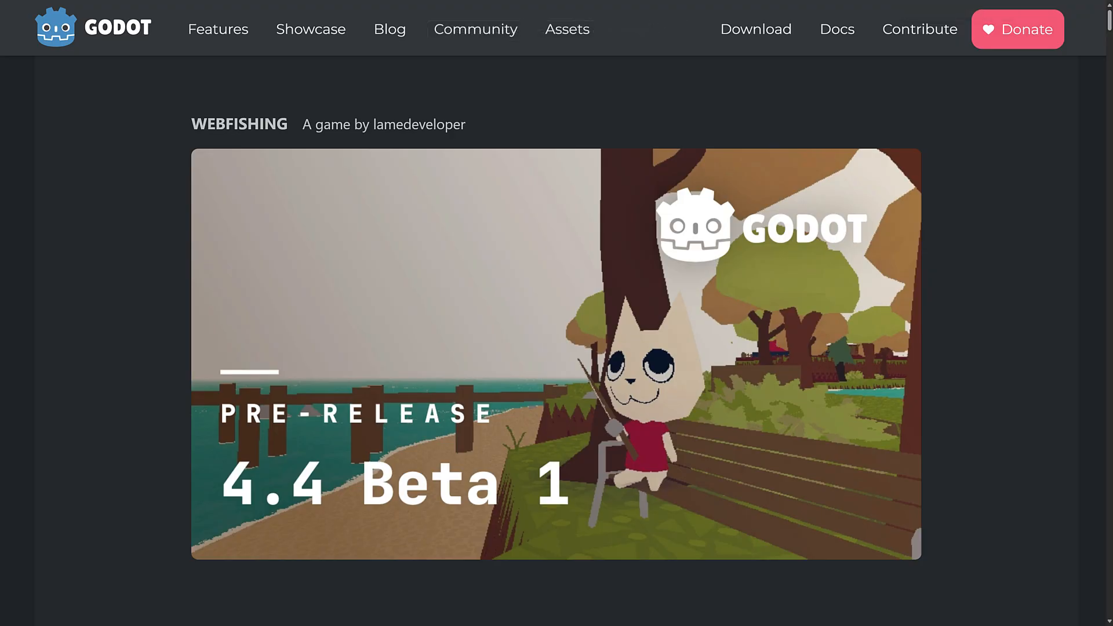
mouse_move(645, 317)
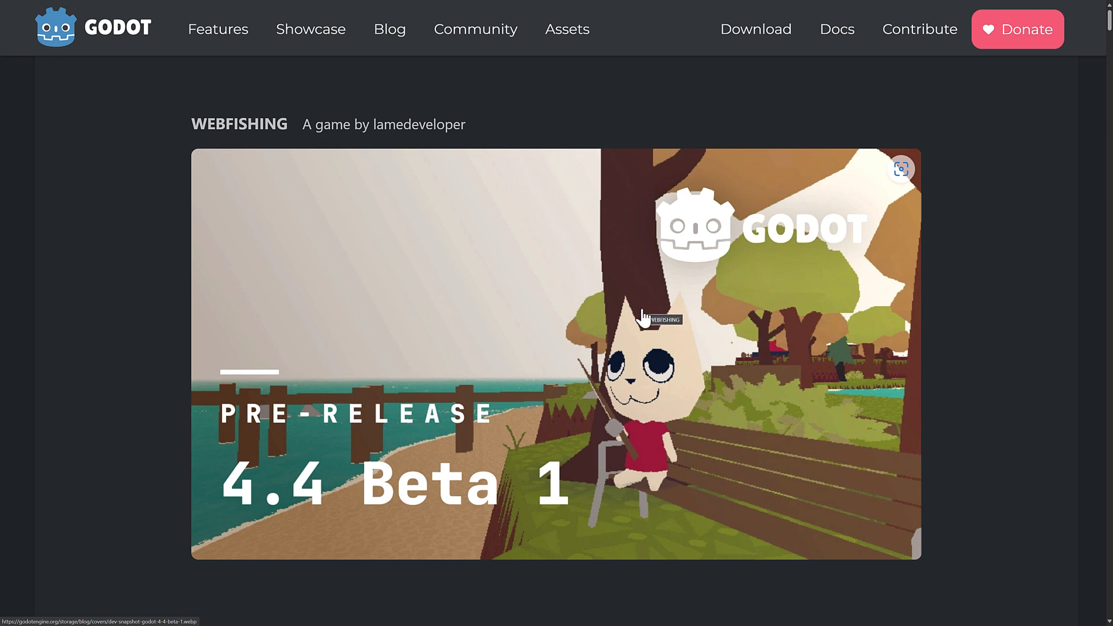
Scroll past the cover image to the beta 1 post's feature-freeze introduction.
scroll("down", 3)
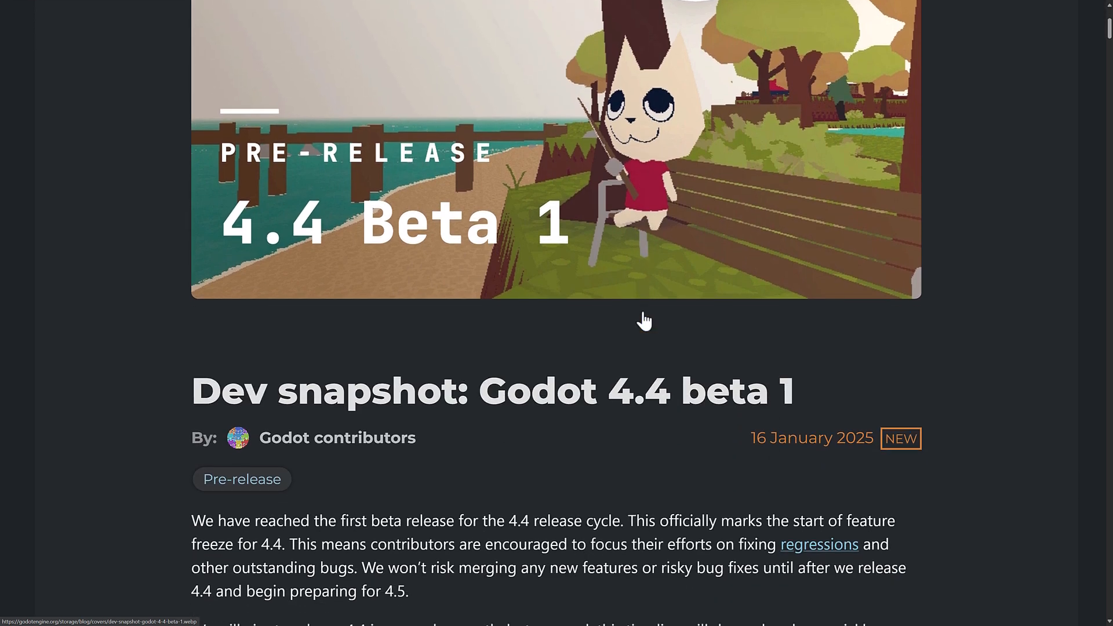
scroll("down", 3)
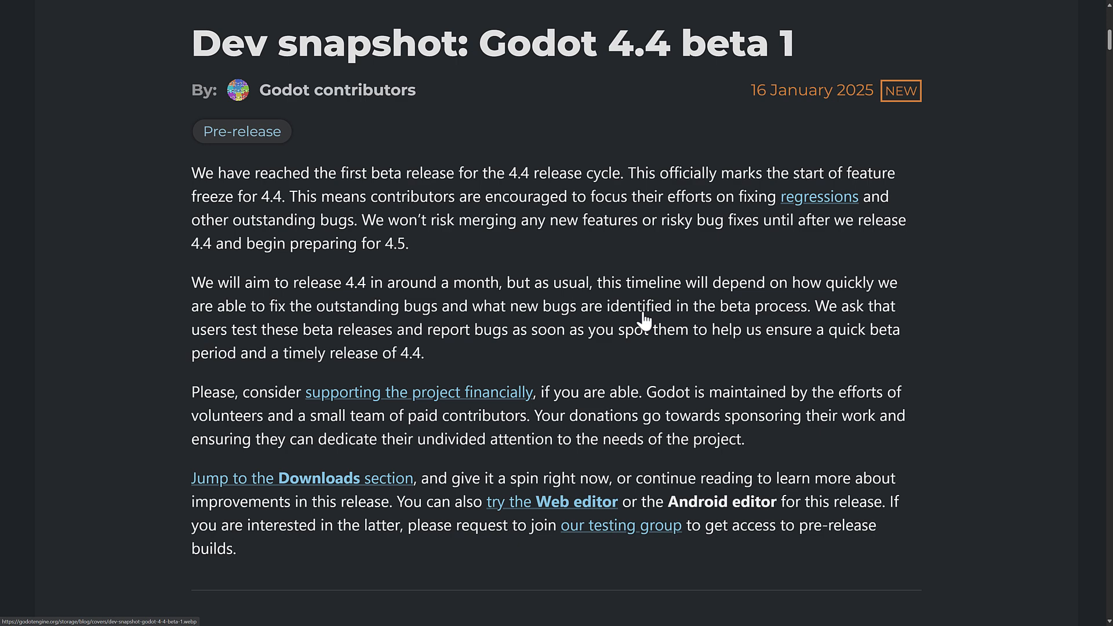
scroll("down", 3)
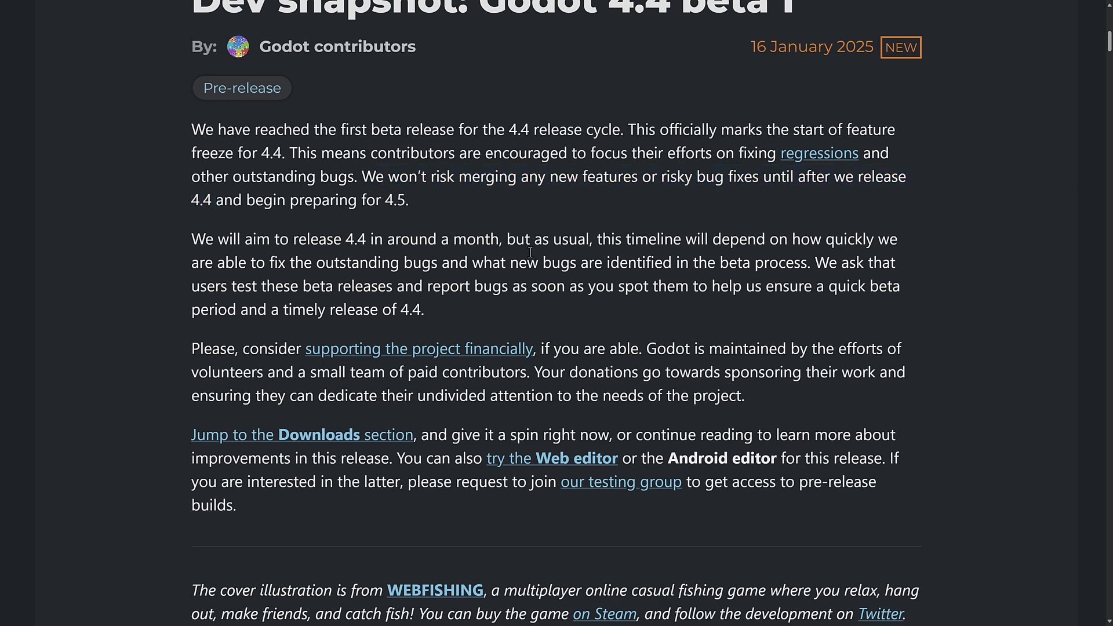
Scroll through Highlights and New in Beta 1 down to MetalFX upscaling.
scroll("down", 3)
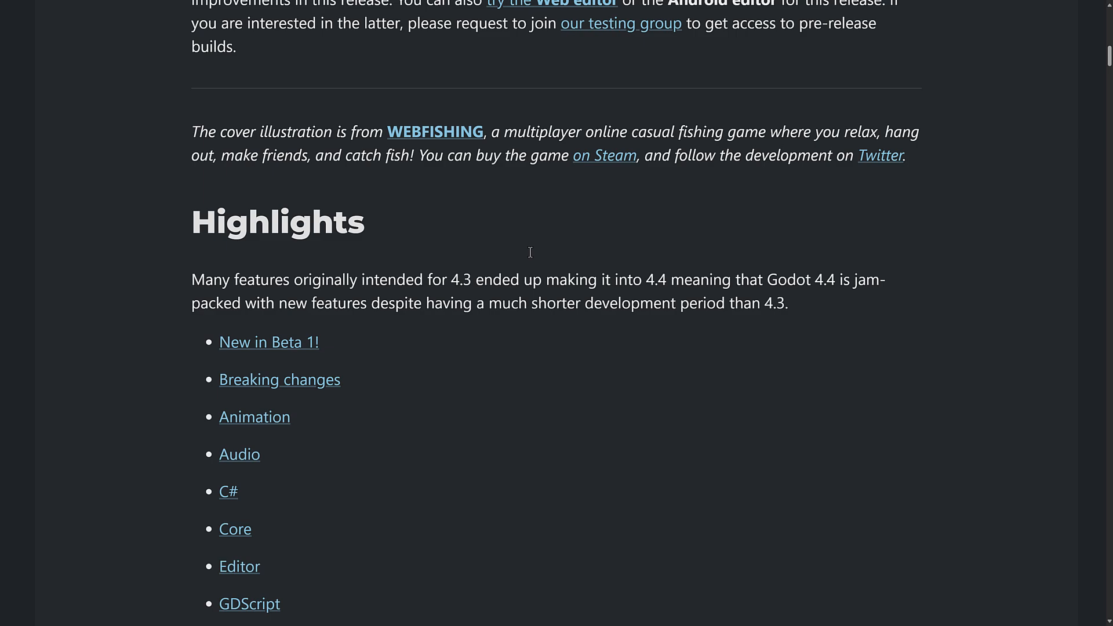
scroll("down", 3)
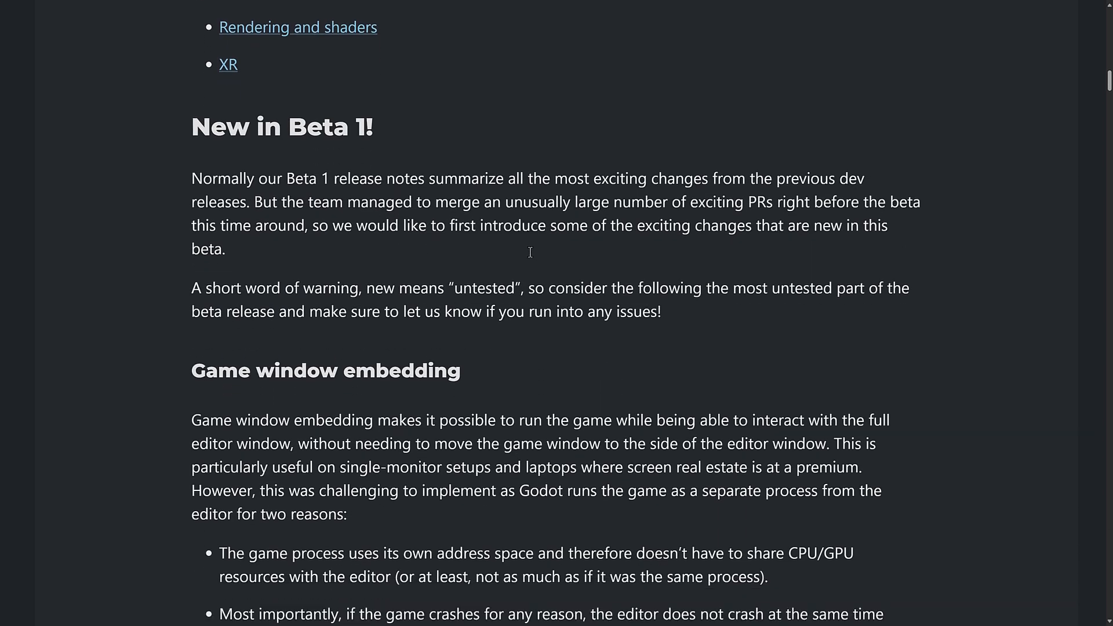
scroll("down", 3)
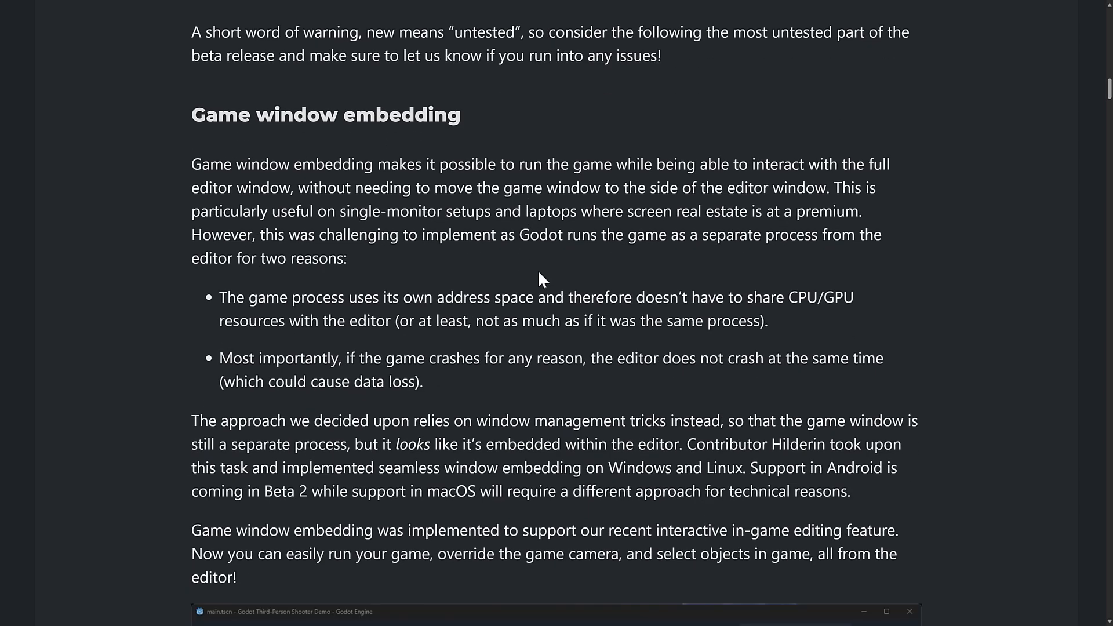
mouse_move(434, 142)
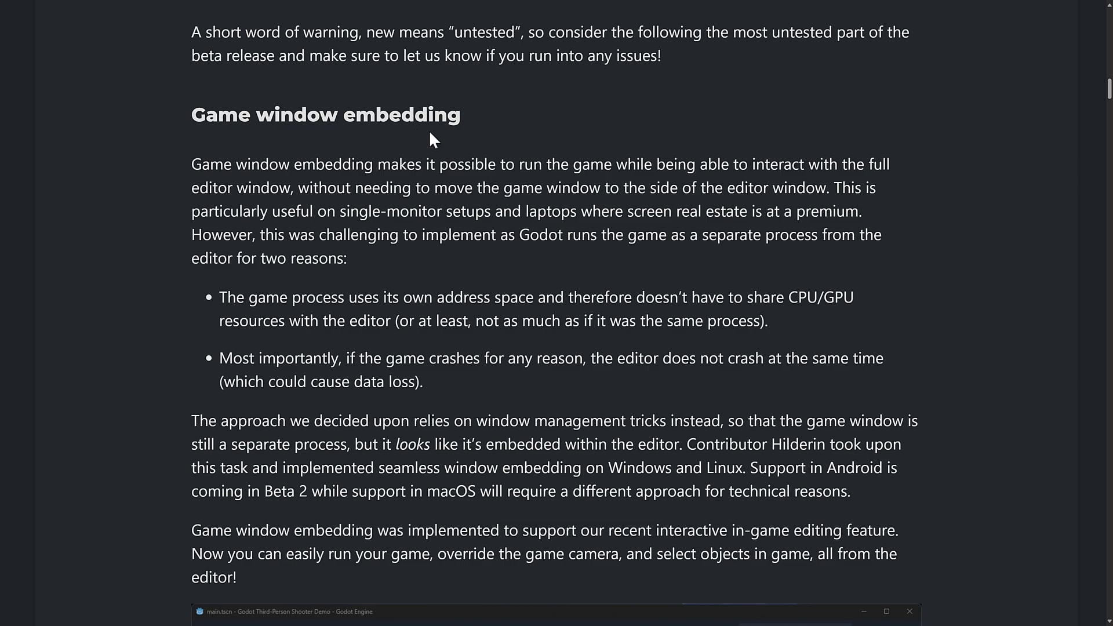
scroll("down", 3)
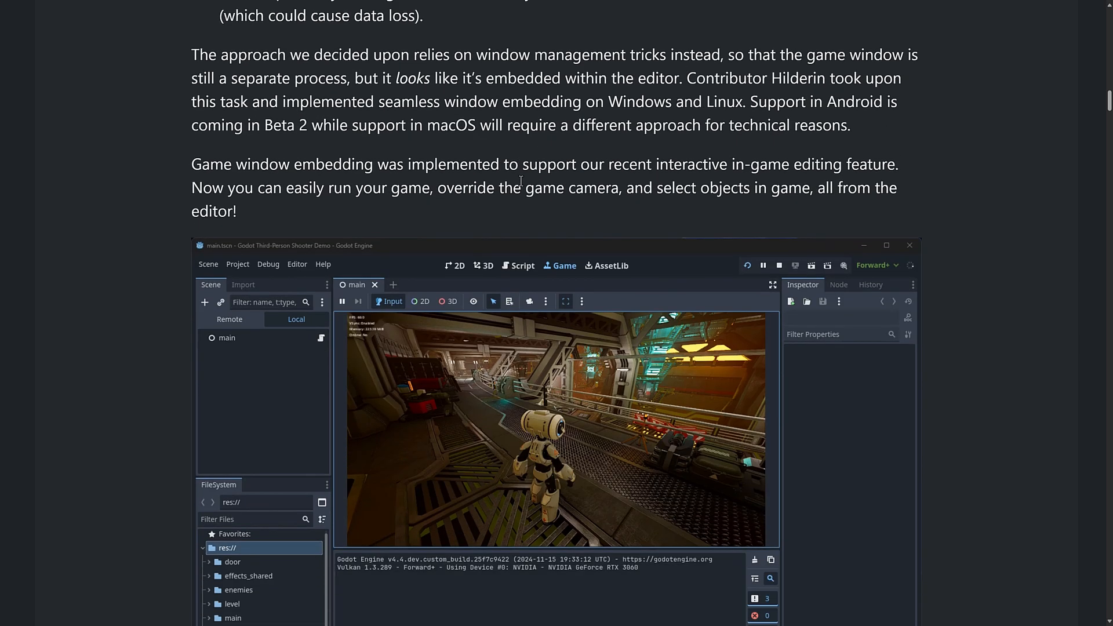
scroll("down", 3)
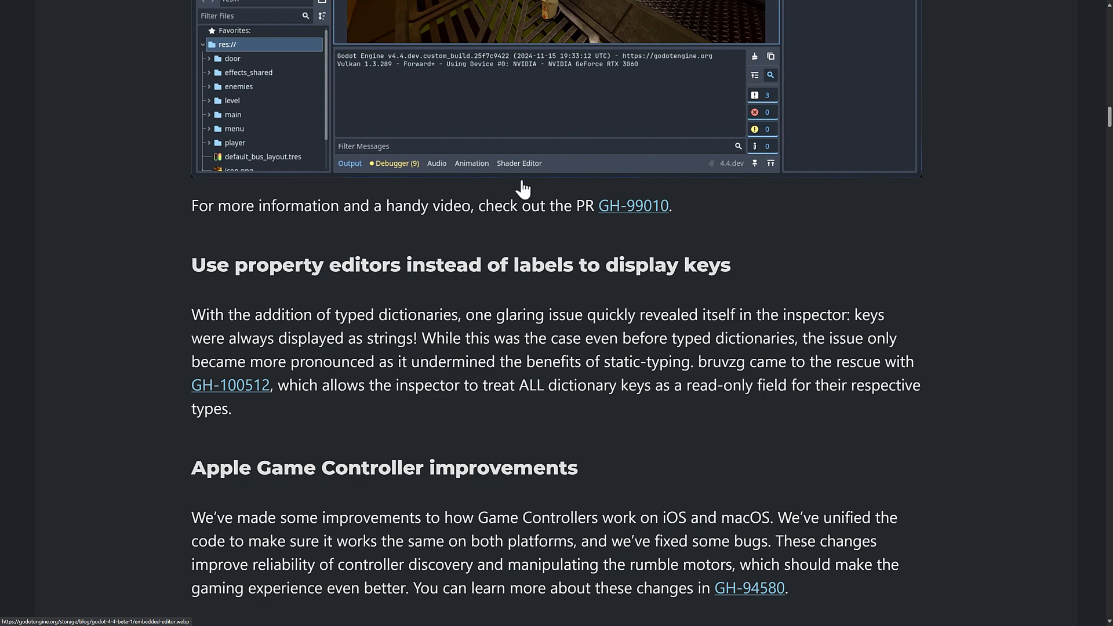
scroll("down", 3)
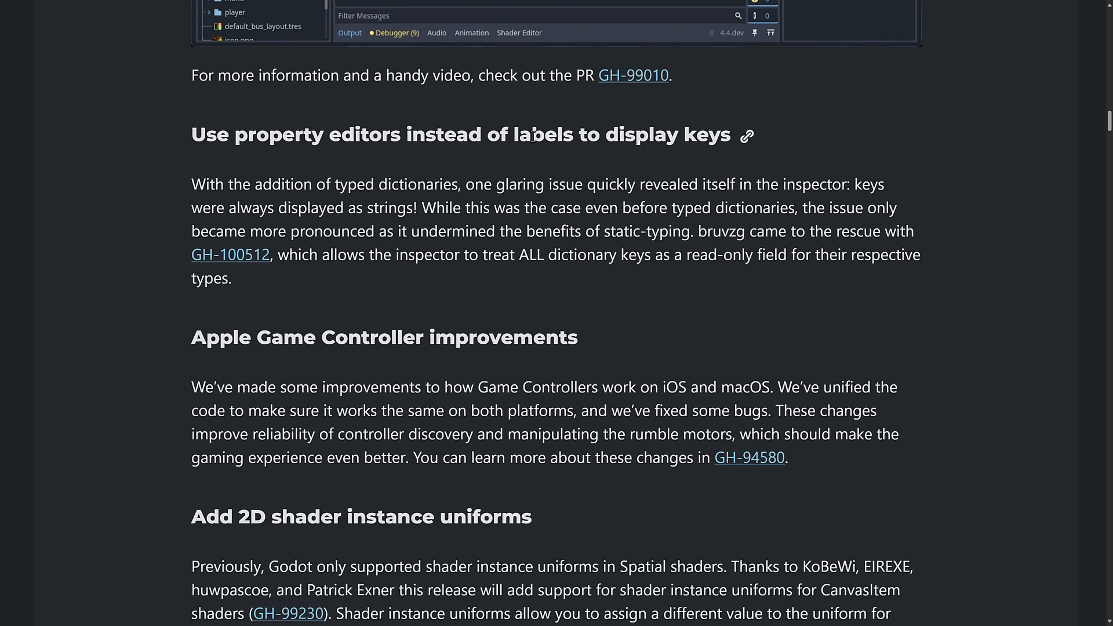
scroll("down", 3)
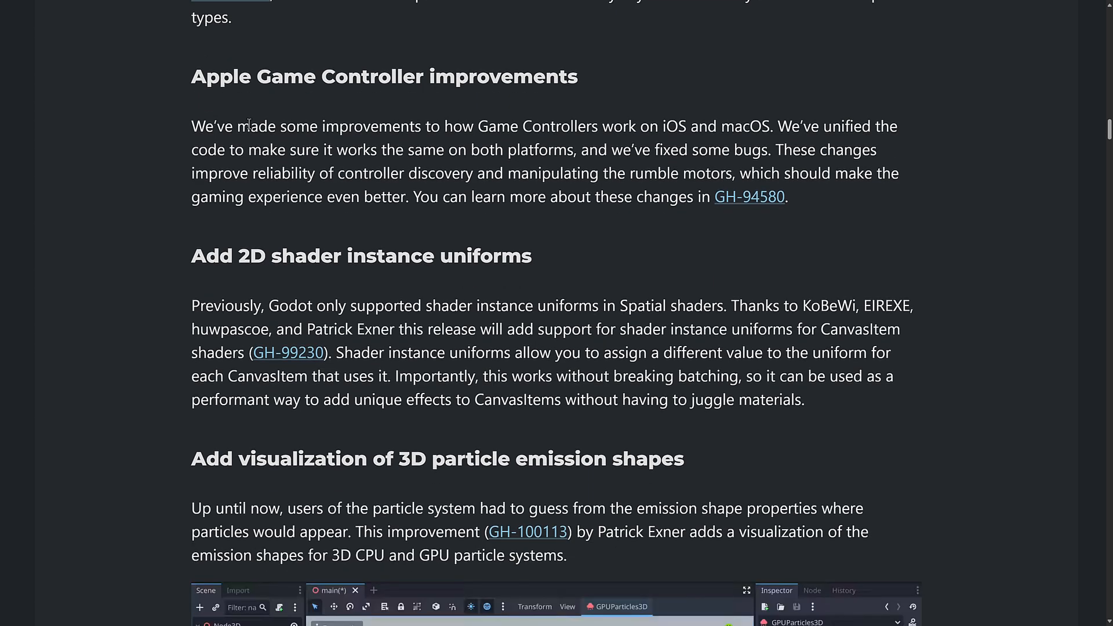
scroll("down", 3)
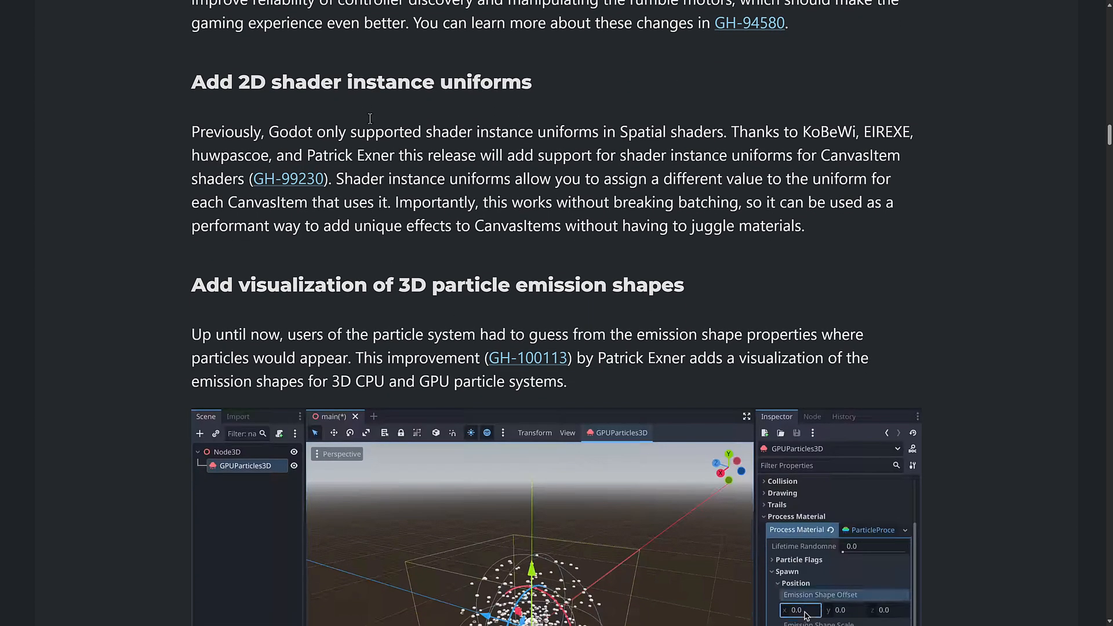
scroll("down", 3)
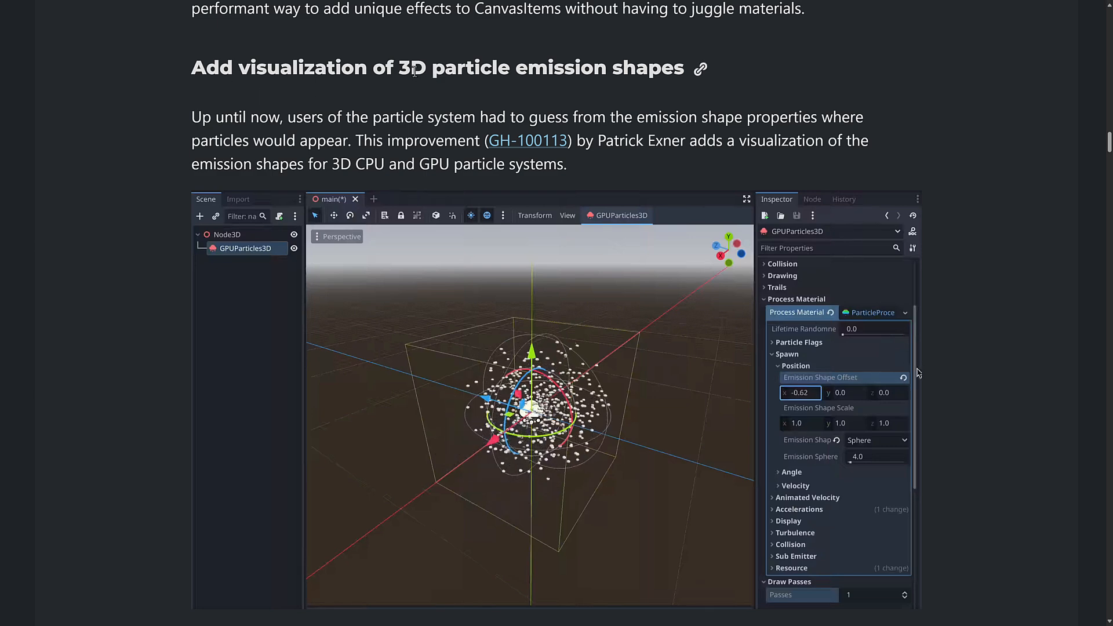
scroll("down", 3)
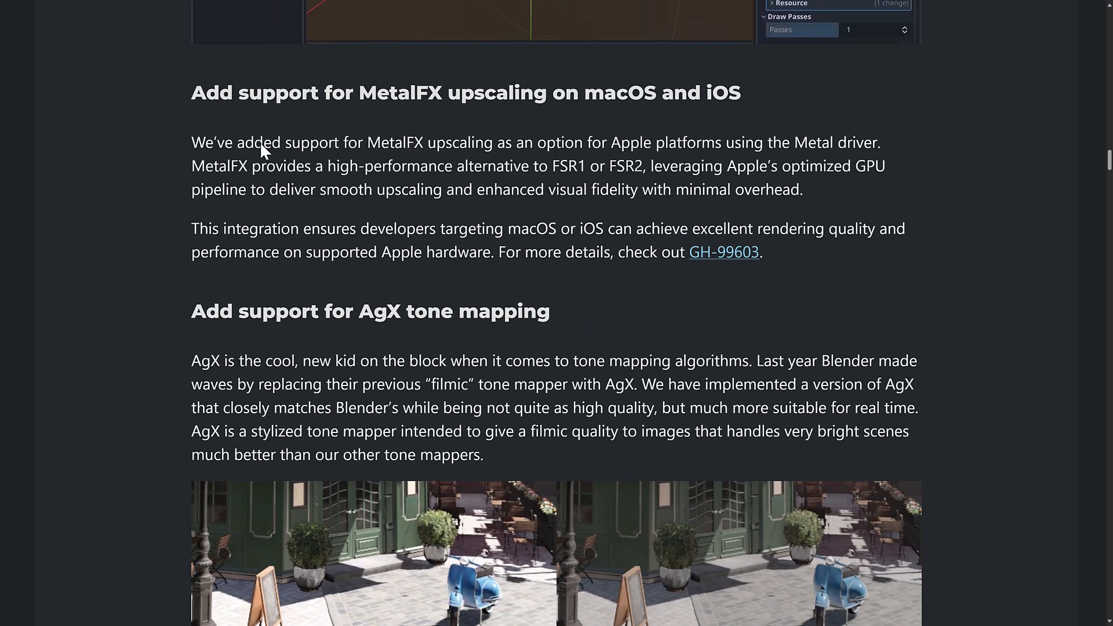
mouse_move(524, 93)
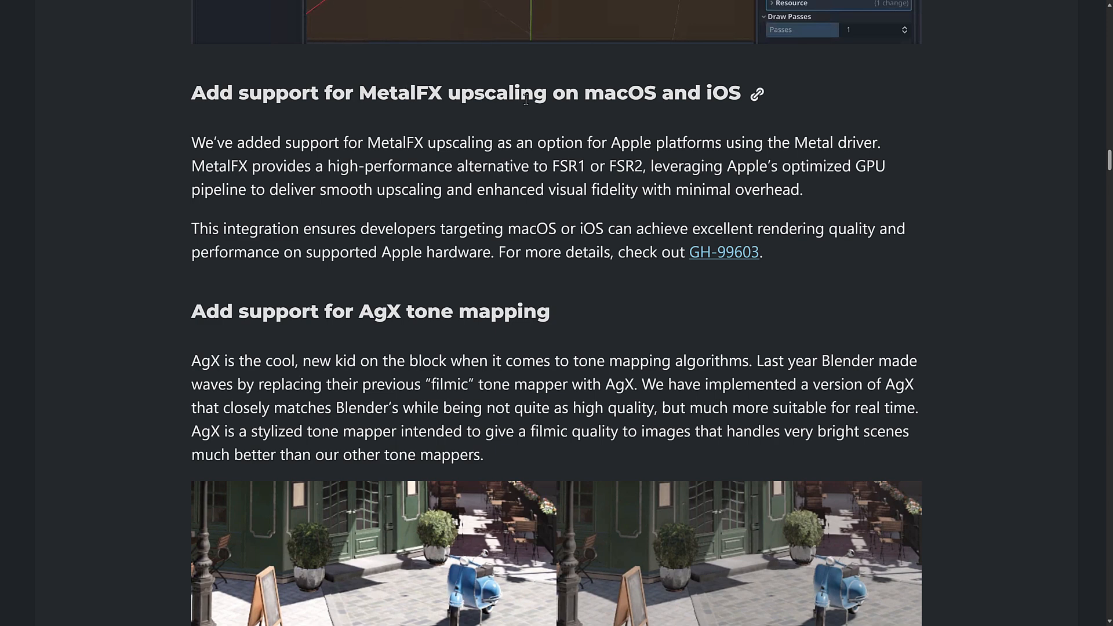
Scroll past the AgX tone mapping and LightmapGI transparency notes to the Breaking changes bullet list.
scroll("down", 3)
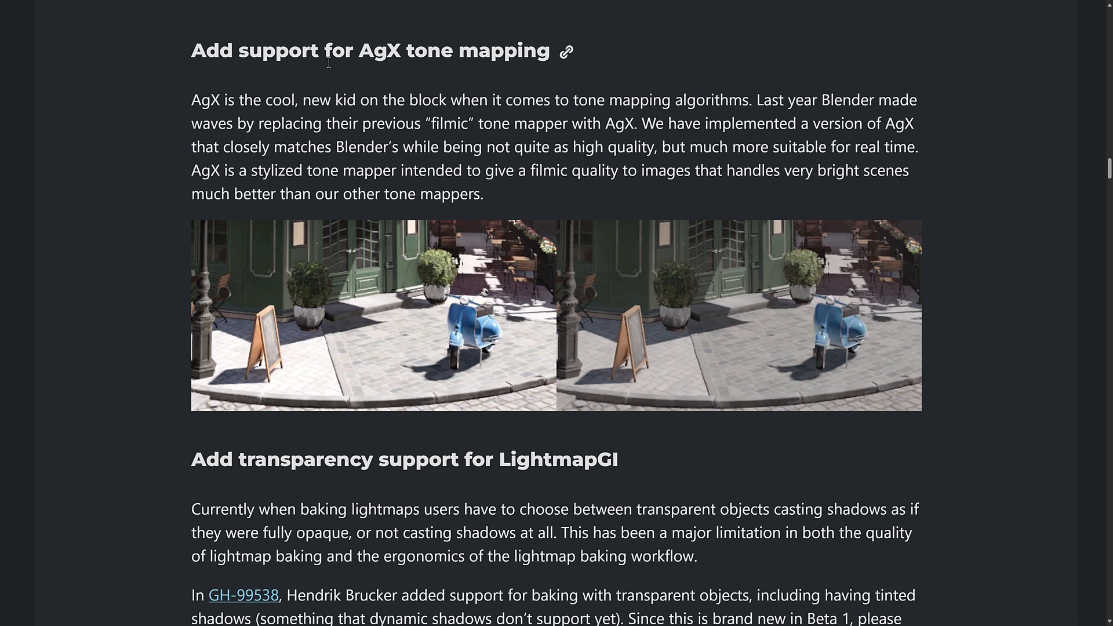
mouse_move(599, 238)
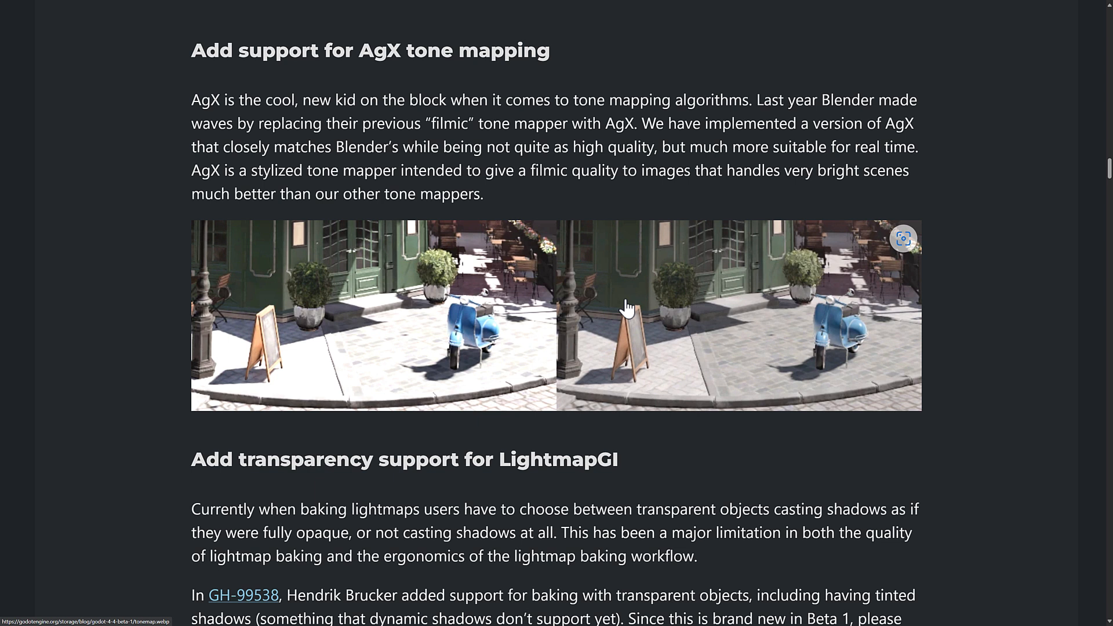
mouse_move(489, 271)
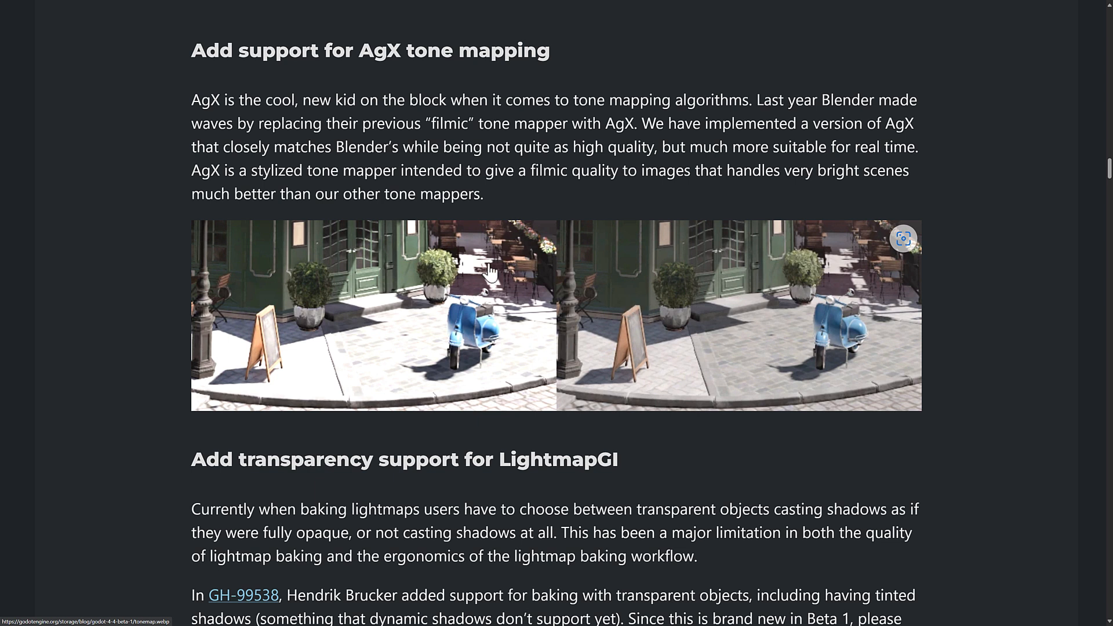
mouse_move(449, 294)
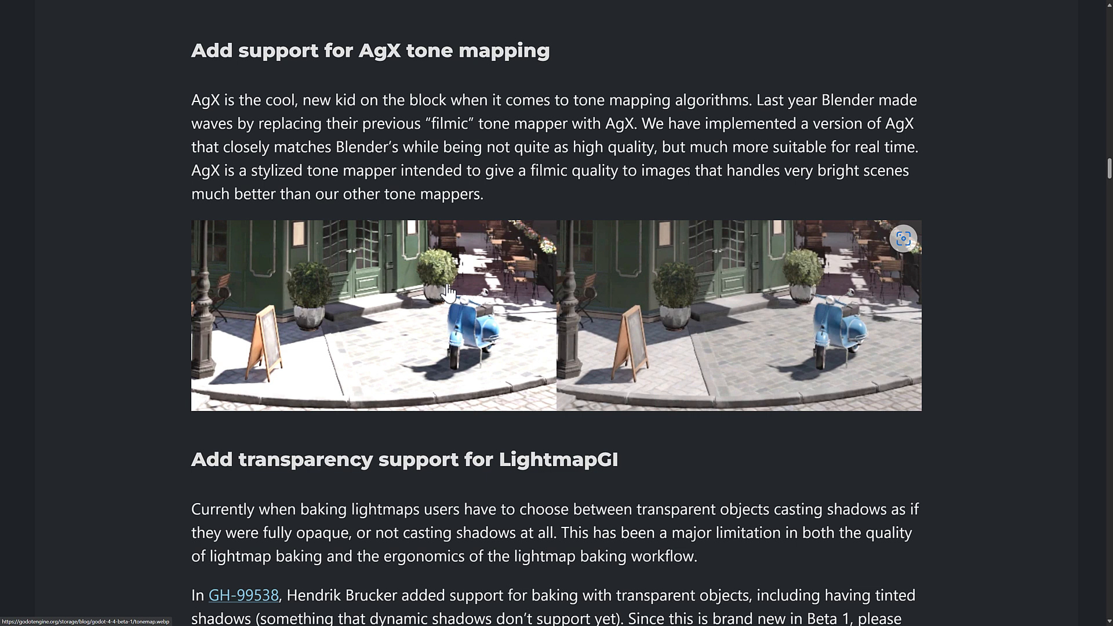
scroll("down", 3)
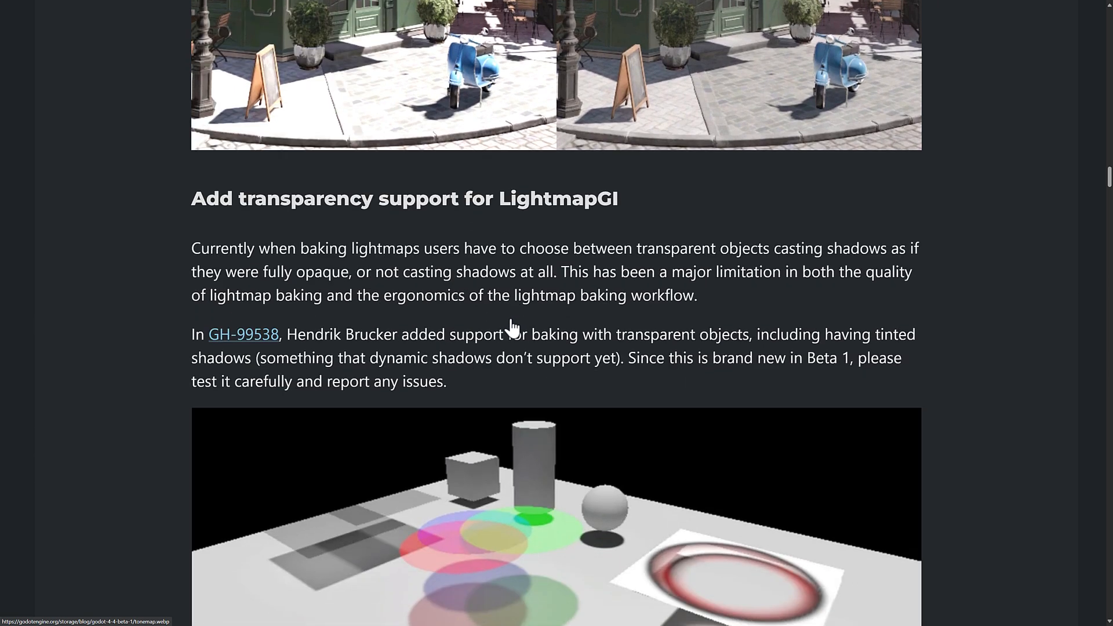
scroll("down", 3)
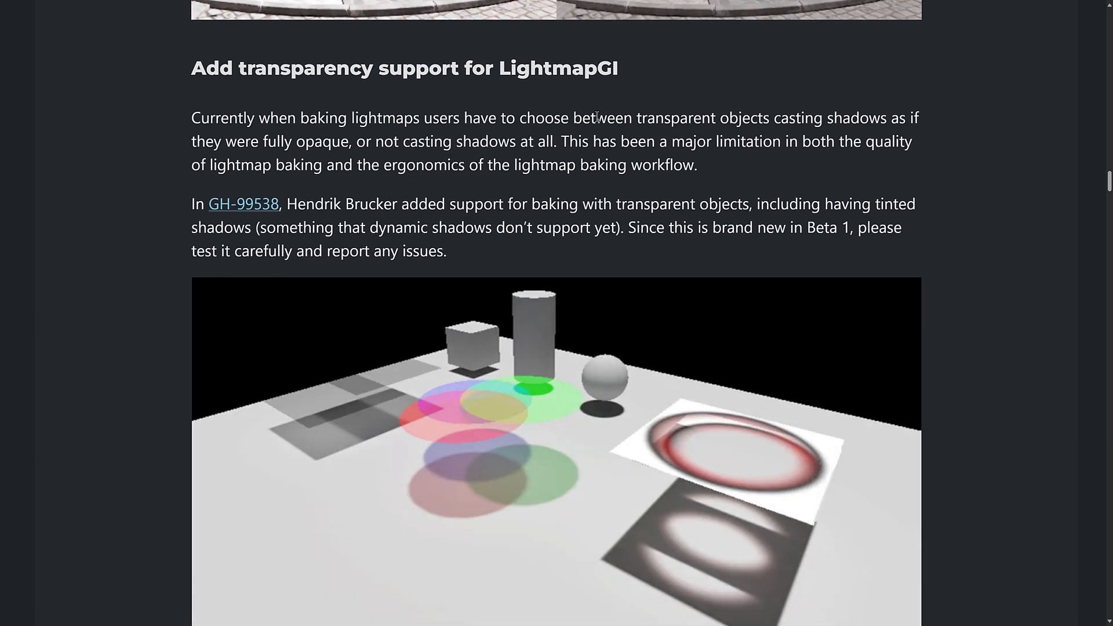
scroll("down", 3)
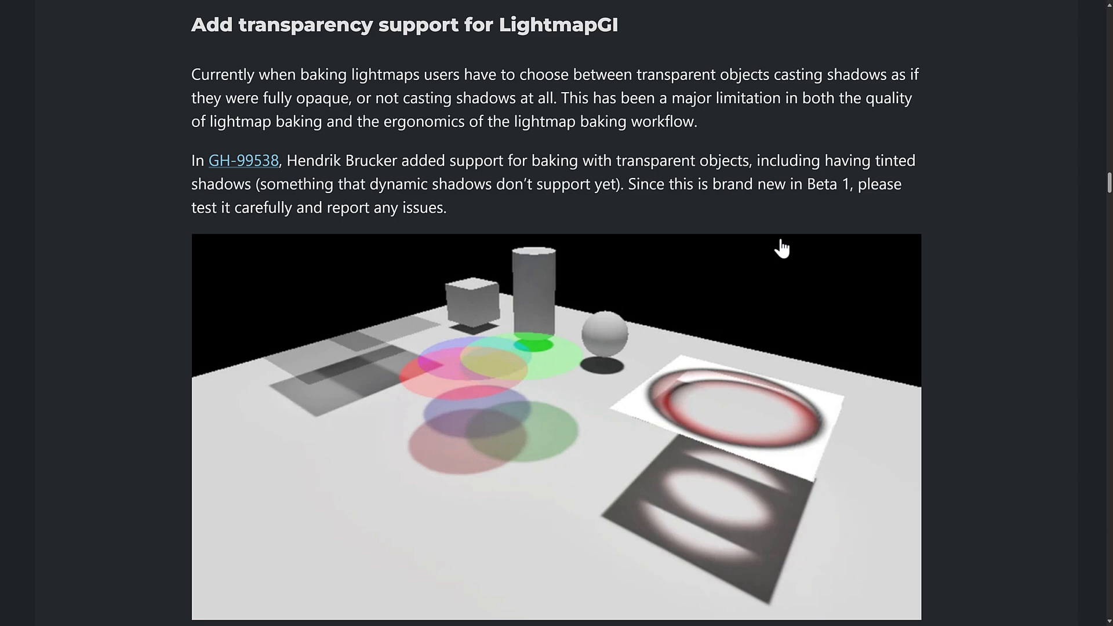
scroll("down", 3)
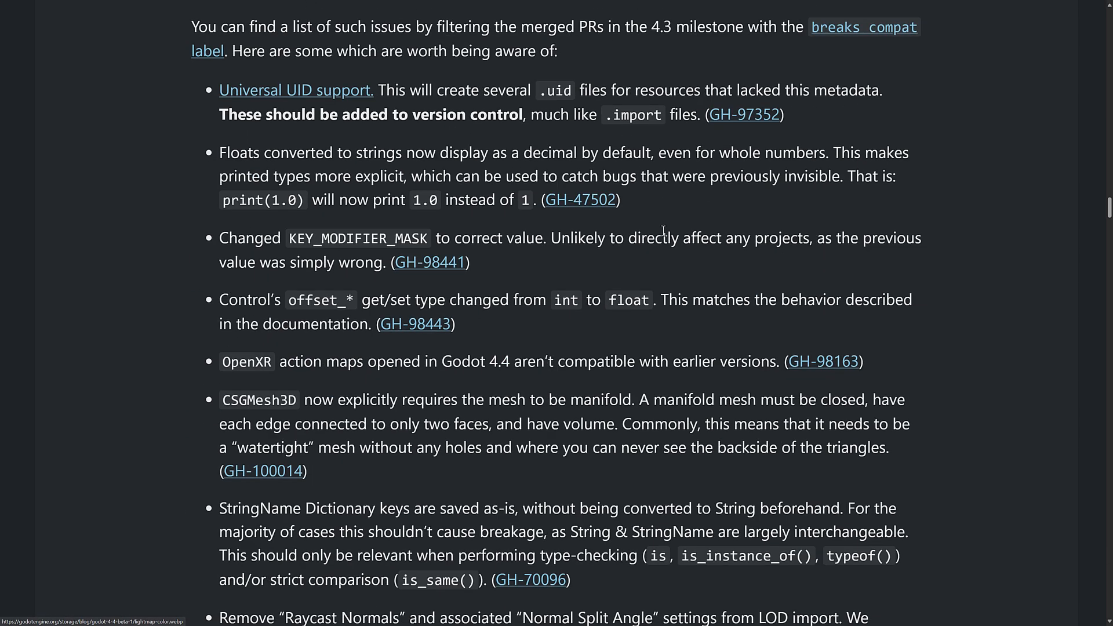
scroll("up", 3)
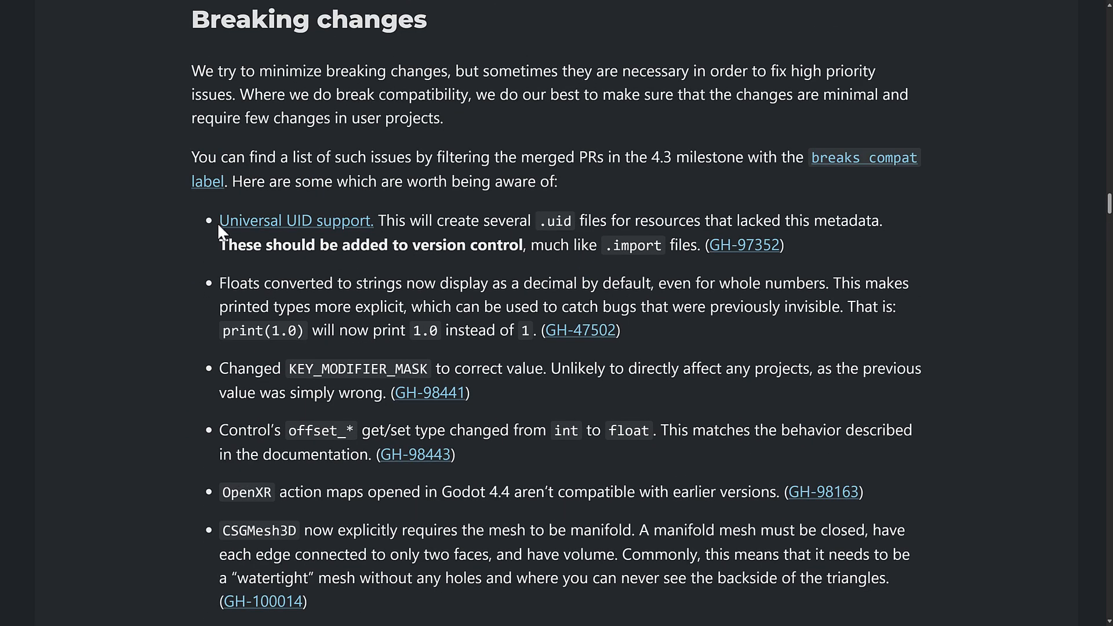
mouse_move(283, 231)
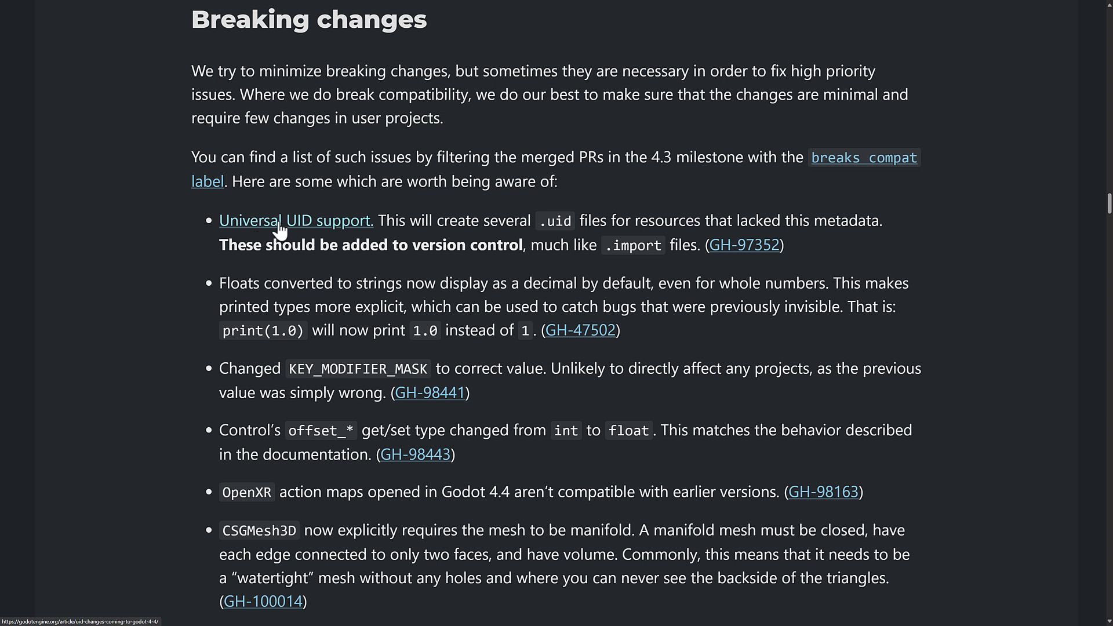
mouse_move(594, 238)
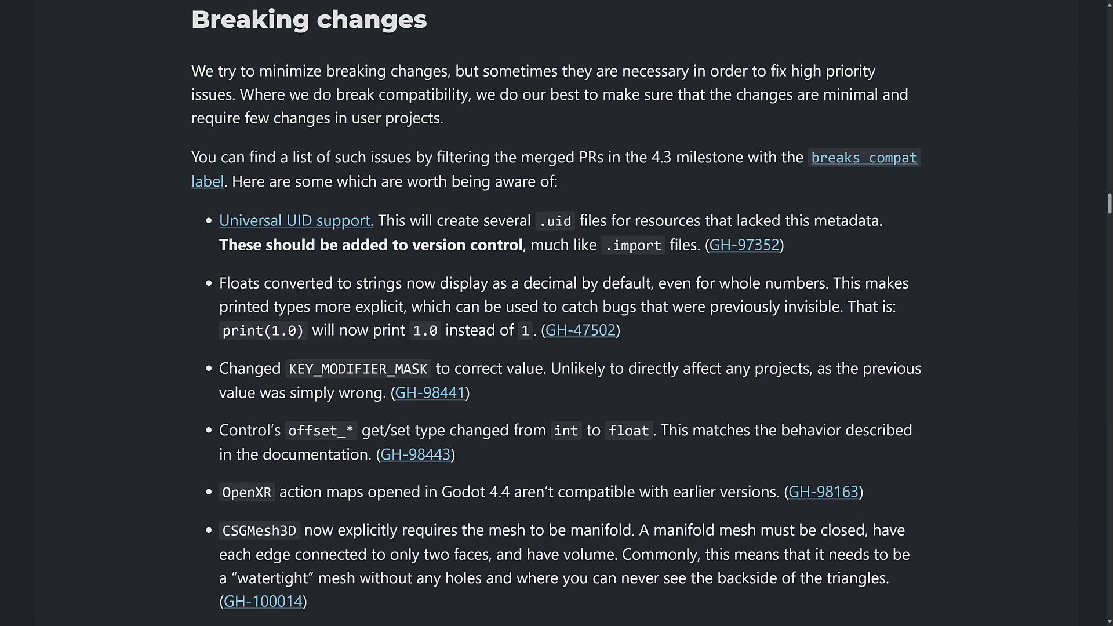
scroll("down", 3)
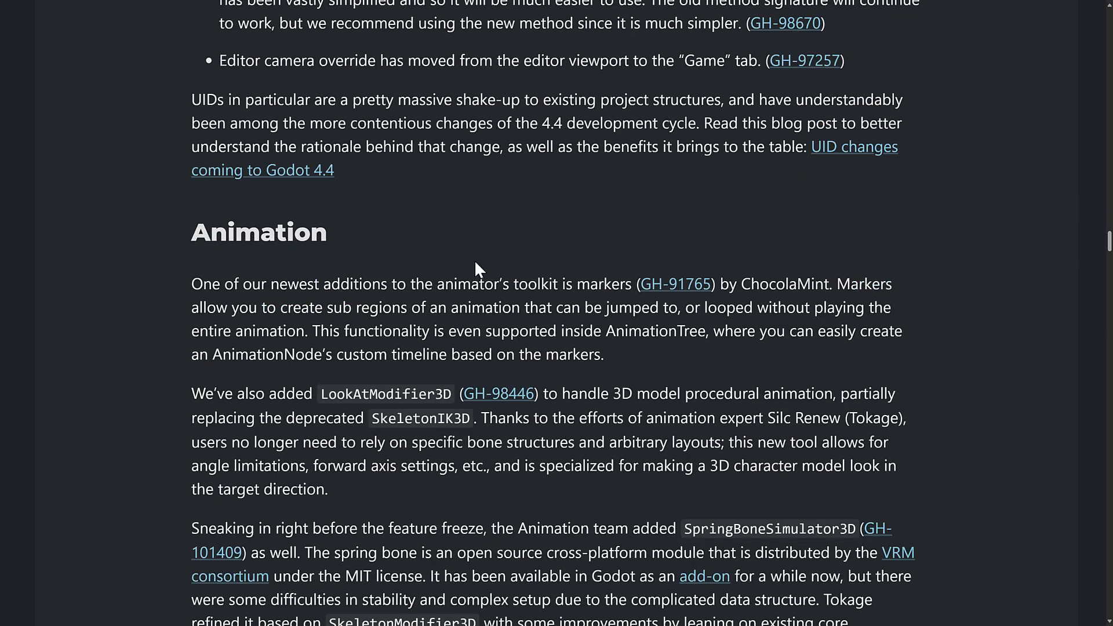
scroll("down", 3)
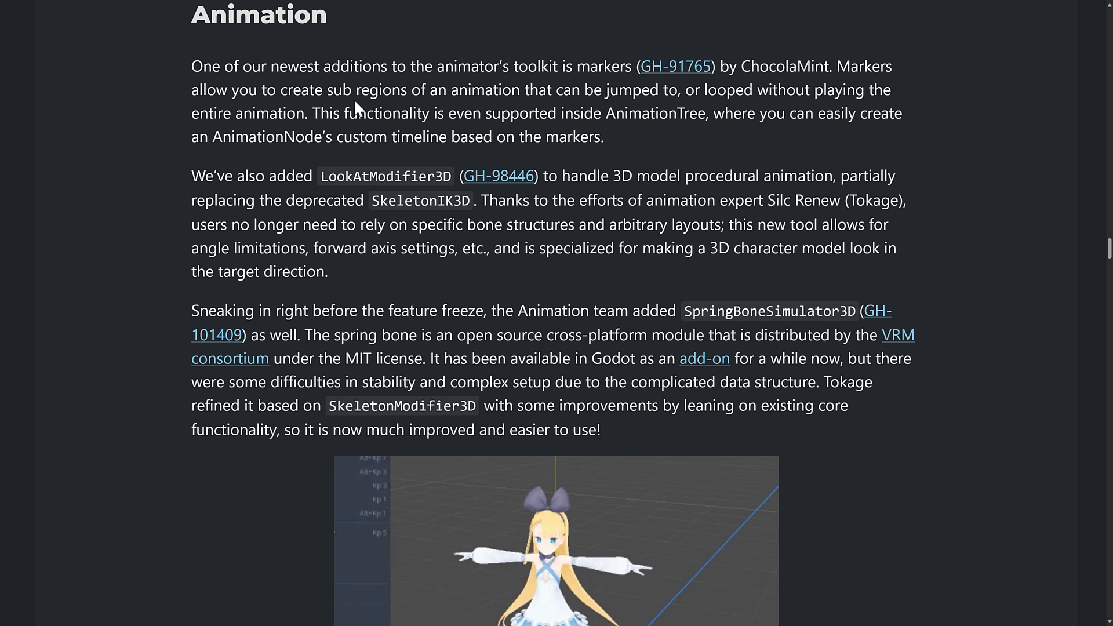
scroll("down", 3)
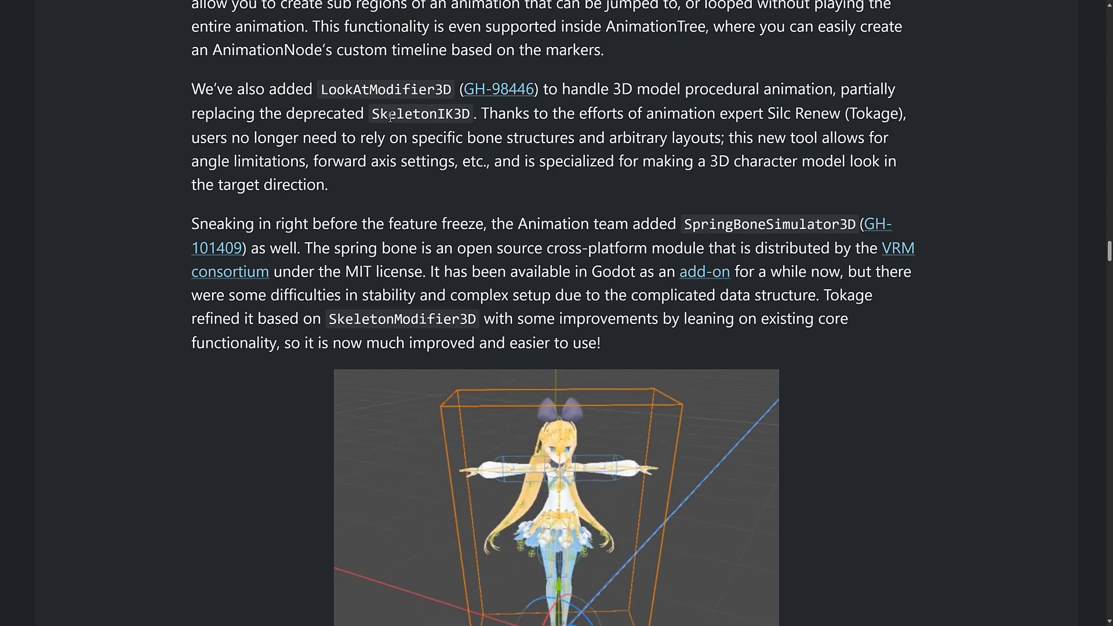
scroll("down", 3)
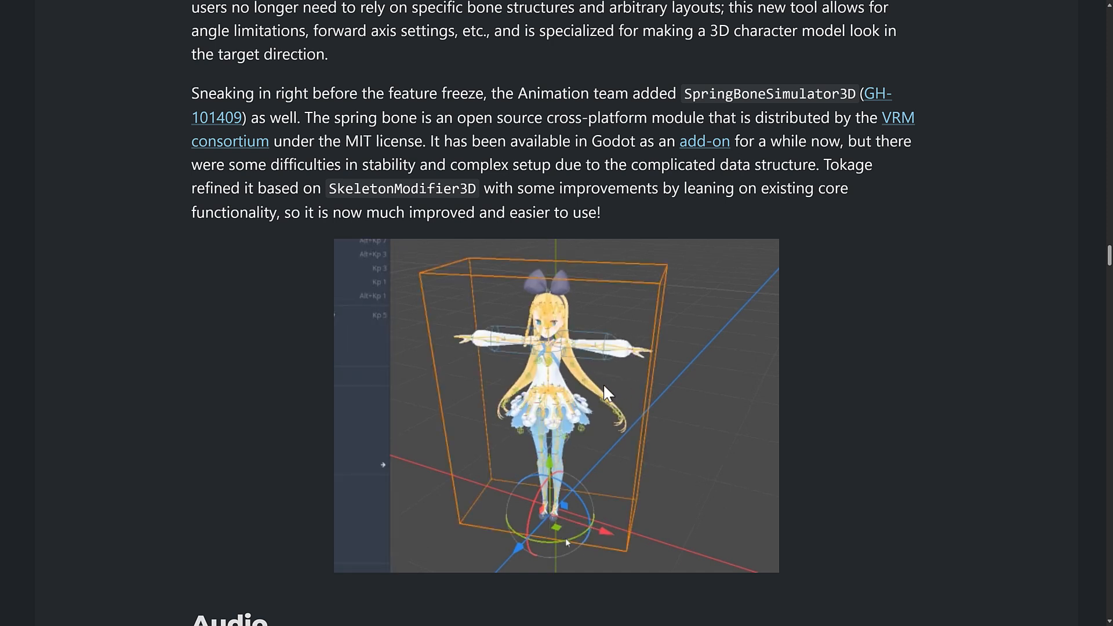
scroll("down", 3)
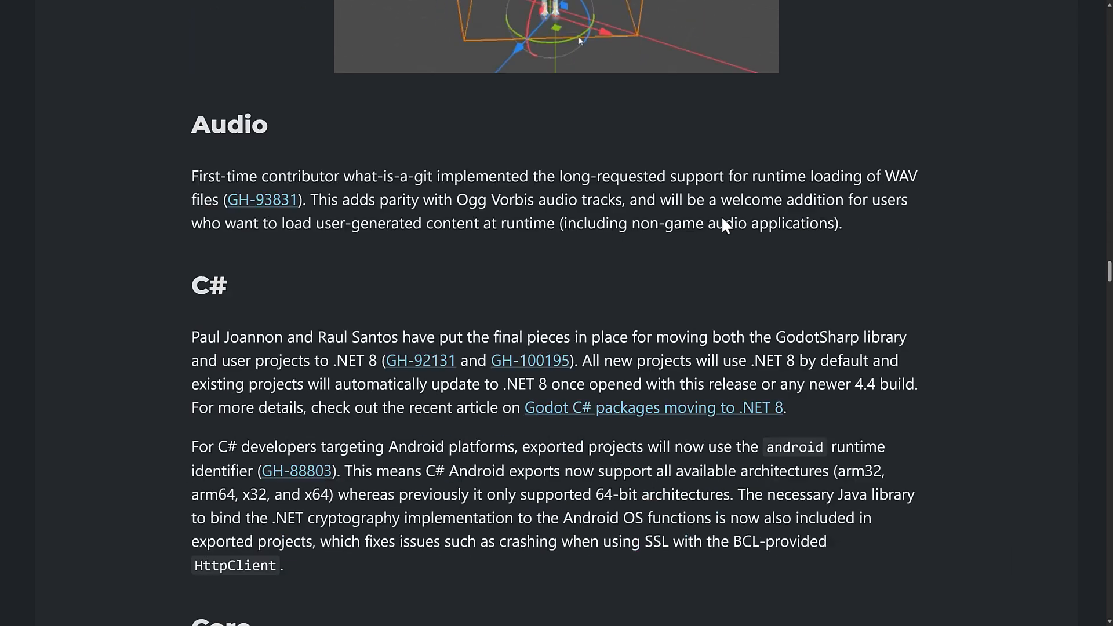
scroll("down", 3)
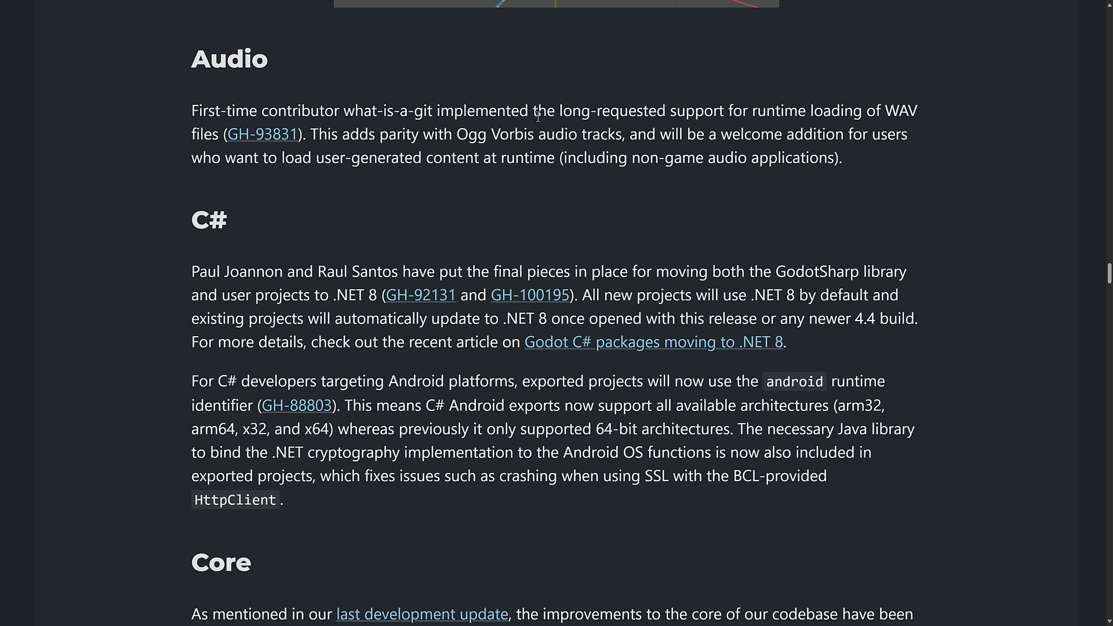
scroll("down", 3)
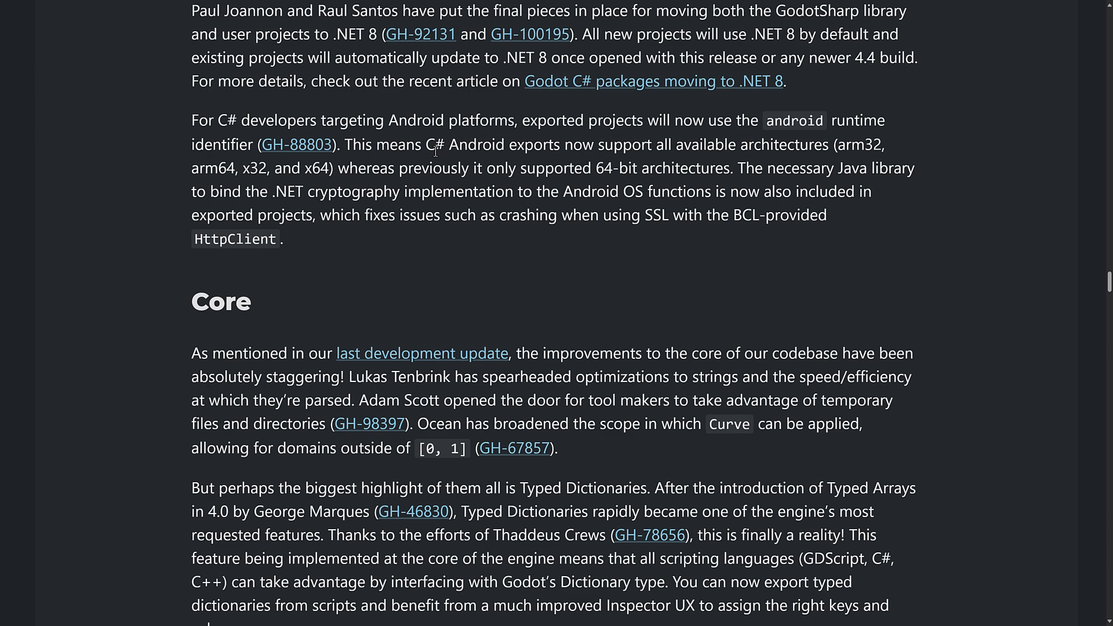
scroll("down", 3)
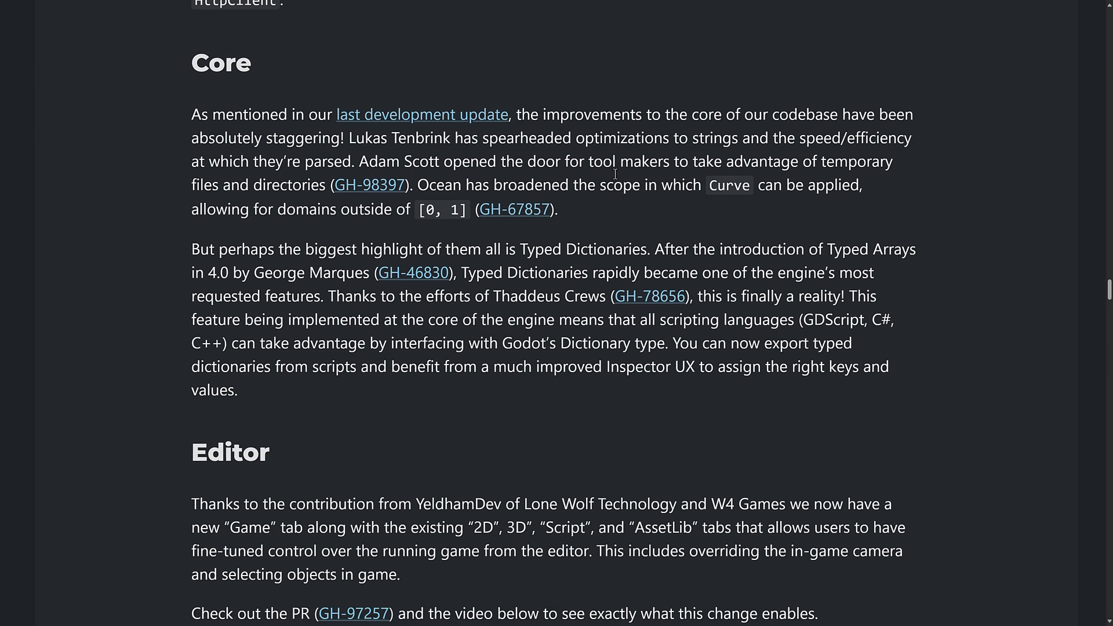
scroll("up", 3)
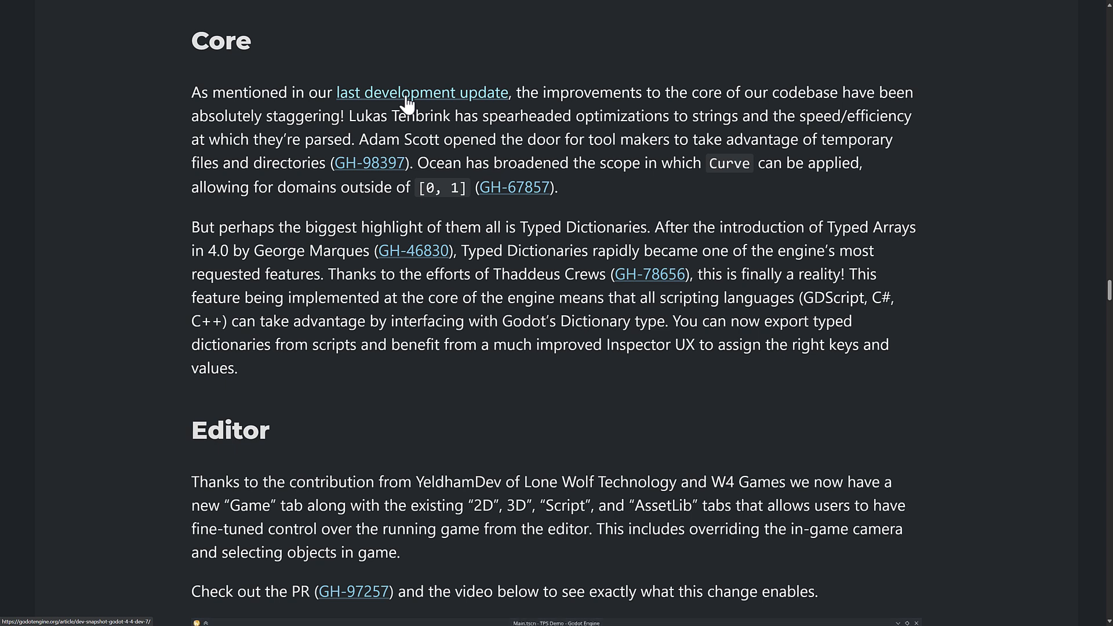
mouse_move(545, 315)
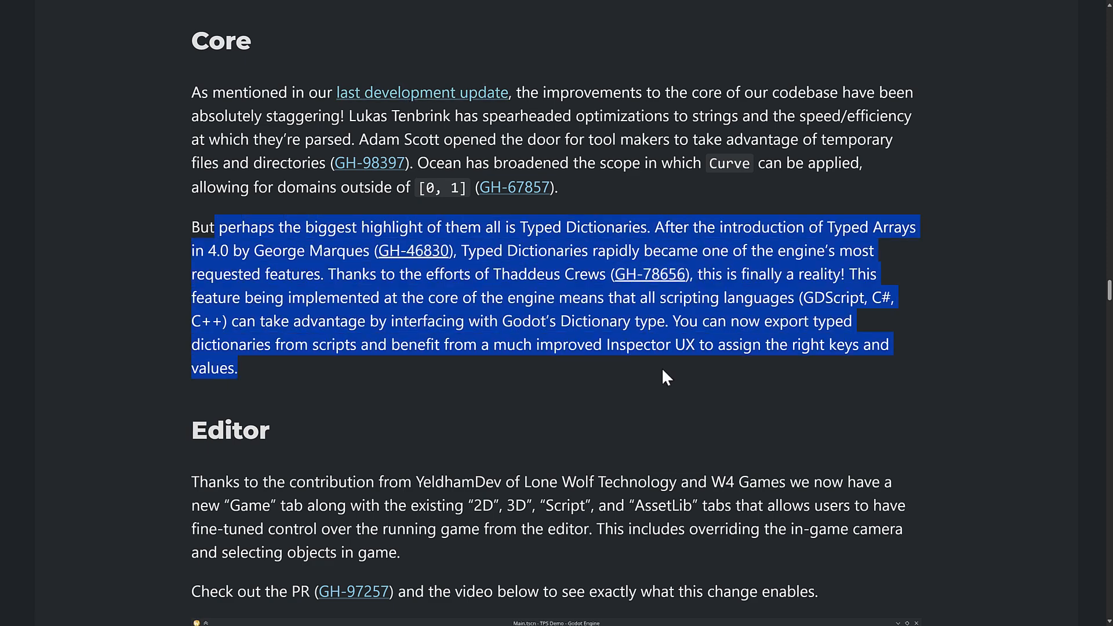
left_click(665, 377)
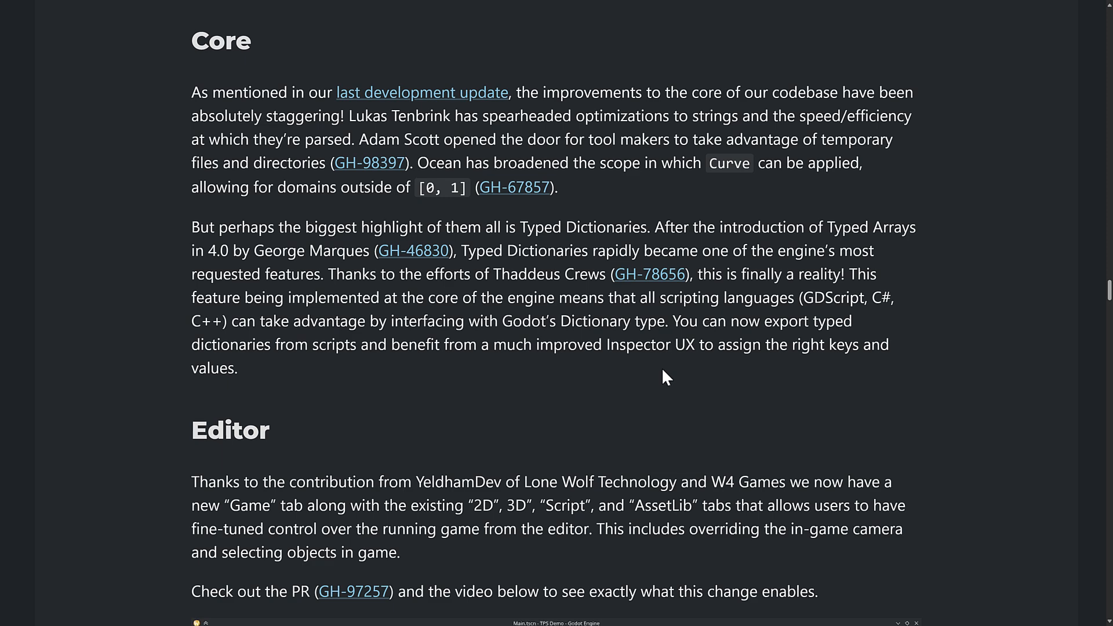
mouse_move(634, 244)
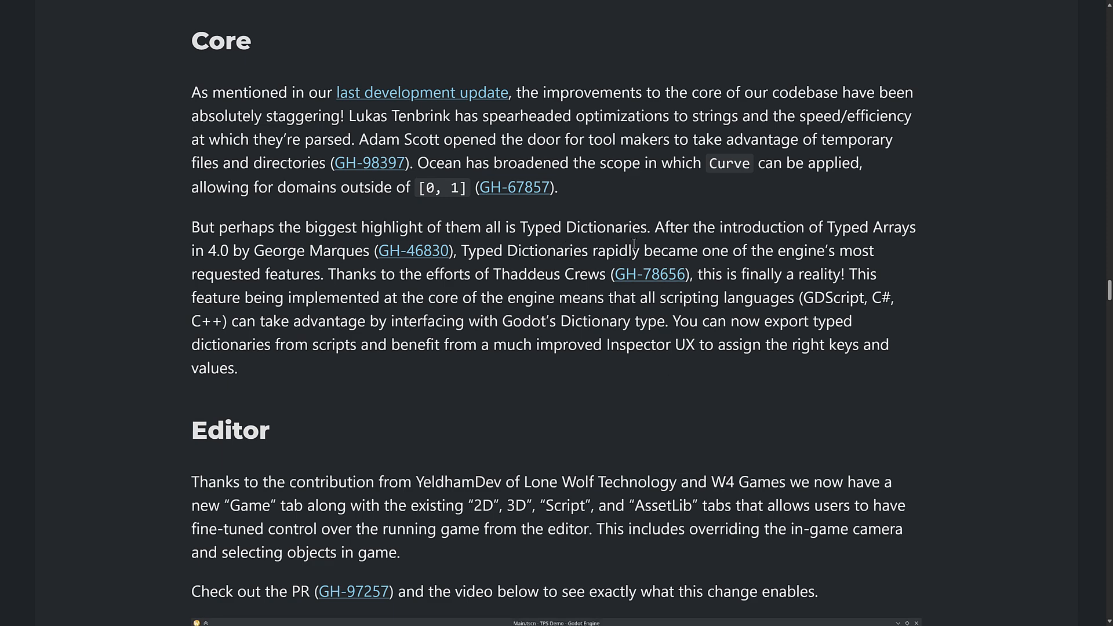
scroll("down", 3)
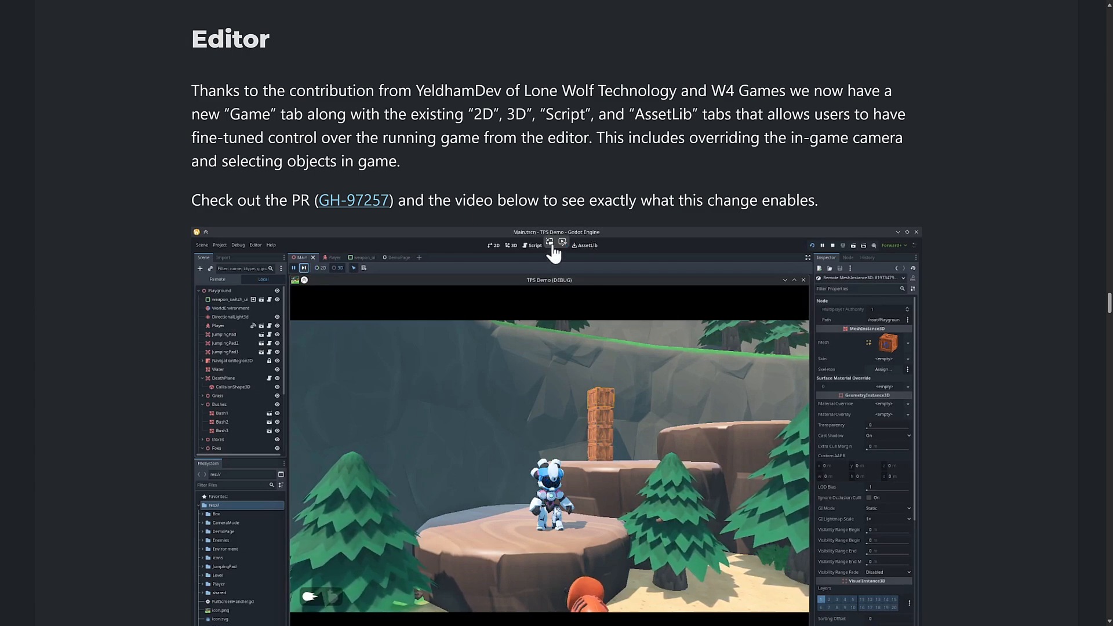
Scroll to the conveyor-belt demo video and the inspector property pinning paragraph, playing the demo.
scroll("down", 3)
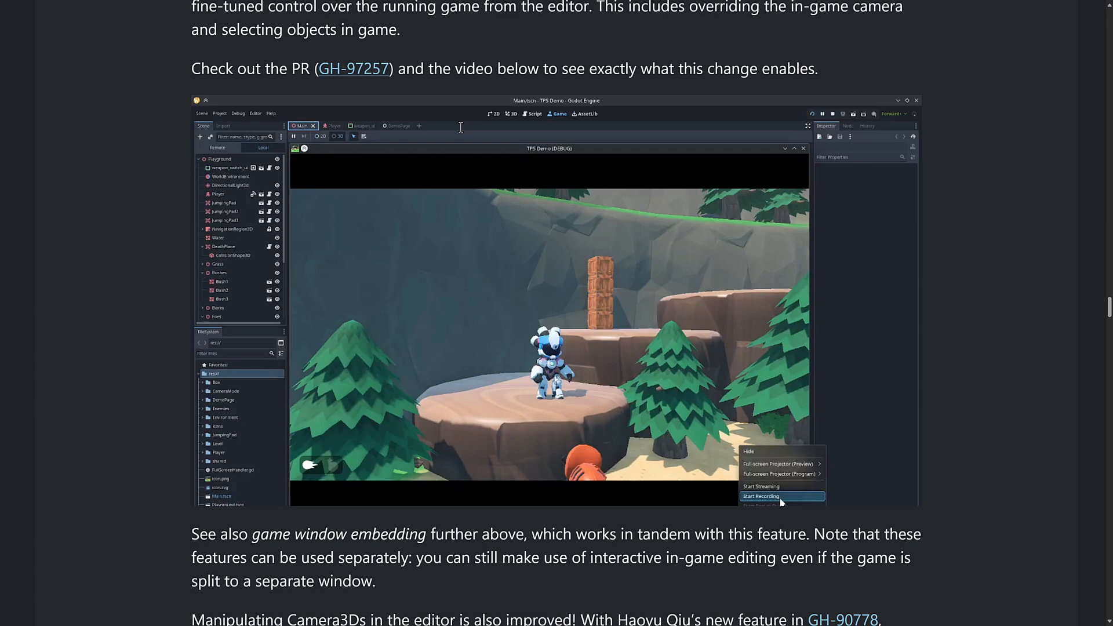
scroll("down", 3)
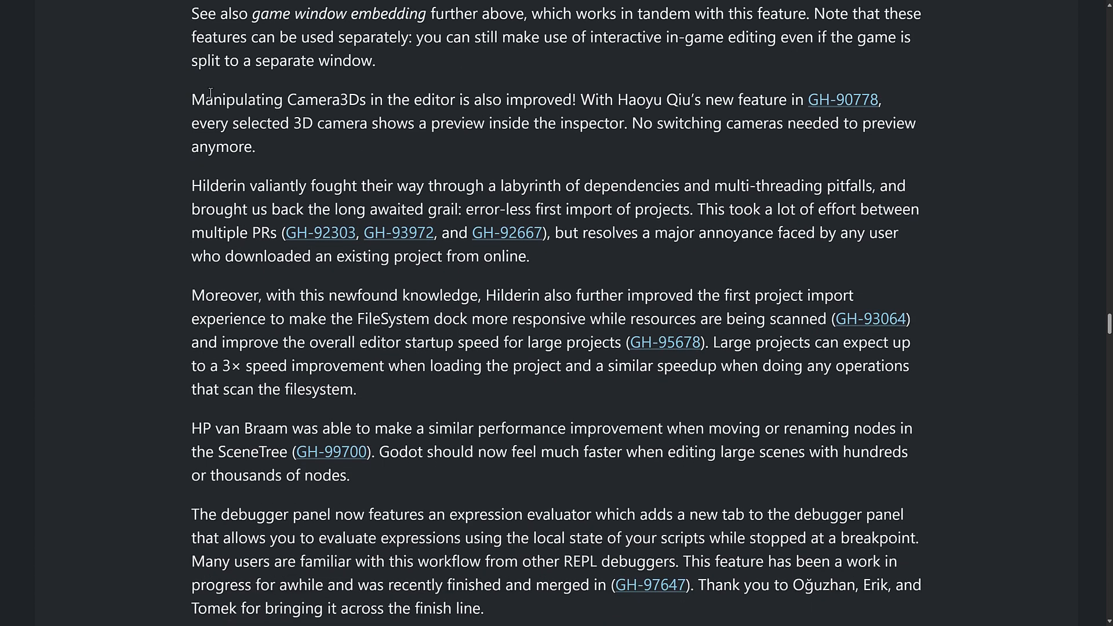
scroll("down", 3)
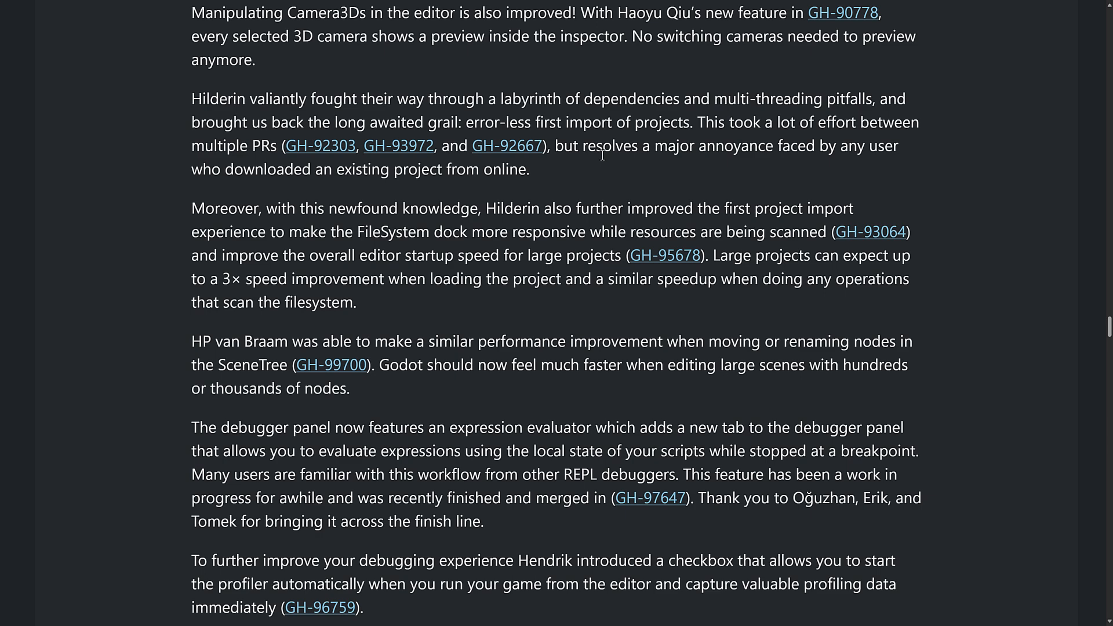
scroll("down", 3)
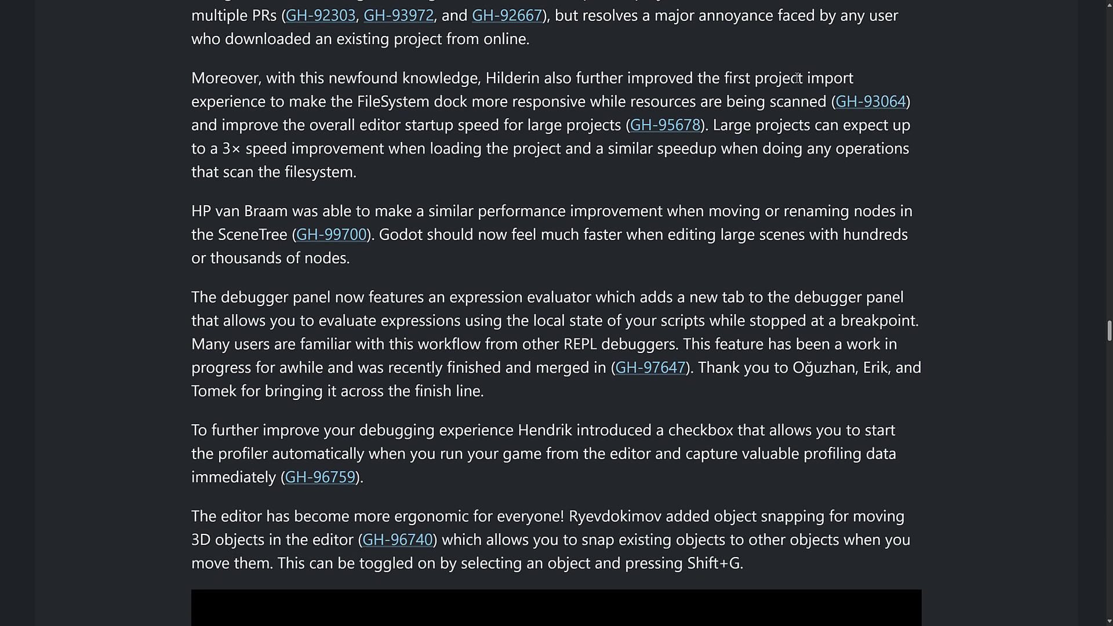
mouse_move(557, 194)
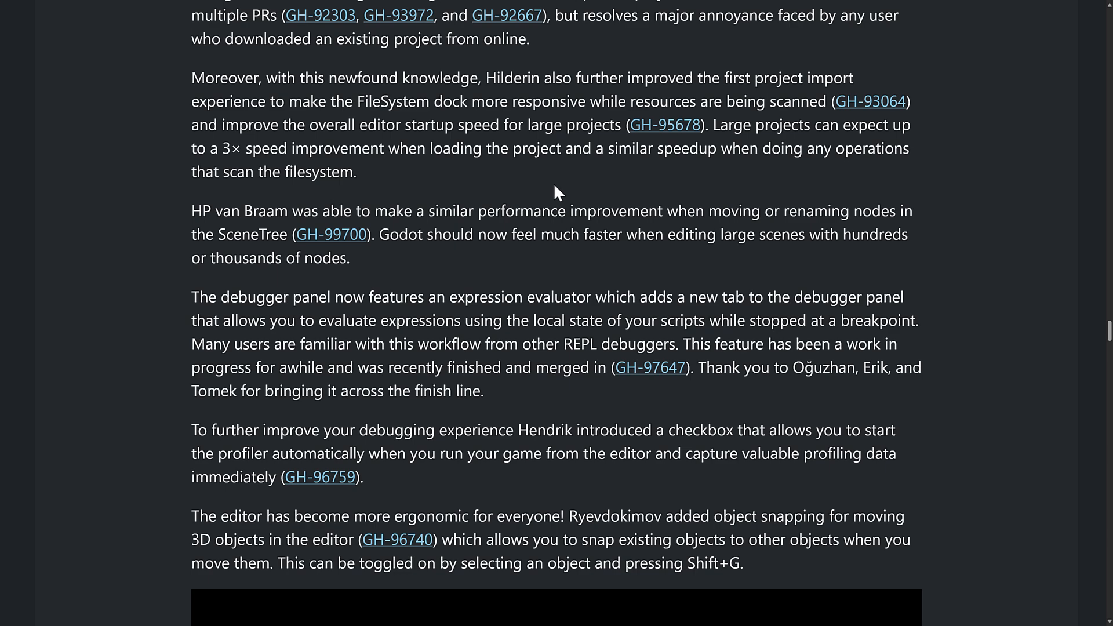
scroll("down", 3)
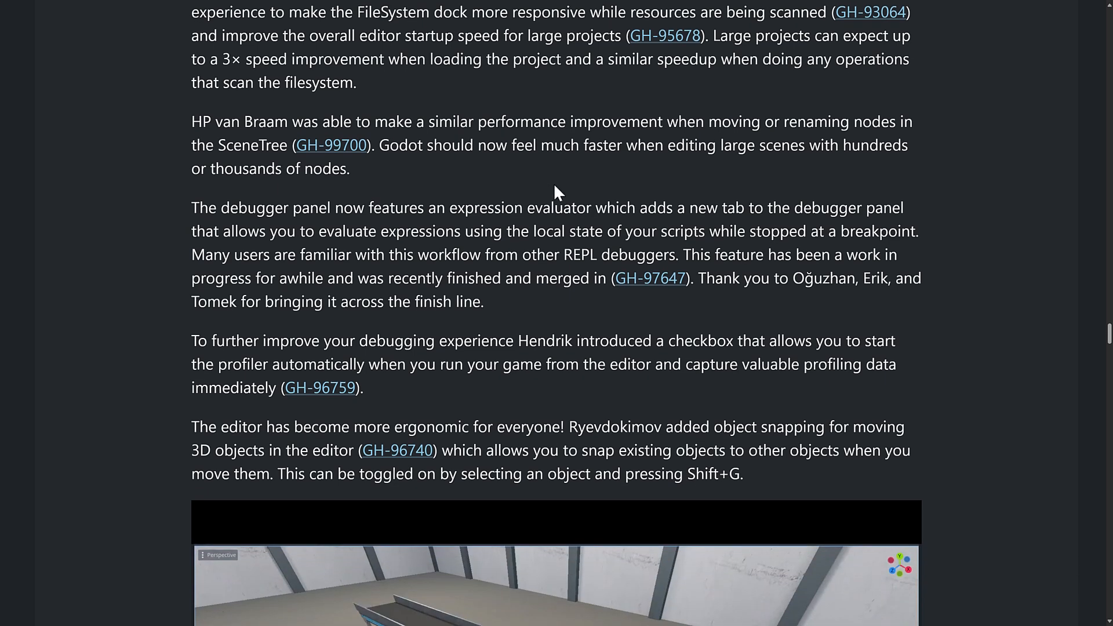
scroll("down", 3)
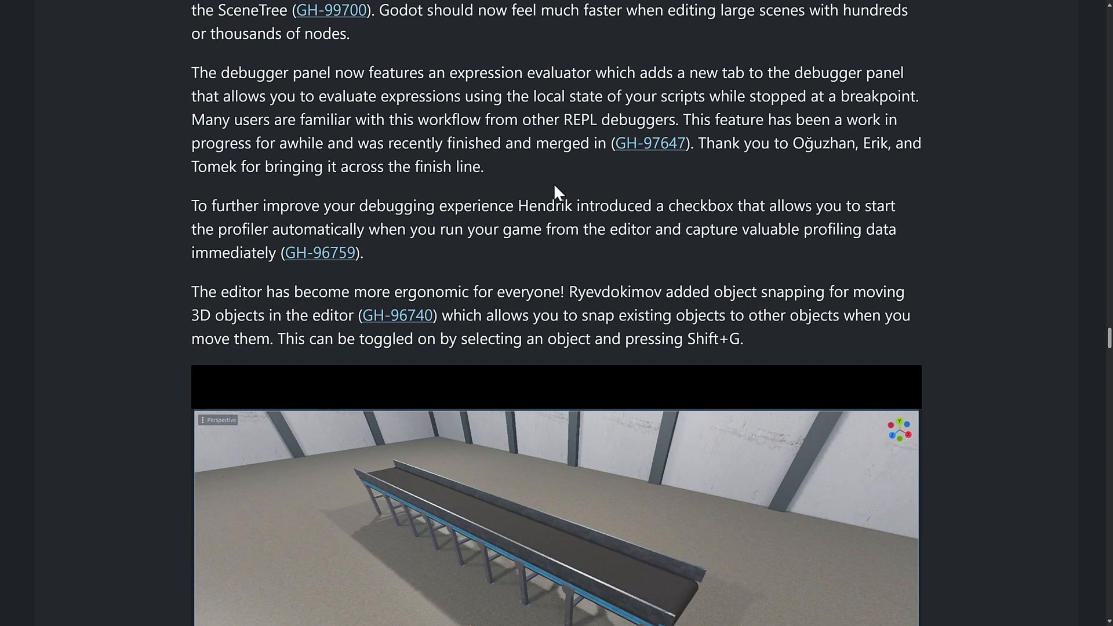
scroll("down", 3)
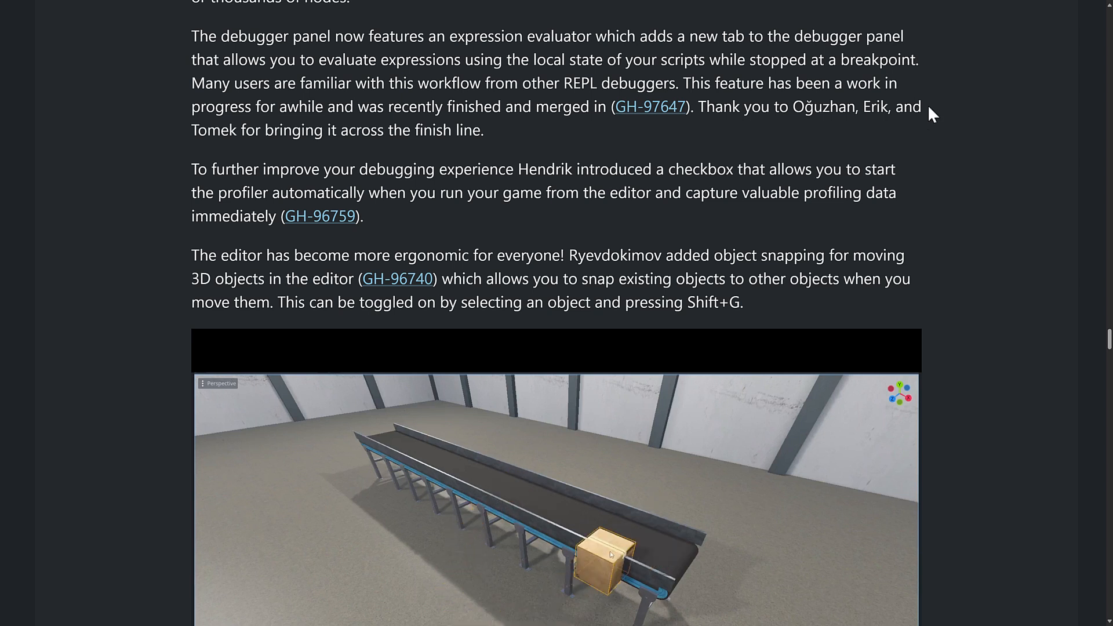
left_click(608, 559)
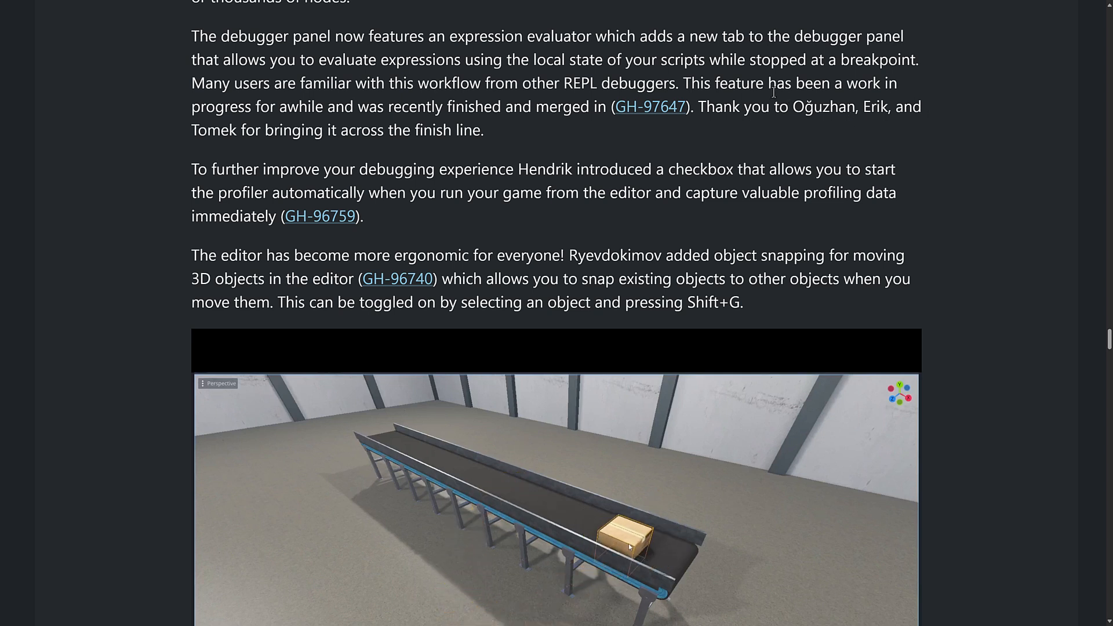
Continue past the editor's object snapping video down to the GDScript section.
scroll("down", 3)
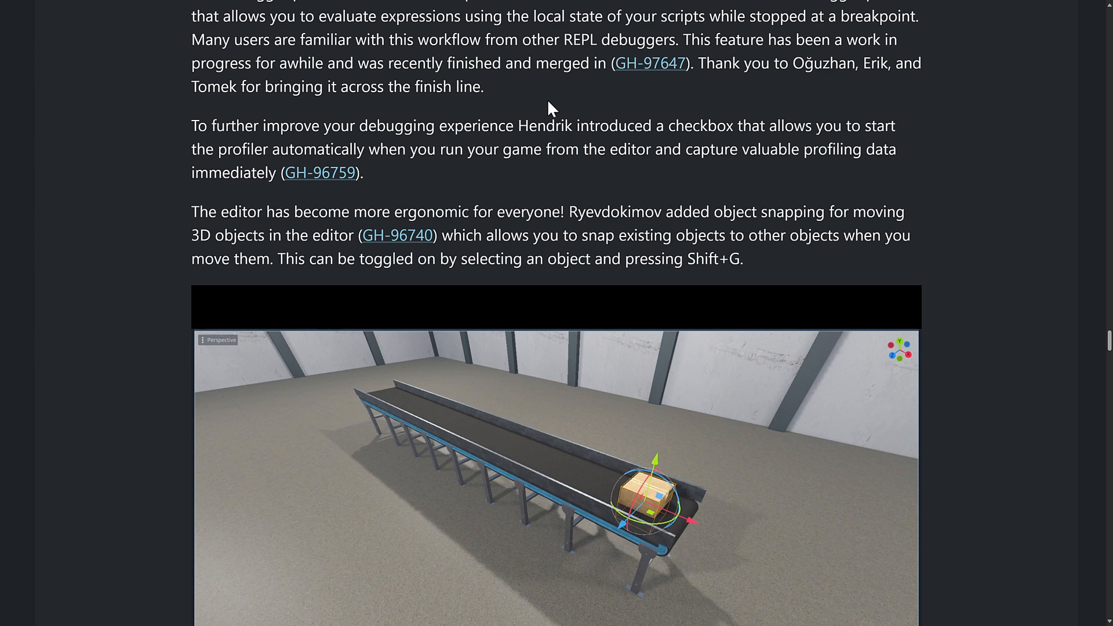
scroll("down", 3)
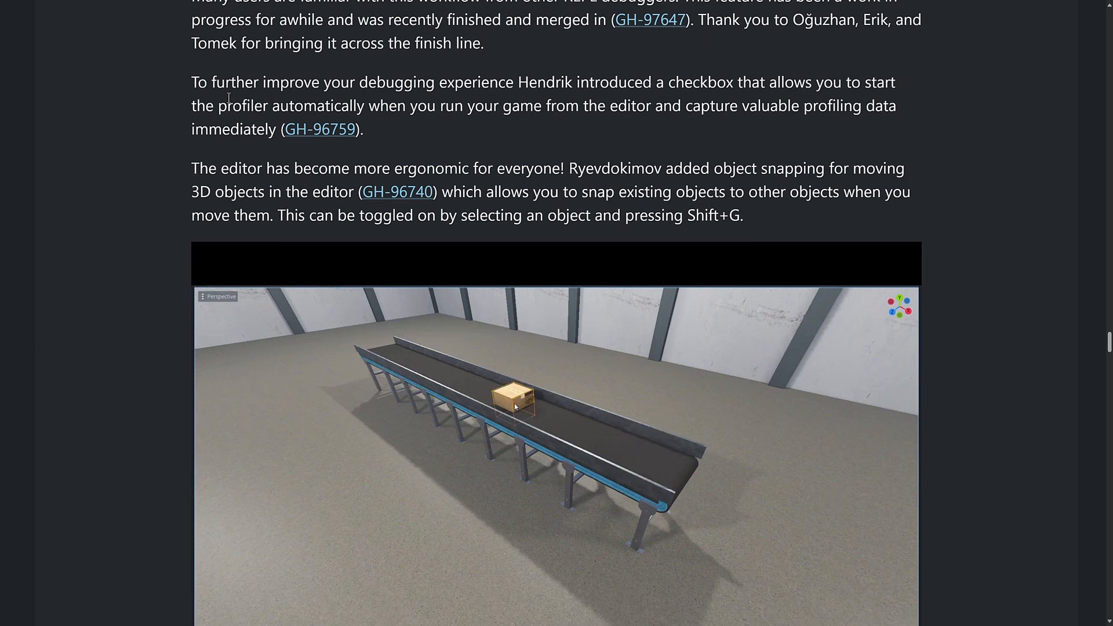
scroll("down", 3)
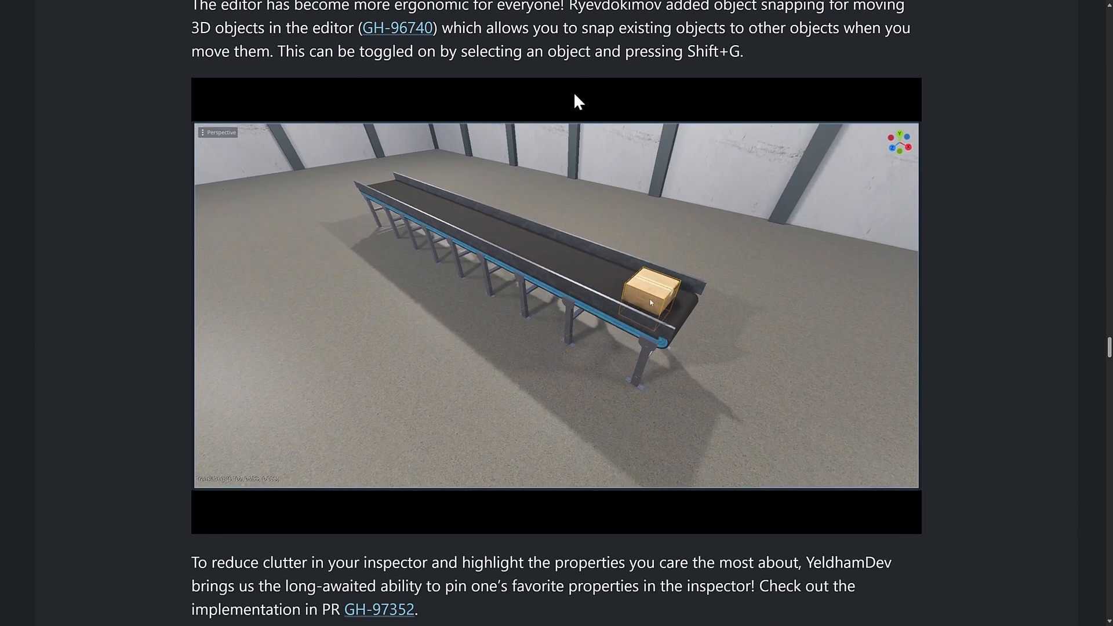
scroll("down", 3)
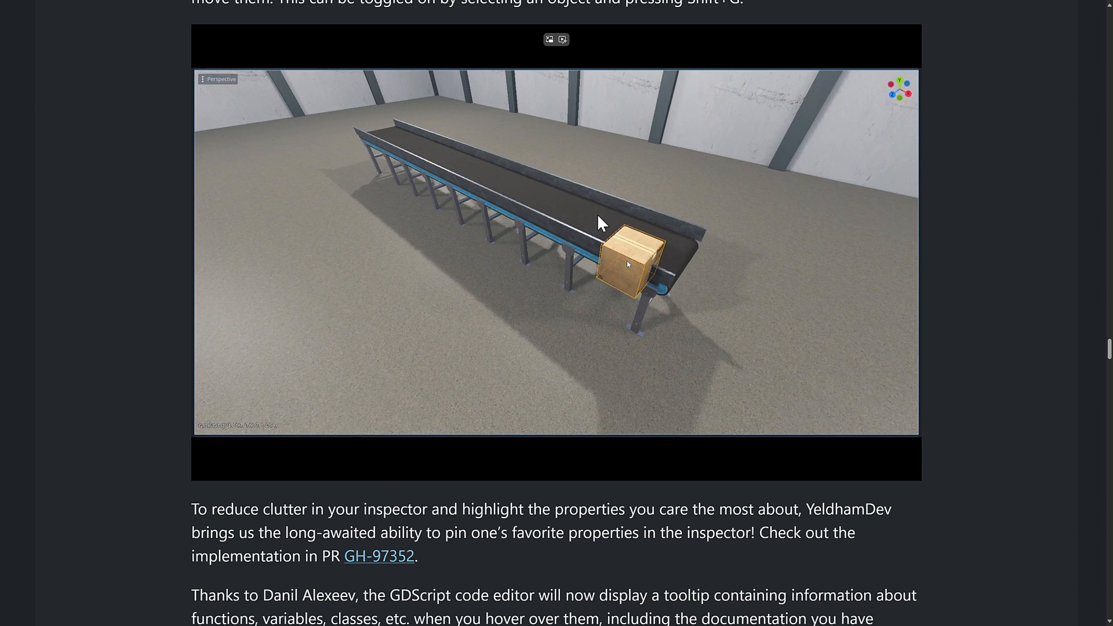
scroll("down", 3)
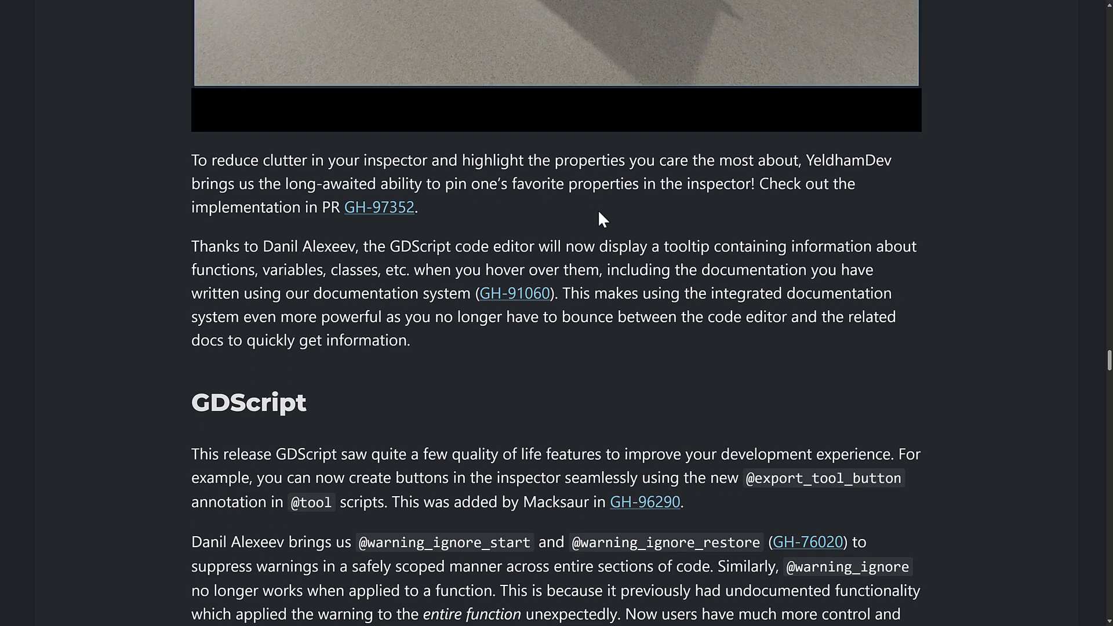
Scroll through the GDScript, Import, Input and Navigation sections of the post.
scroll("down", 3)
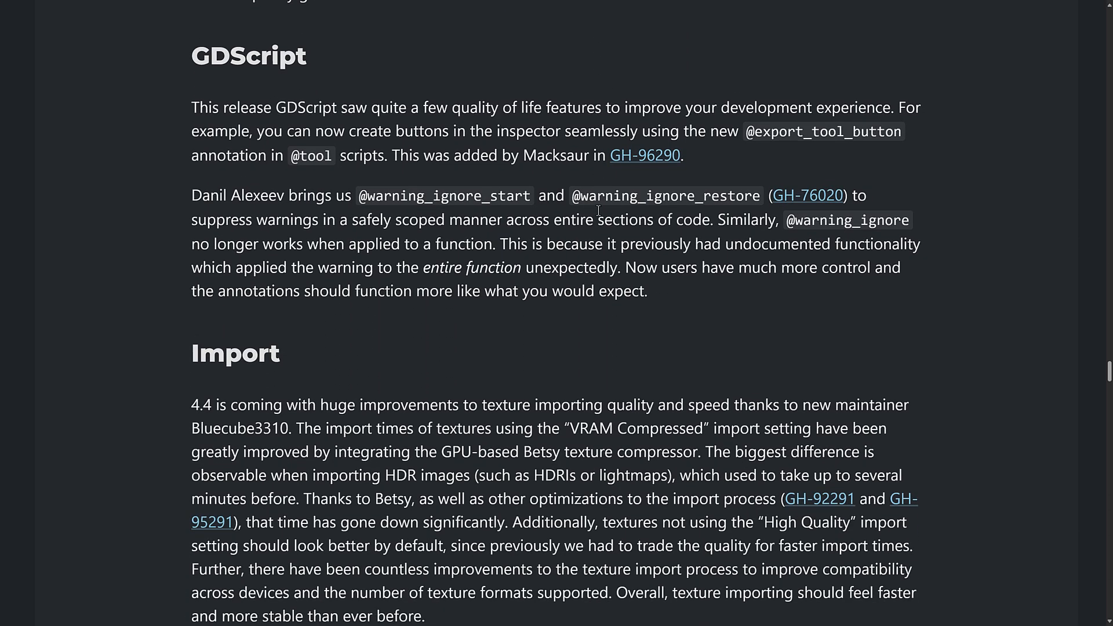
mouse_move(296, 85)
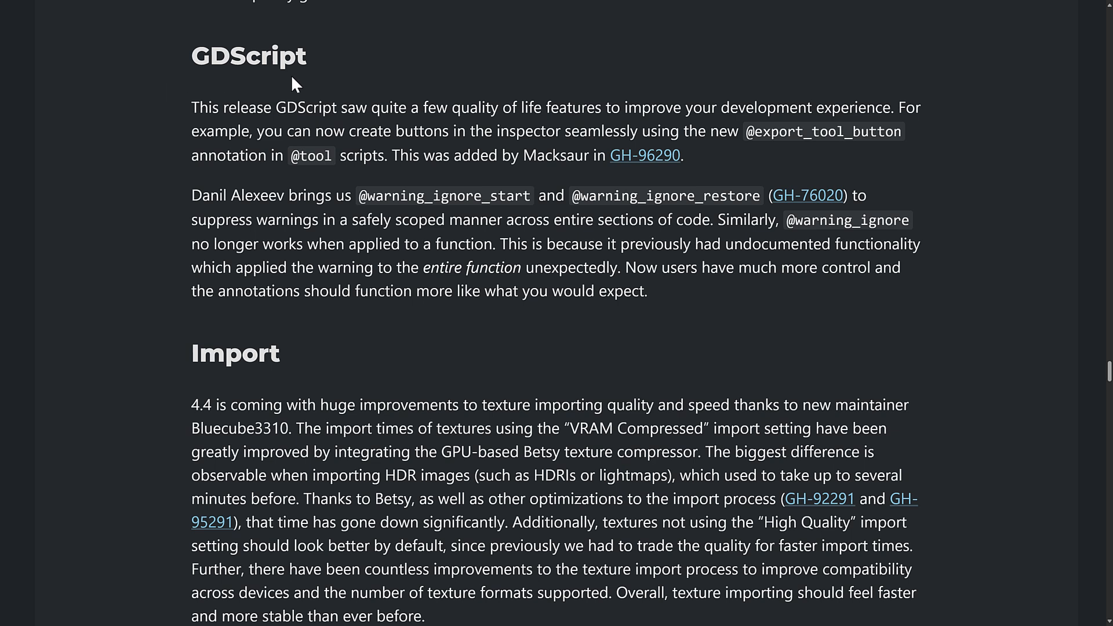
mouse_move(779, 134)
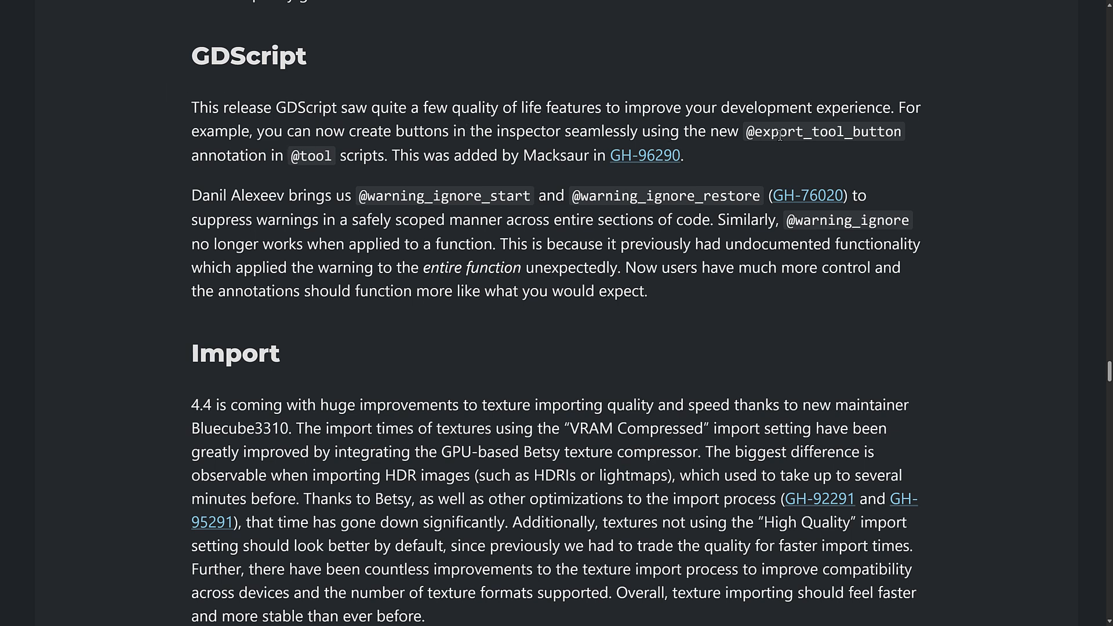
mouse_move(353, 156)
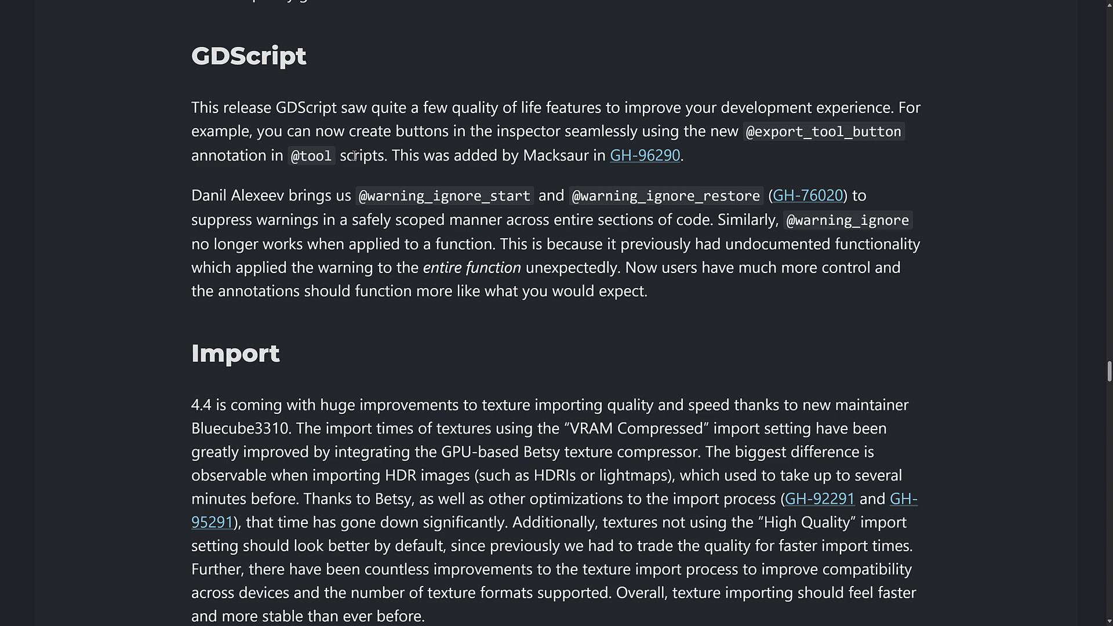
scroll("down", 3)
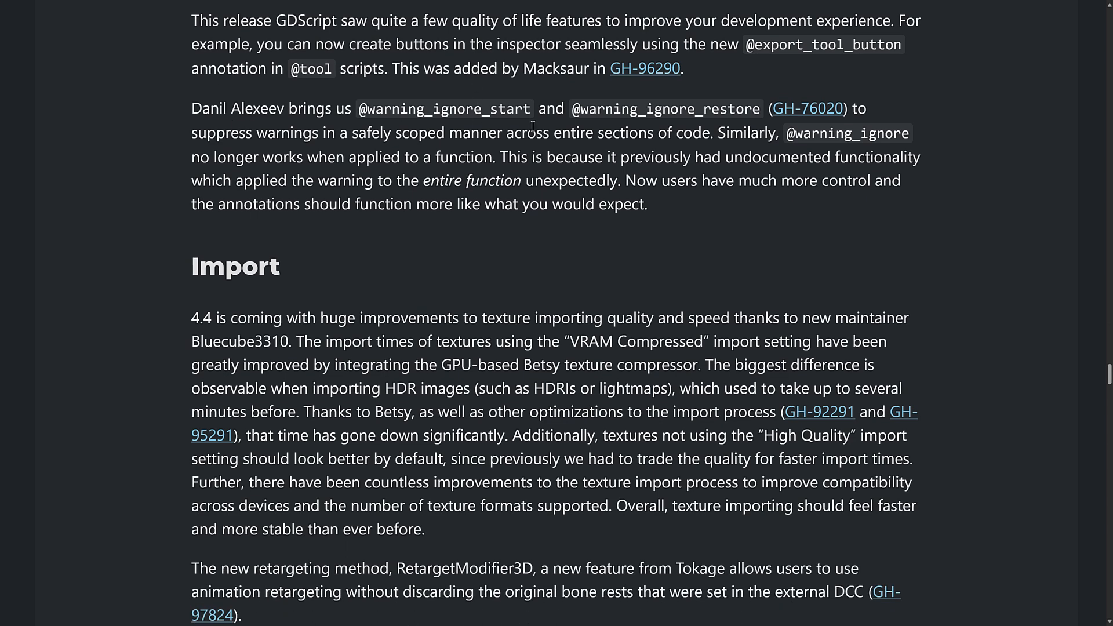
scroll("down", 3)
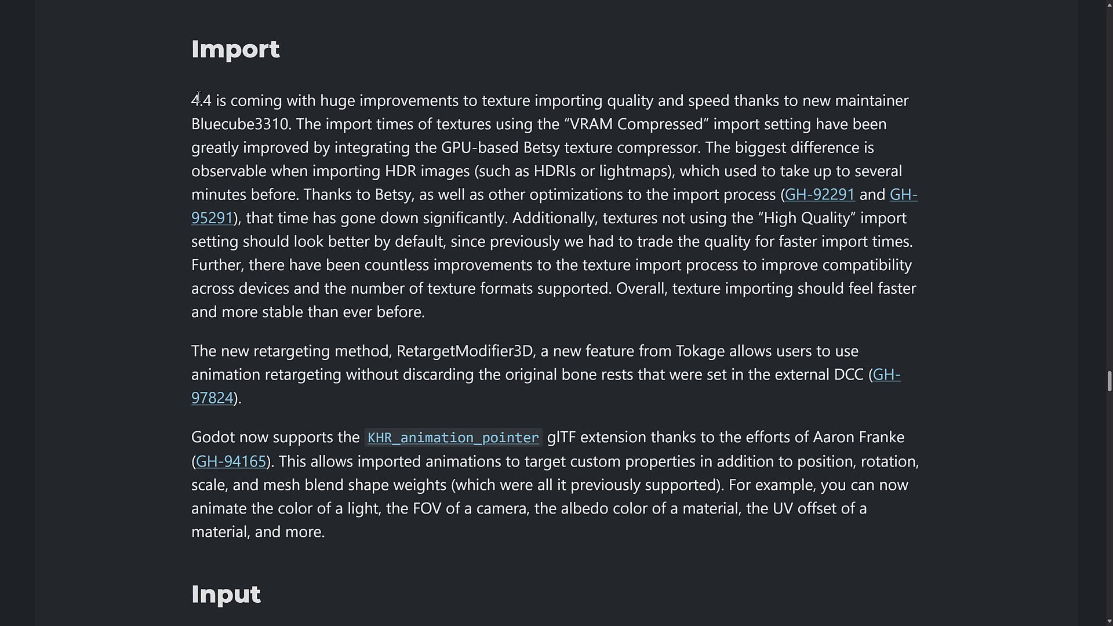
mouse_move(312, 97)
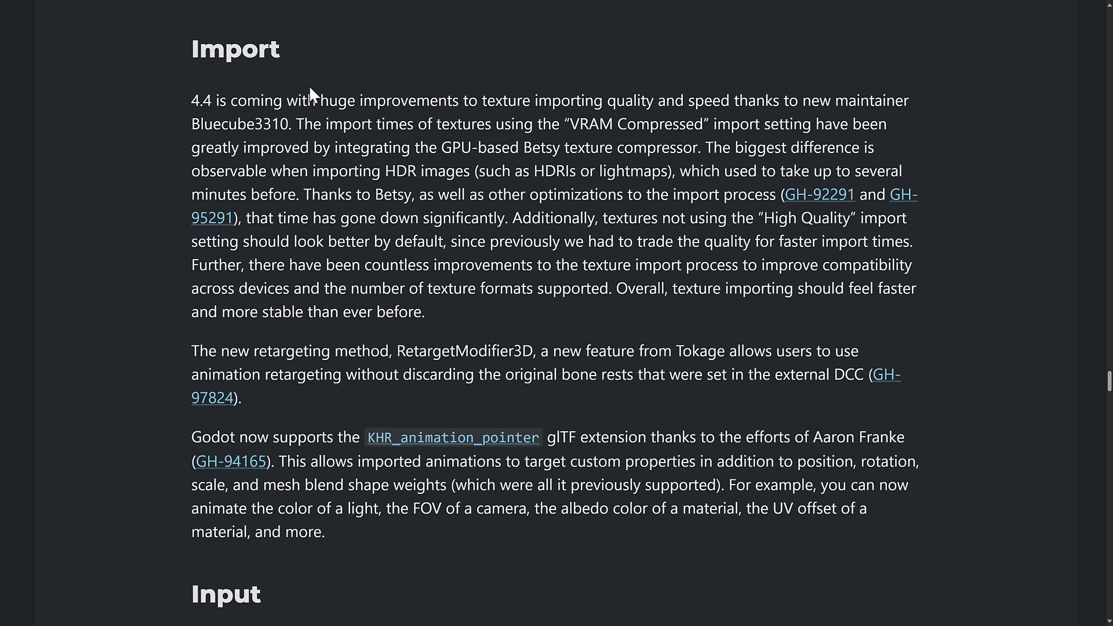
mouse_move(572, 173)
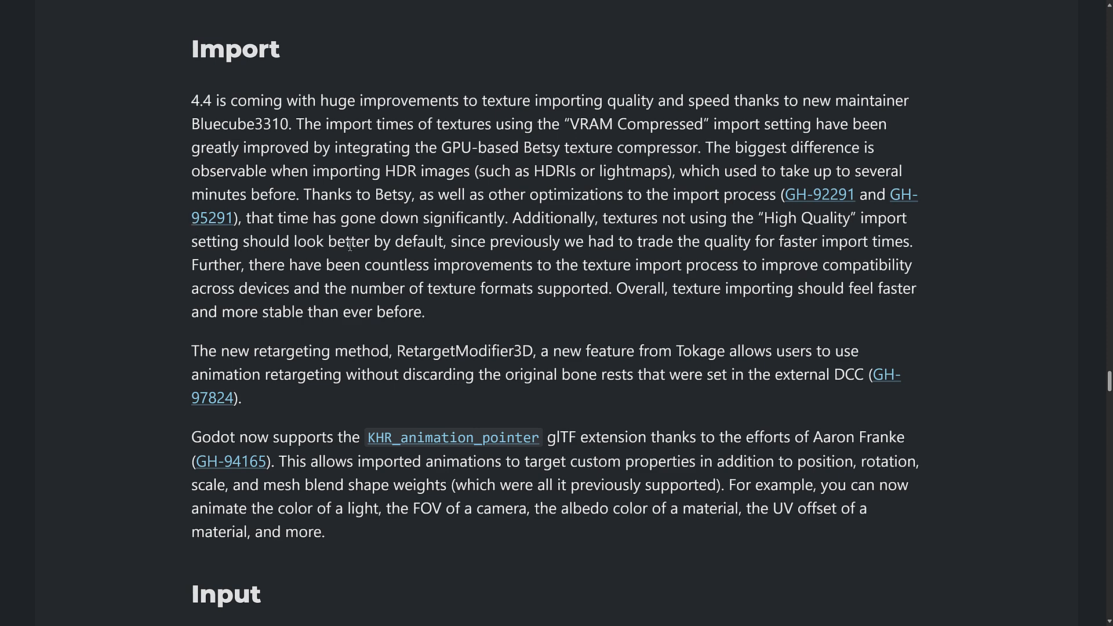
scroll("down", 3)
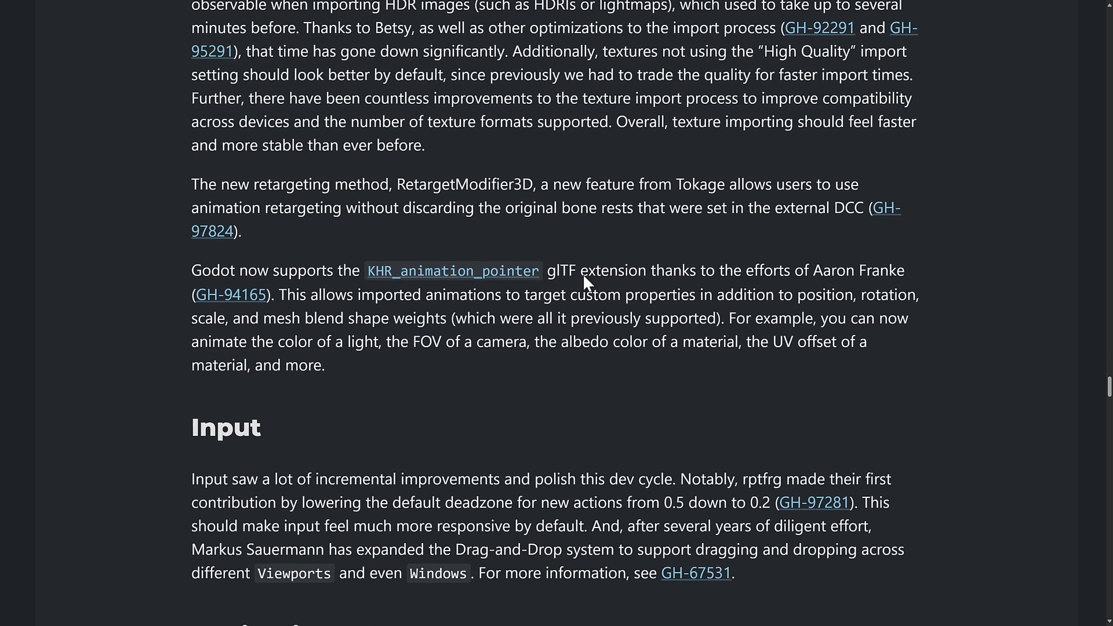
scroll("down", 3)
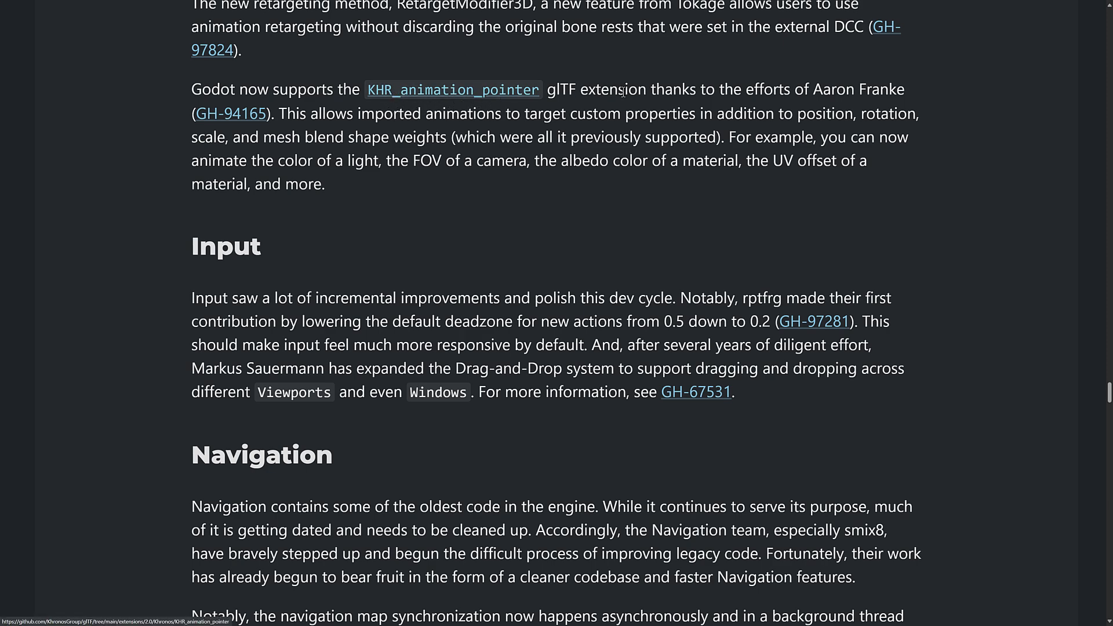
scroll("down", 3)
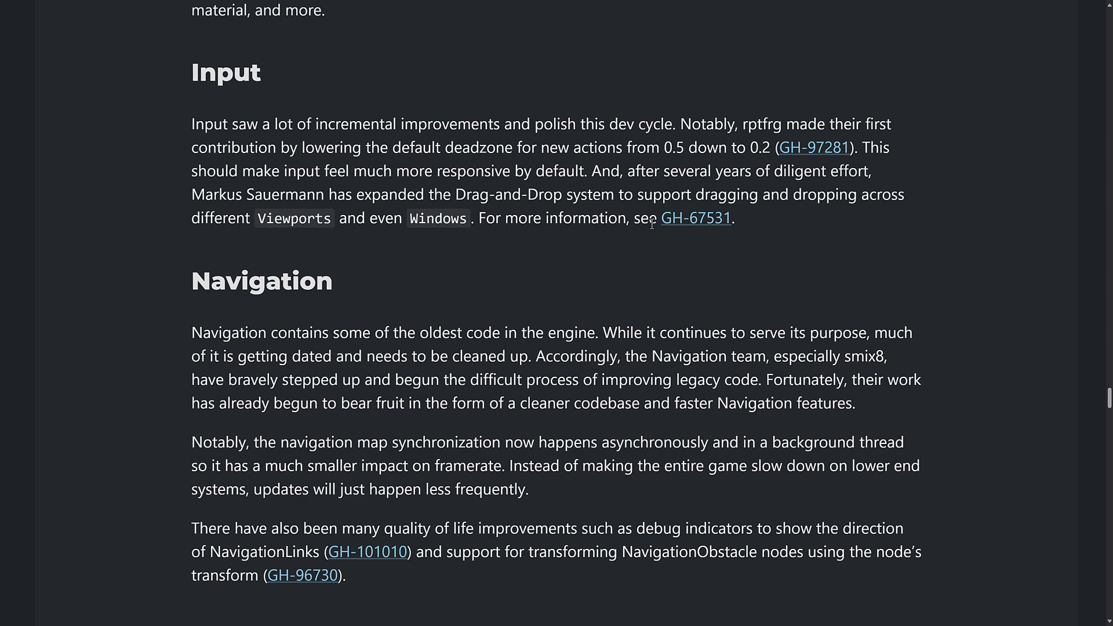
scroll("up", 3)
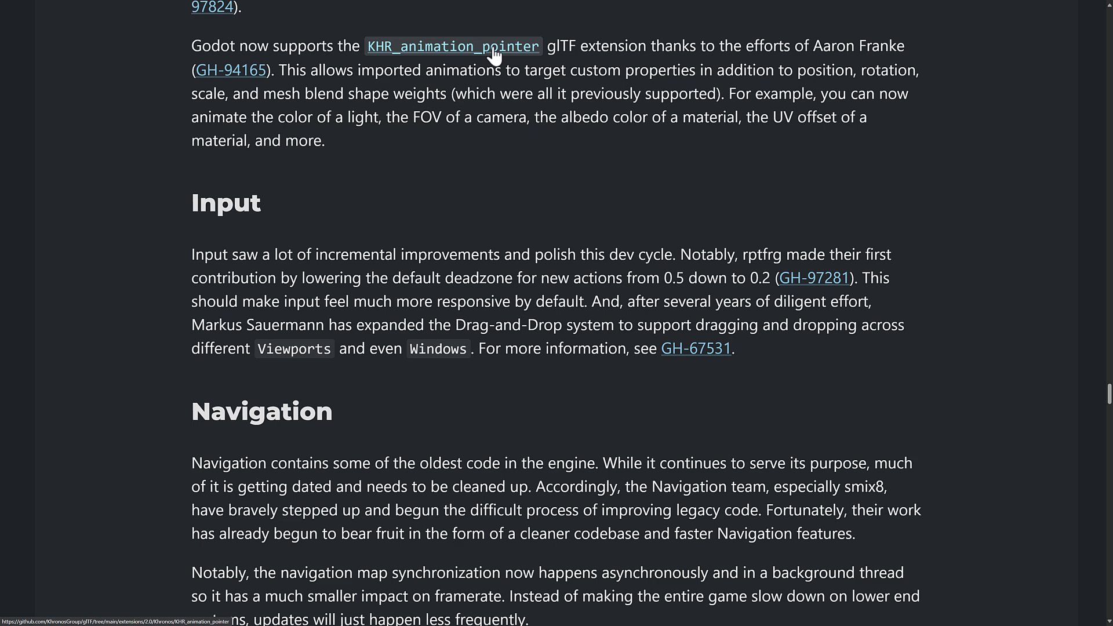
scroll("down", 3)
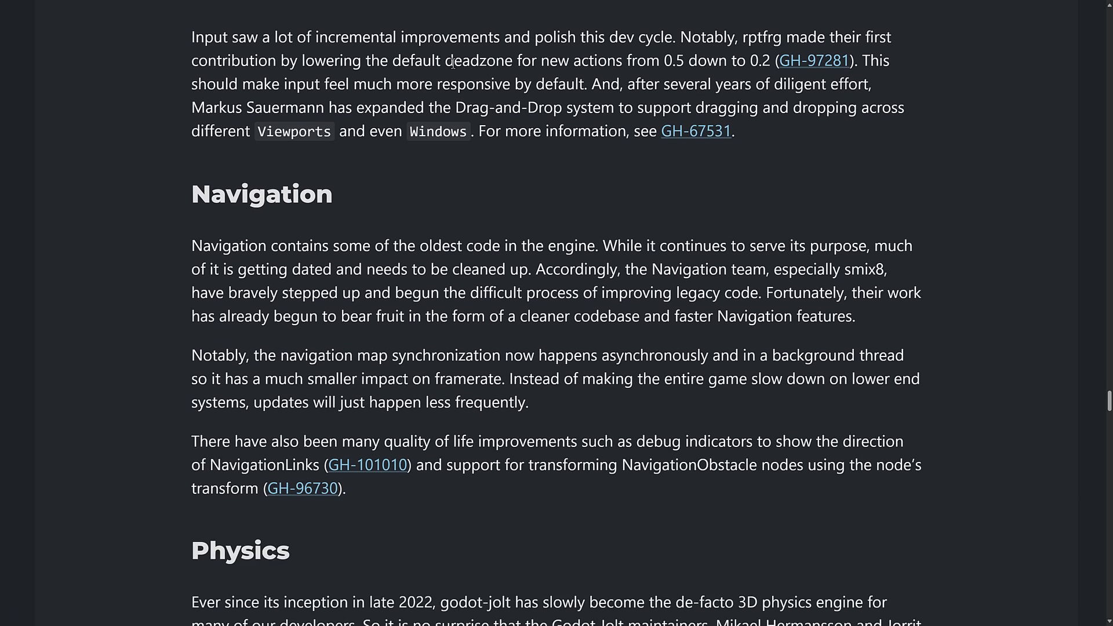
Continue past the Jolt Physics, Linux and Android platform notes to the Rendering and shaders heading.
scroll("down", 3)
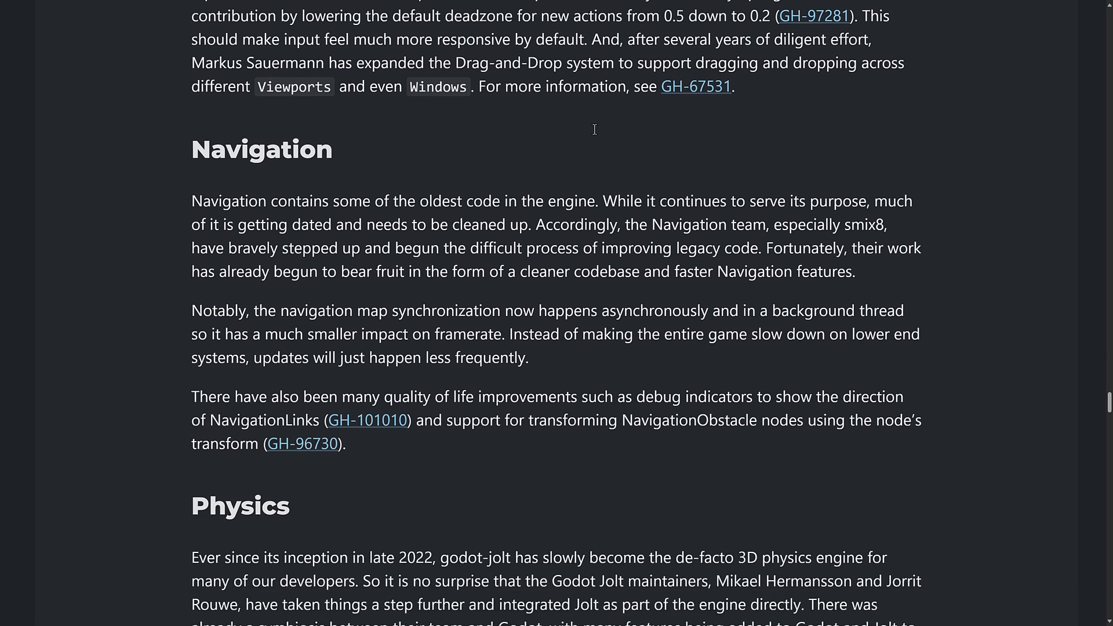
scroll("down", 3)
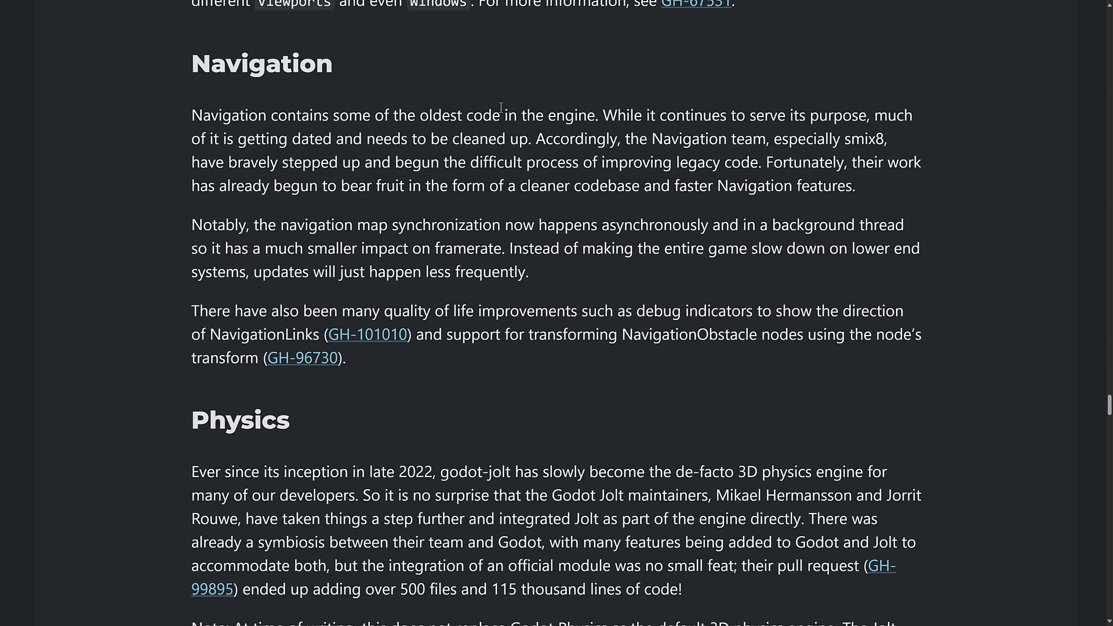
scroll("down", 3)
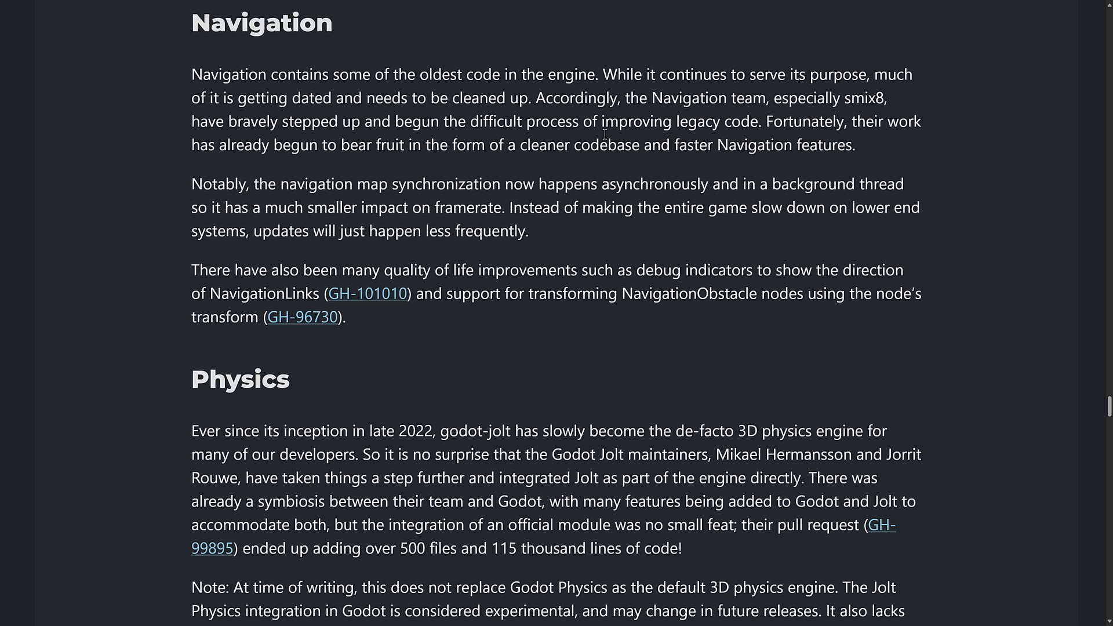
scroll("down", 3)
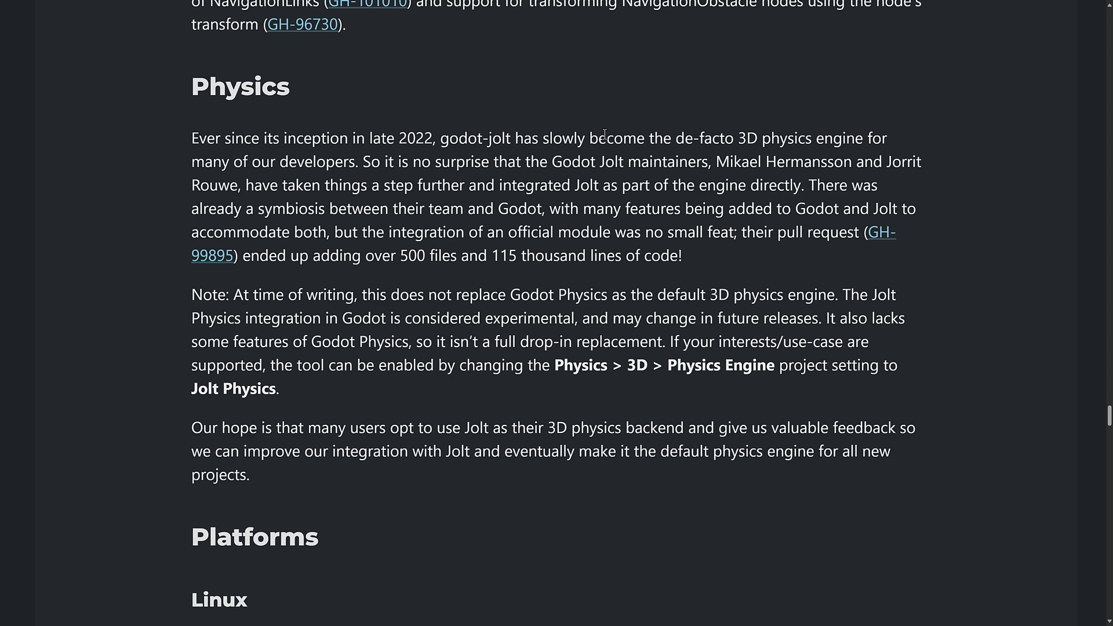
scroll("down", 3)
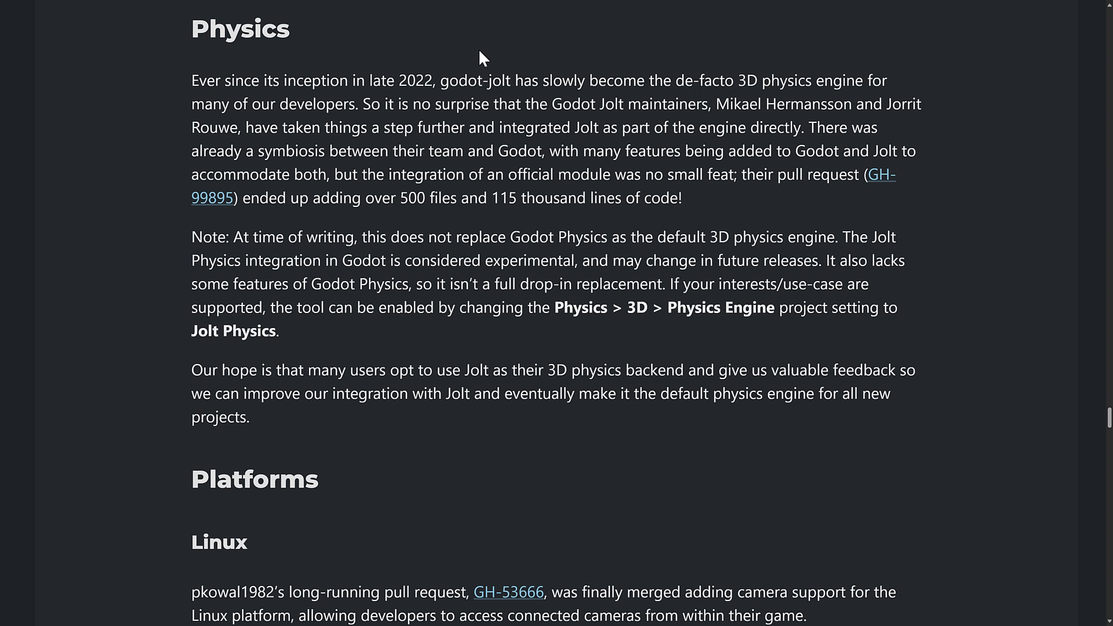
mouse_move(613, 326)
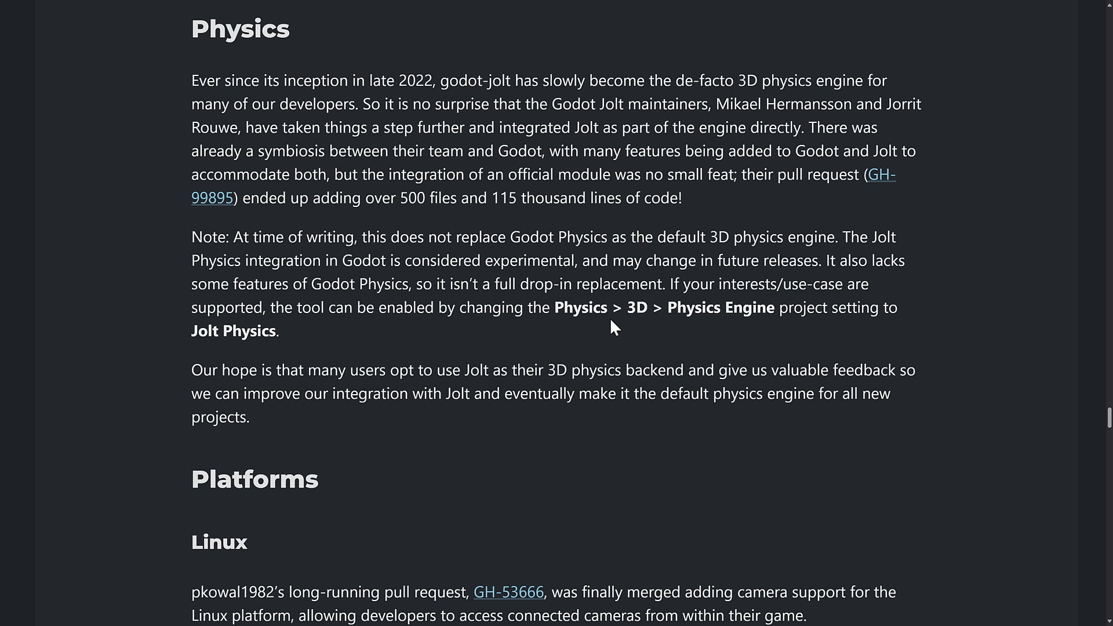
mouse_move(599, 257)
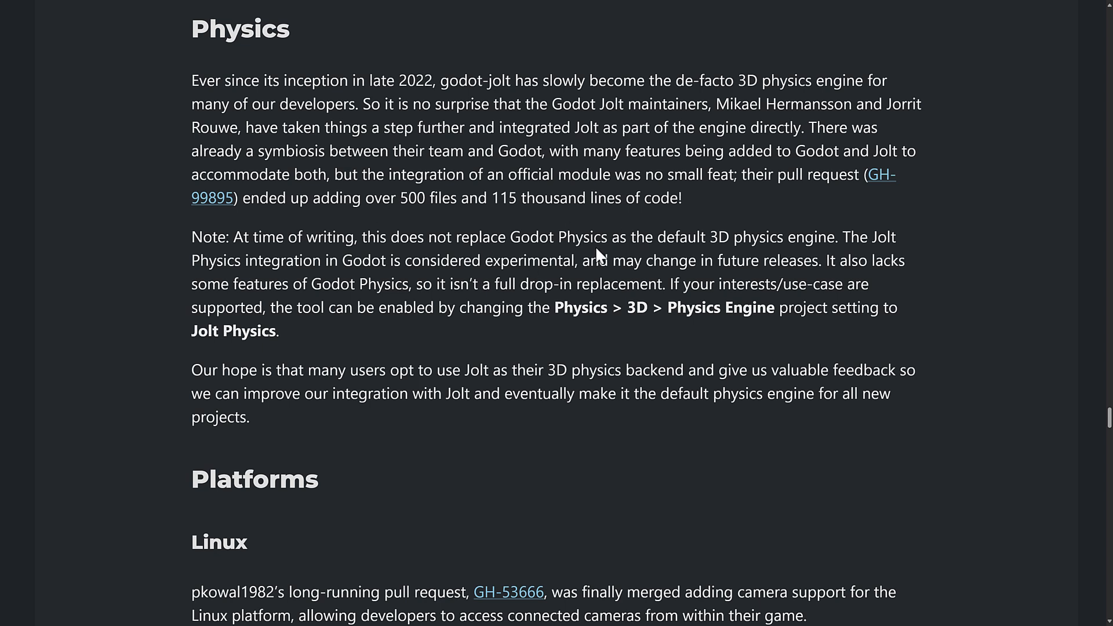
scroll("down", 3)
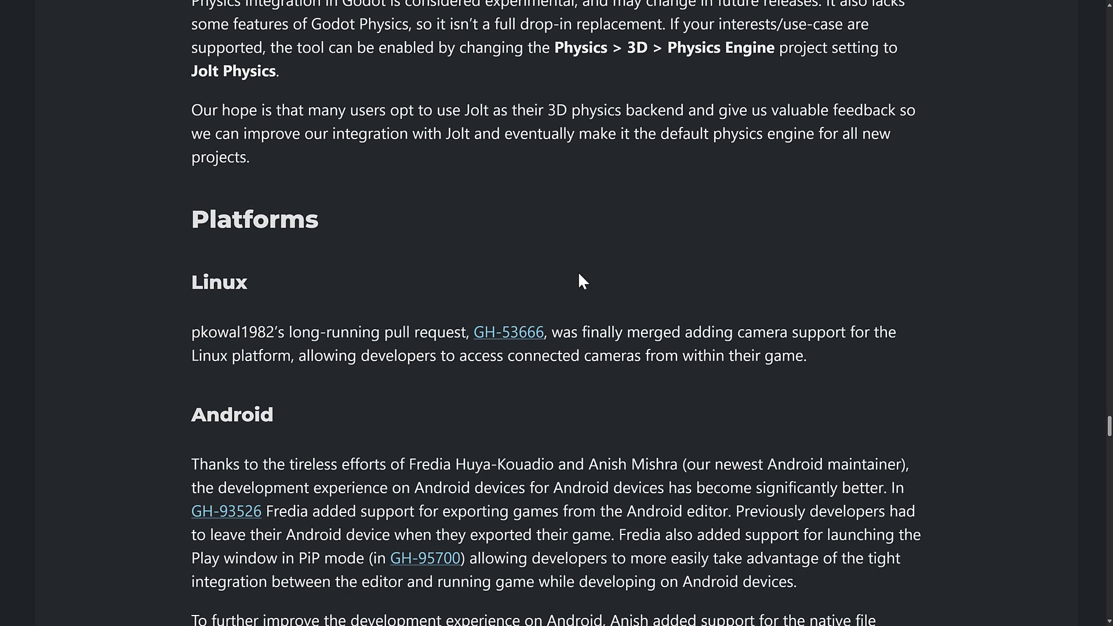
scroll("down", 3)
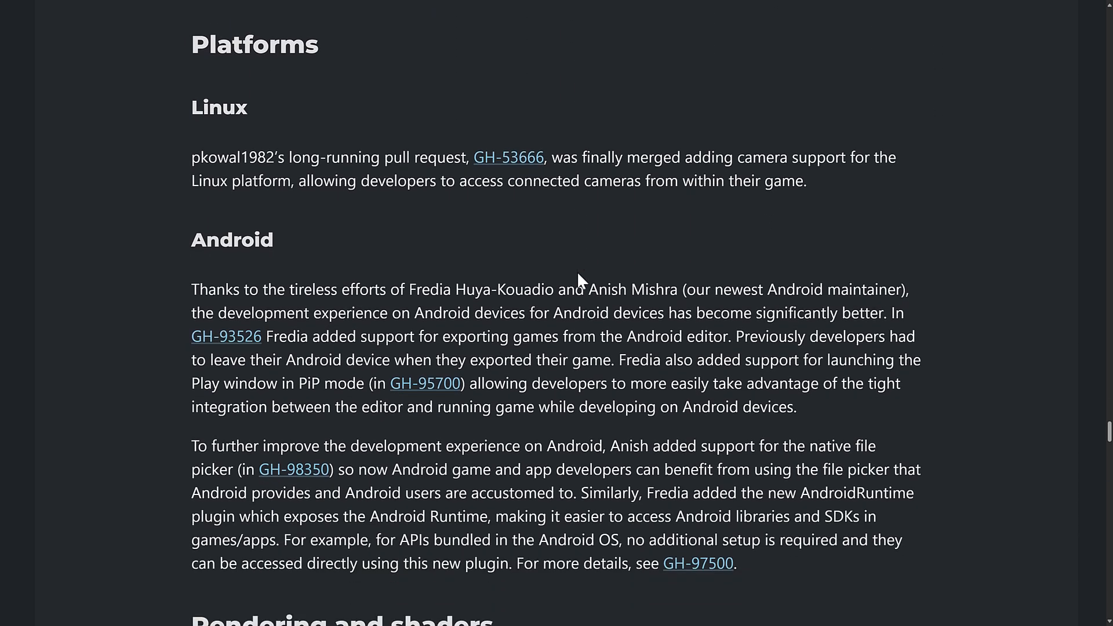
mouse_move(565, 276)
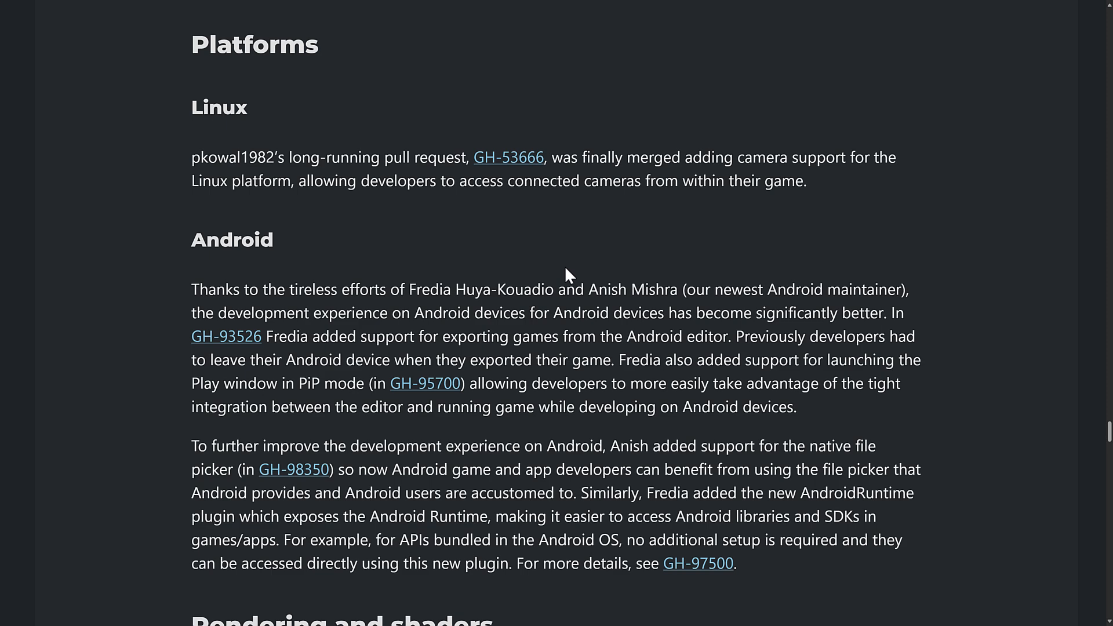
mouse_move(588, 280)
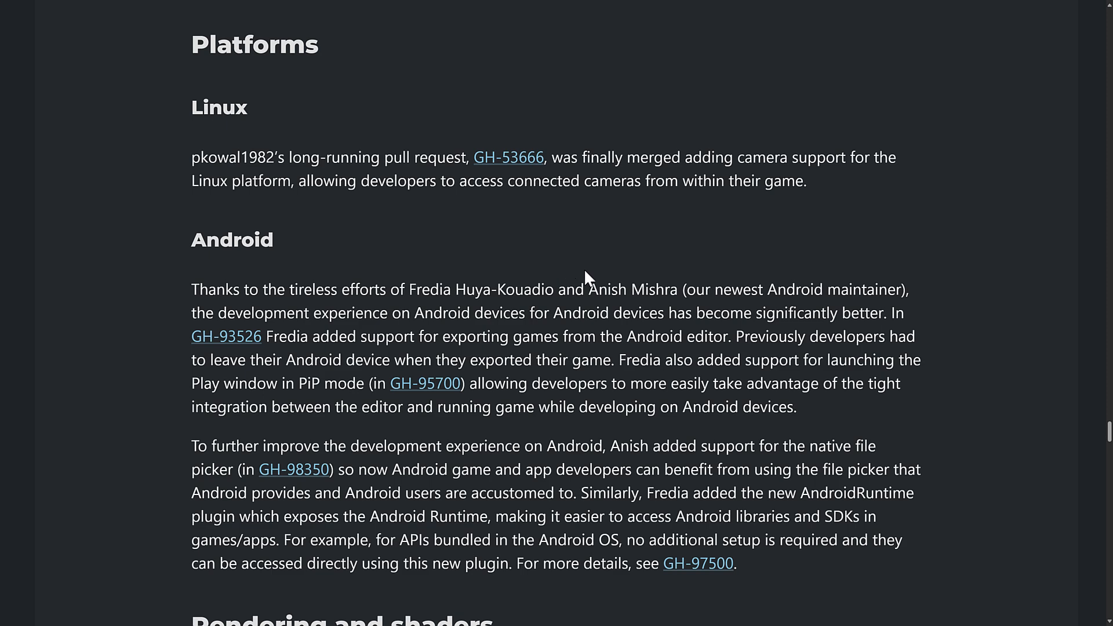
scroll("down", 3)
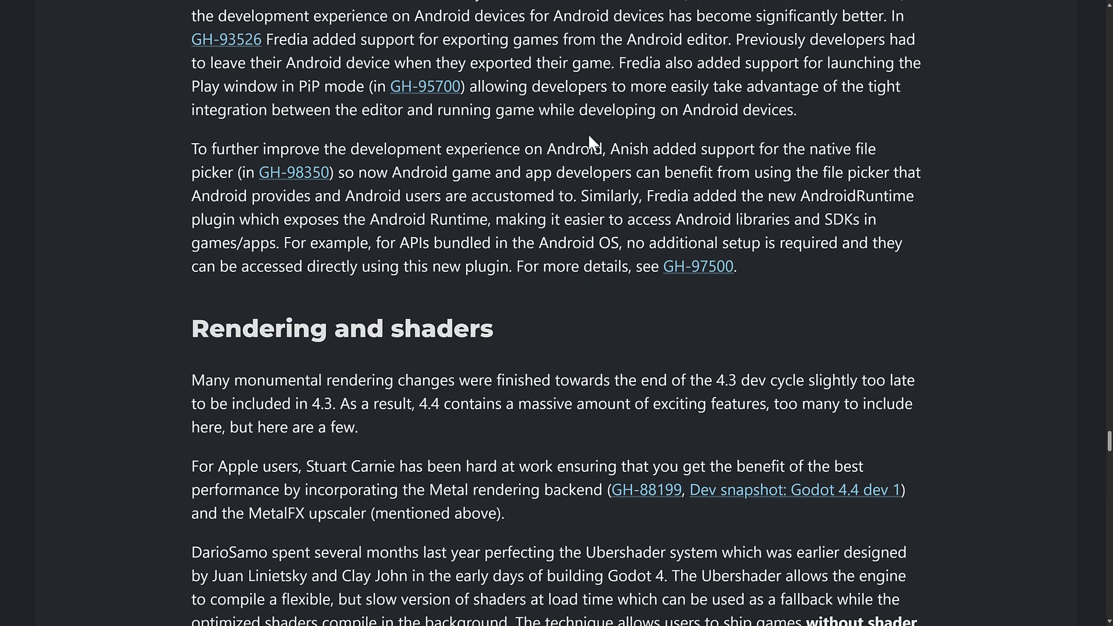
Scroll through the shader and lightmap notes to the physics interpolation comparison at 15 ticks per second.
scroll("down", 3)
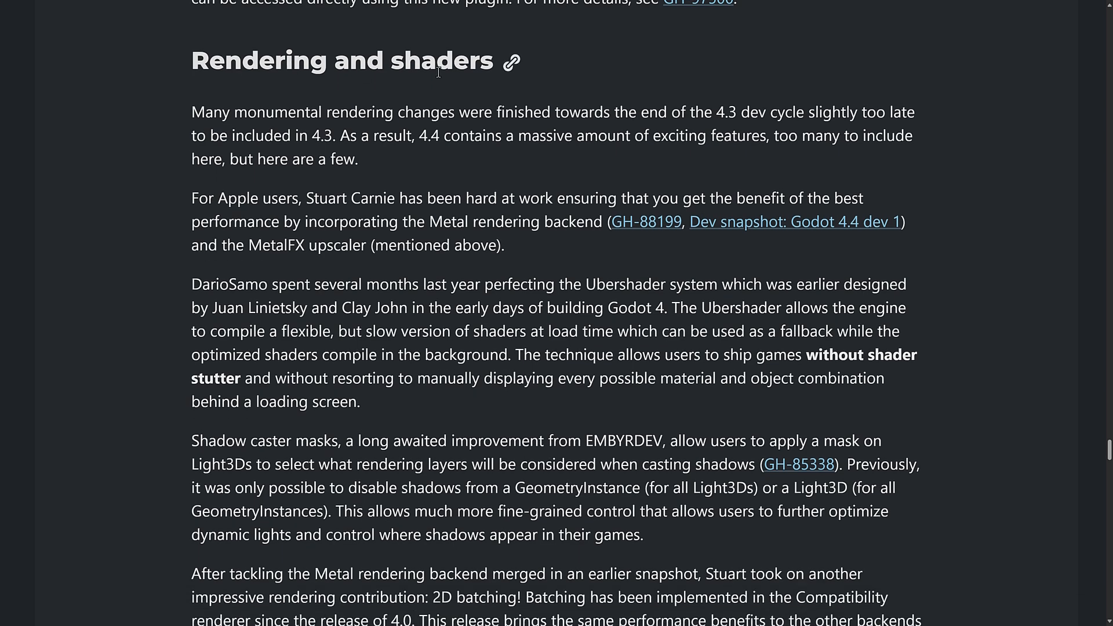
scroll("down", 3)
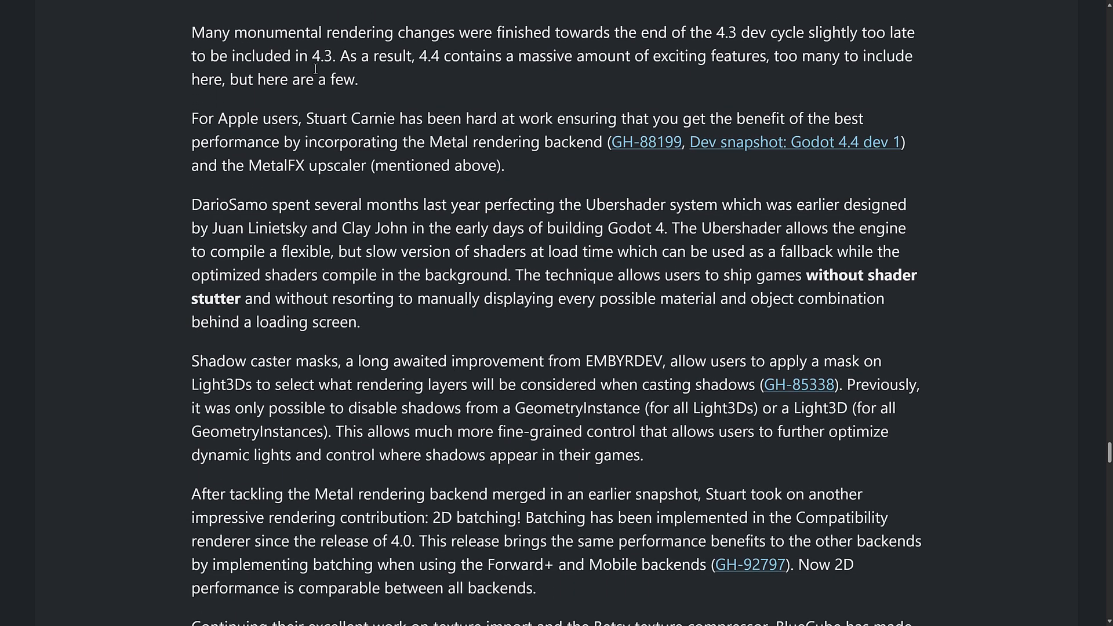
scroll("down", 3)
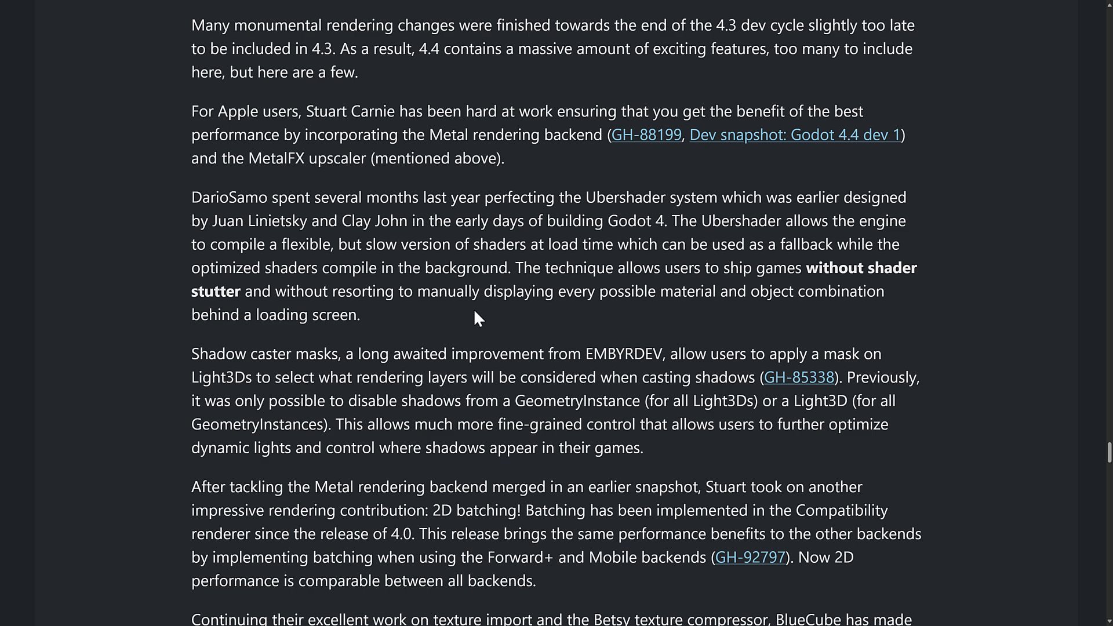
scroll("down", 3)
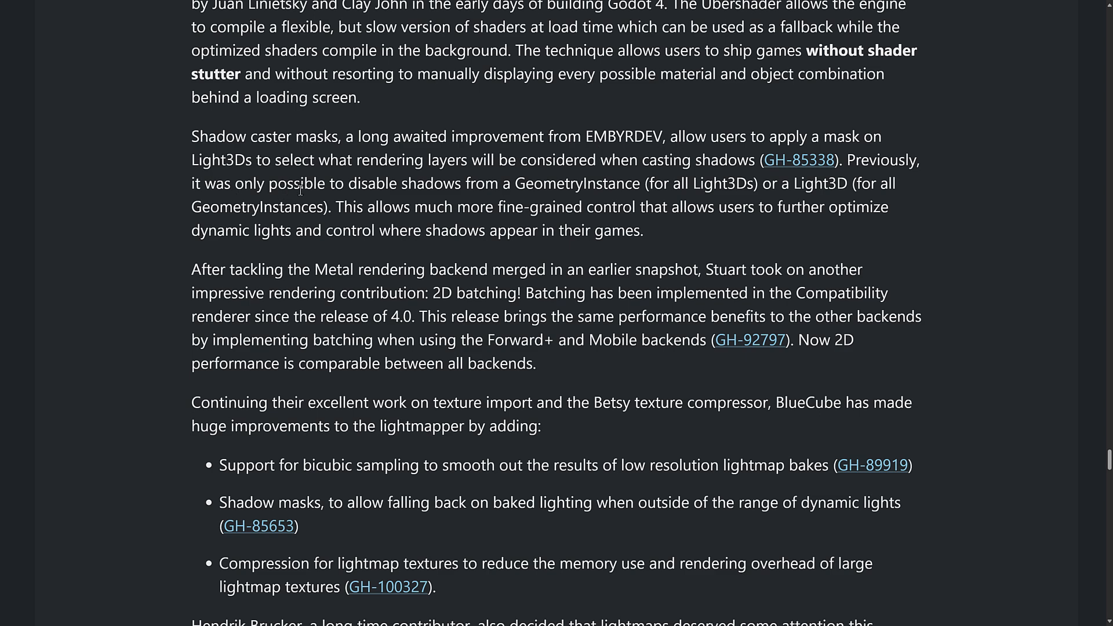
scroll("down", 3)
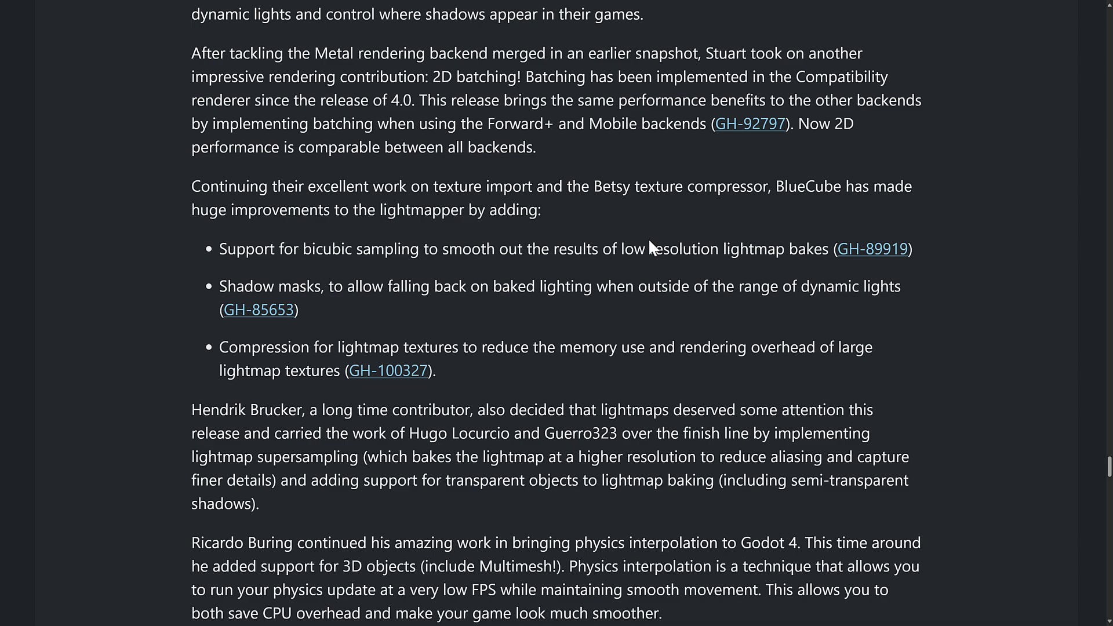
scroll("down", 3)
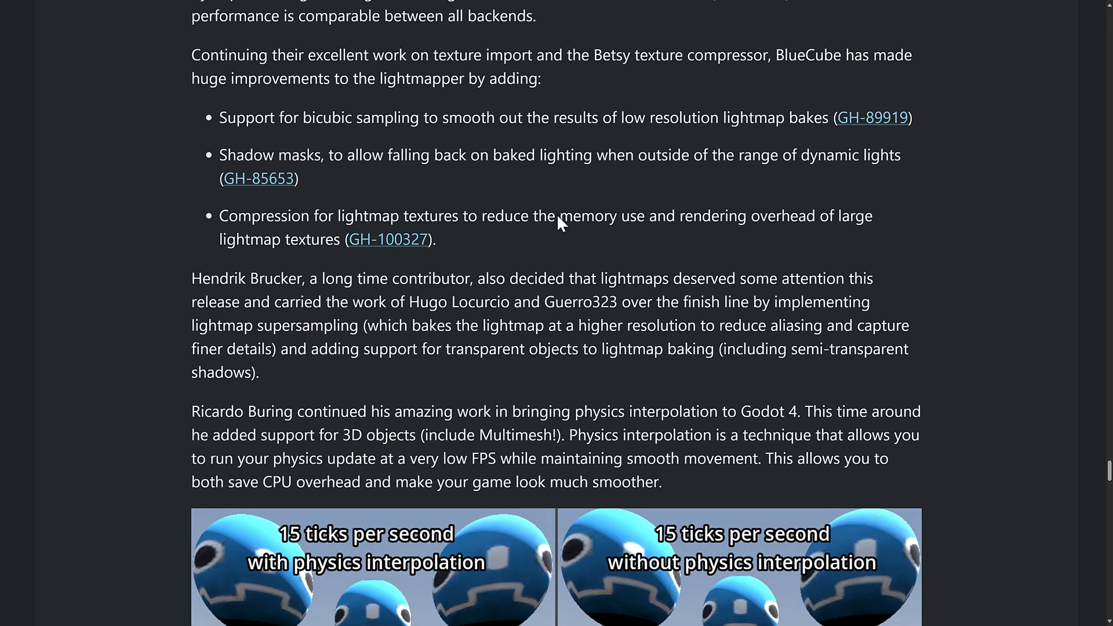
scroll("down", 3)
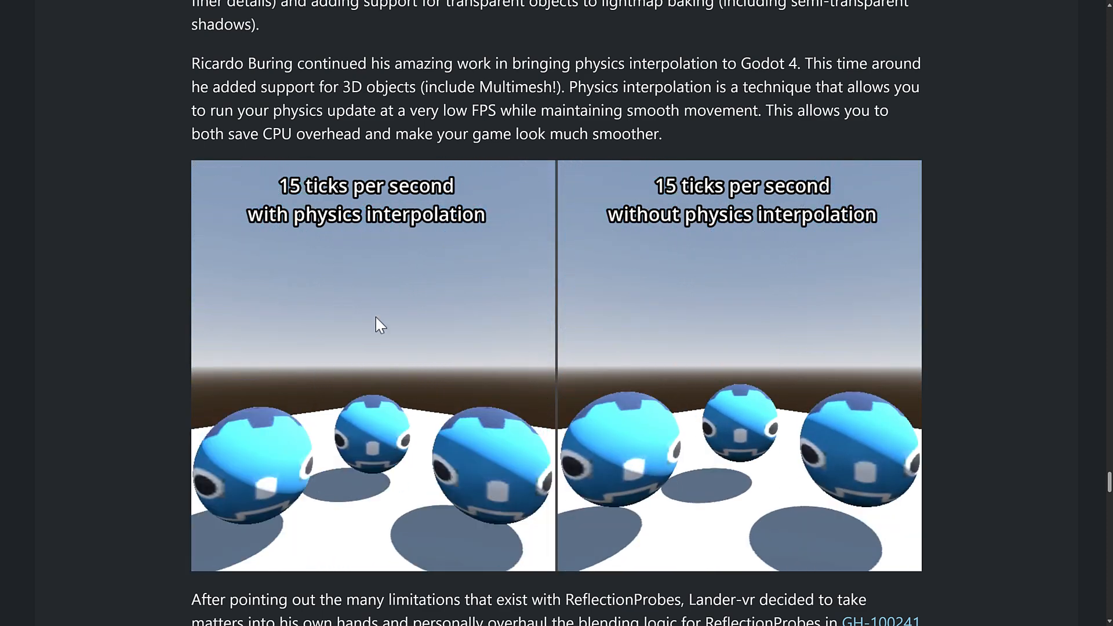
mouse_move(652, 340)
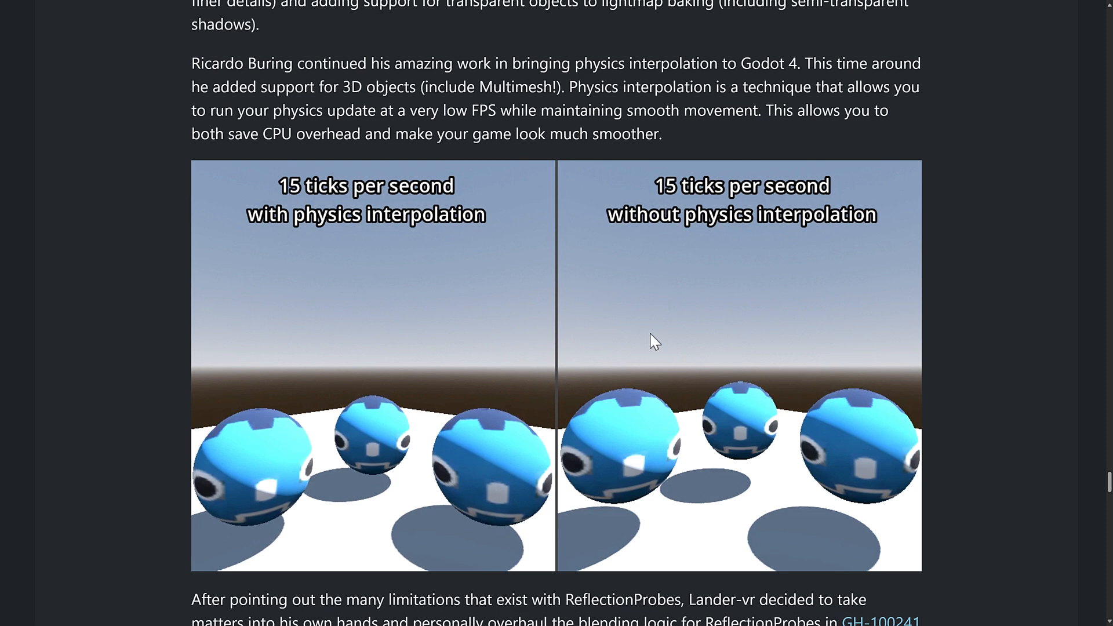
scroll("down", 3)
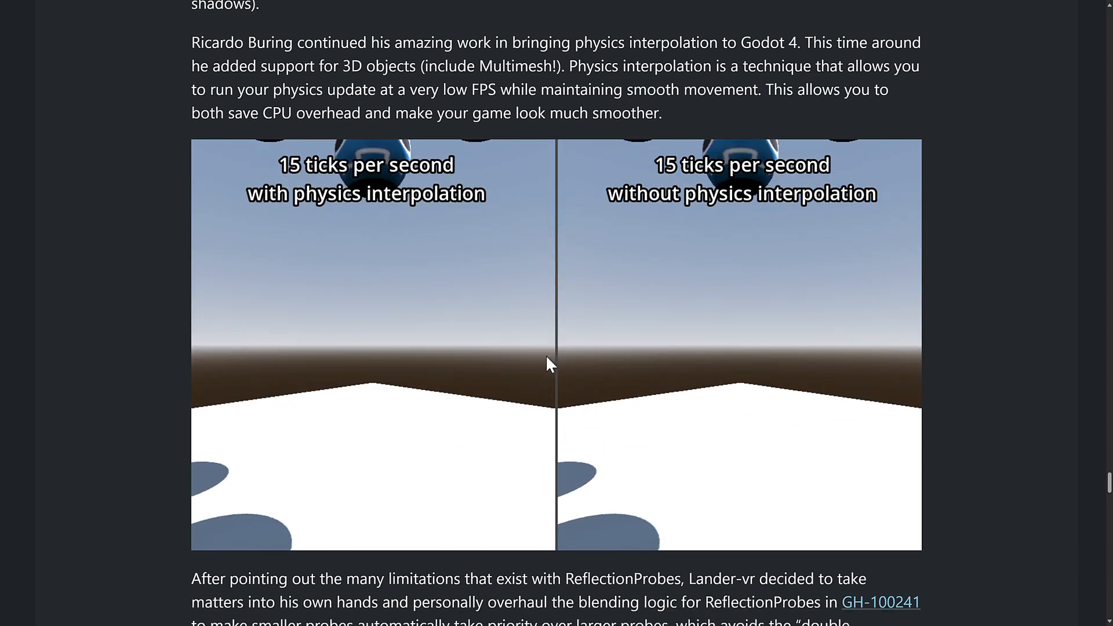
Scroll through XR to the Changelog and Downloads sections and open the interactive changelog for 4.4-beta1.
scroll("down", 3)
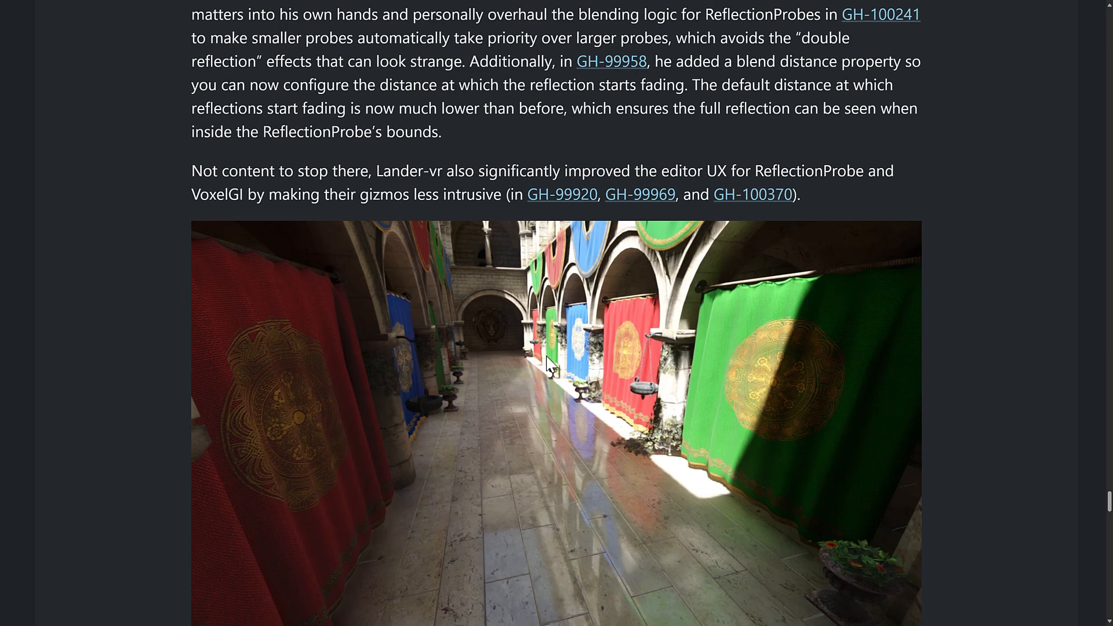
scroll("up", 3)
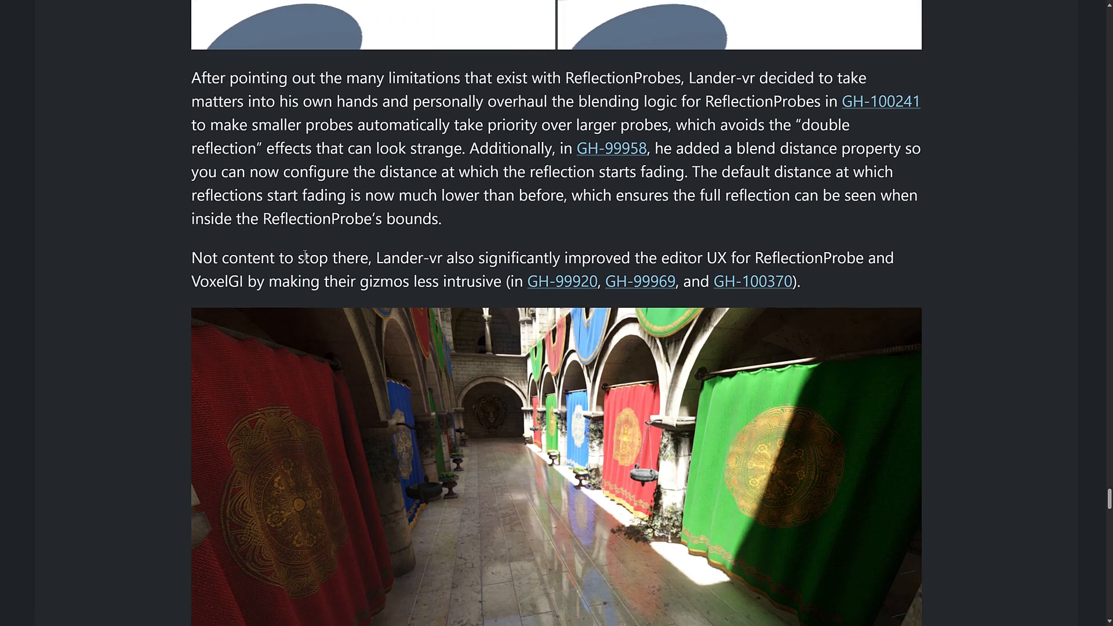
scroll("down", 3)
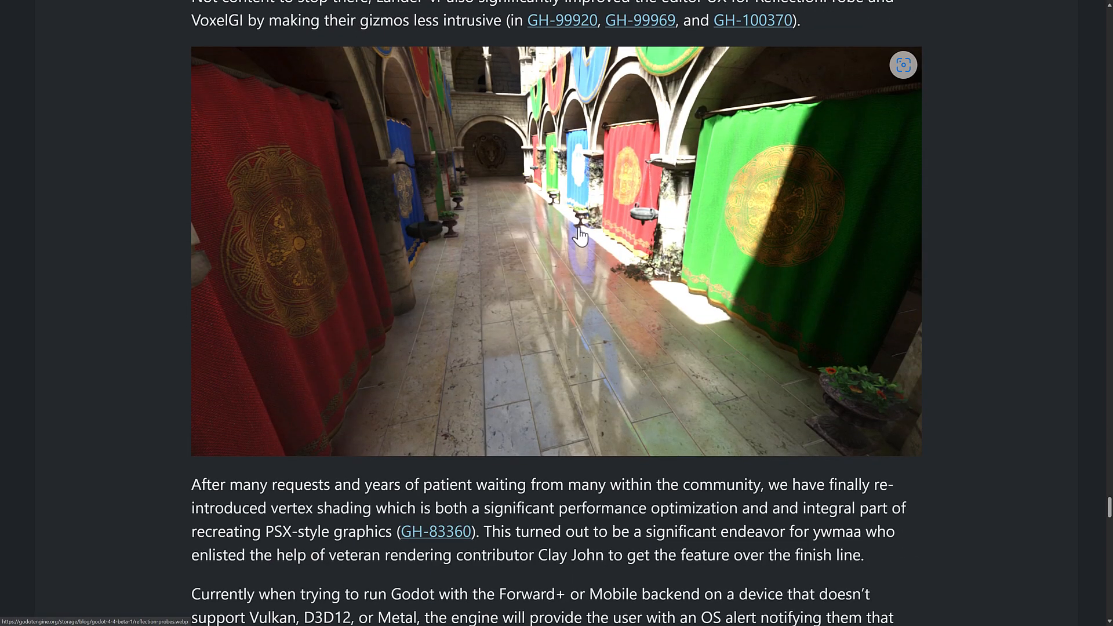
scroll("down", 3)
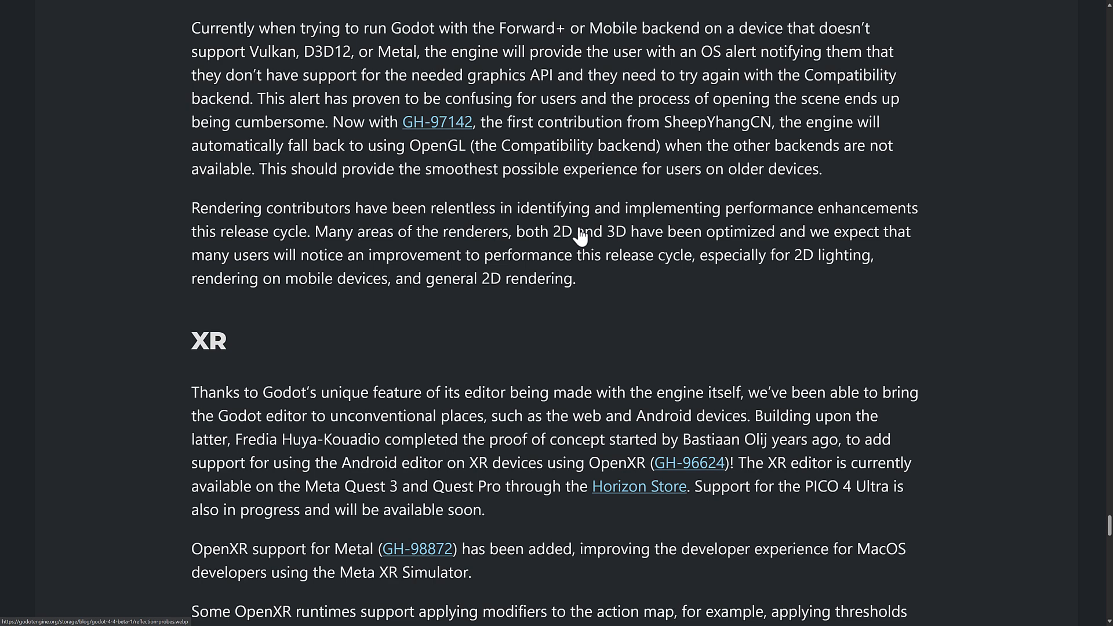
scroll("down", 3)
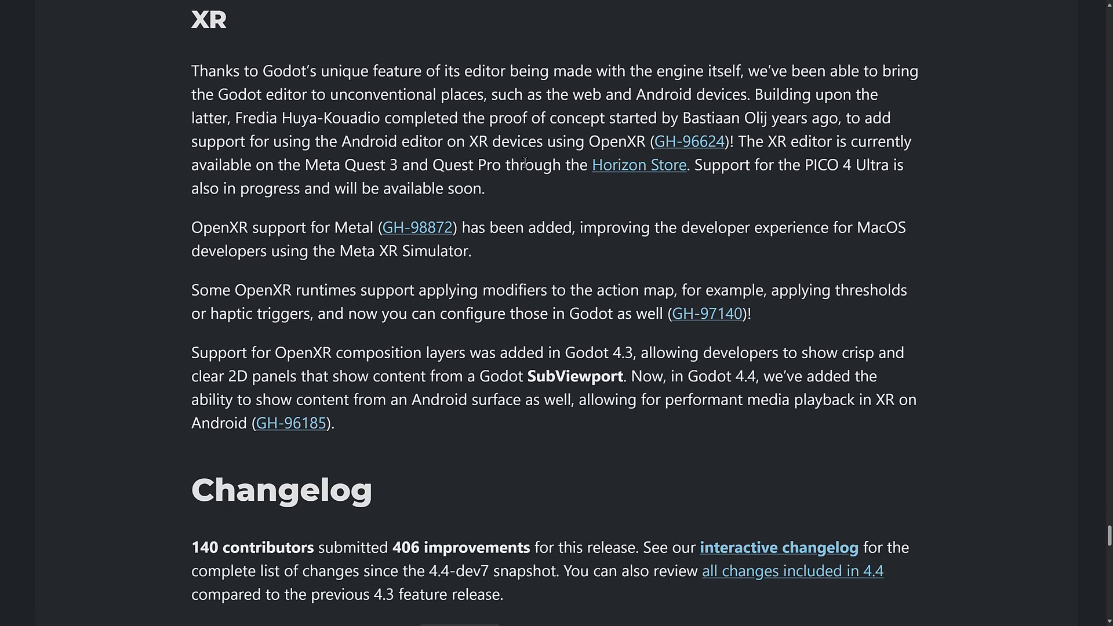
scroll("up", 3)
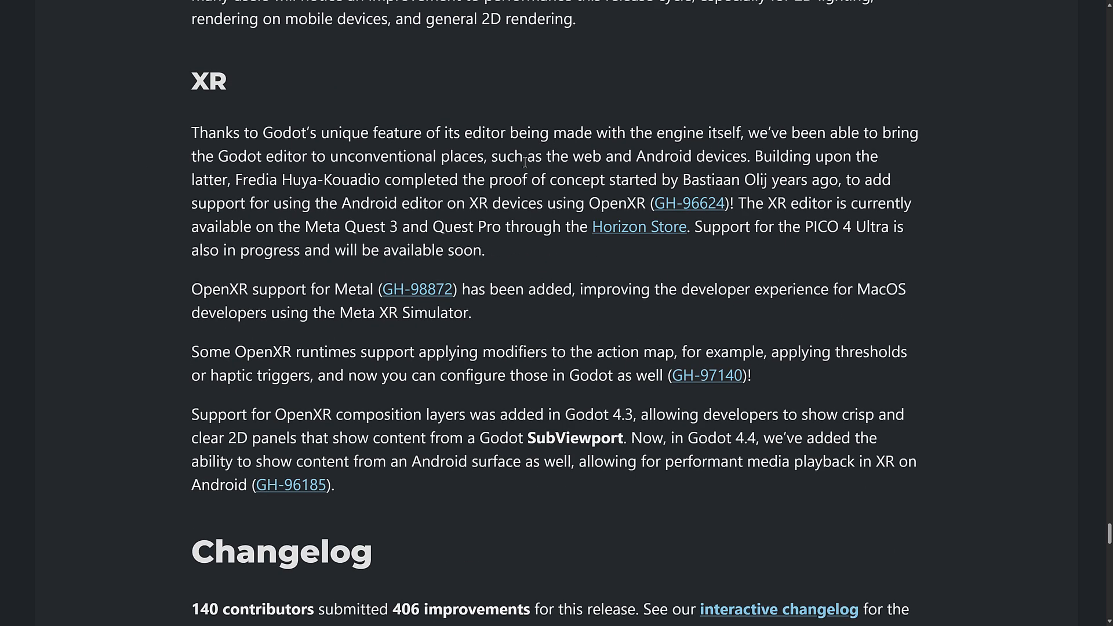
mouse_move(525, 184)
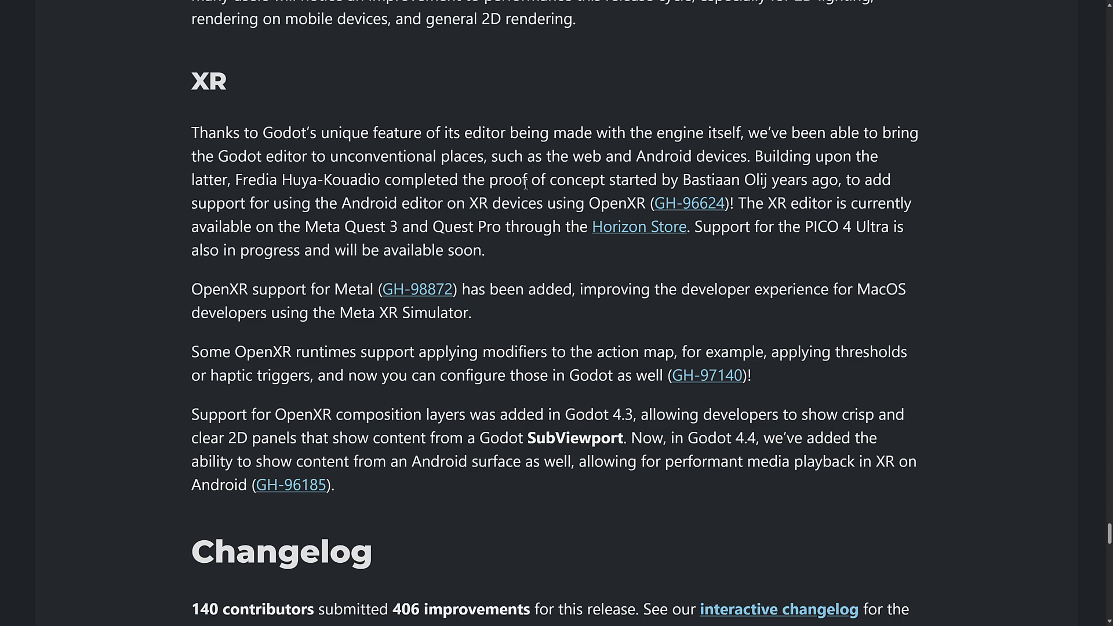
scroll("down", 3)
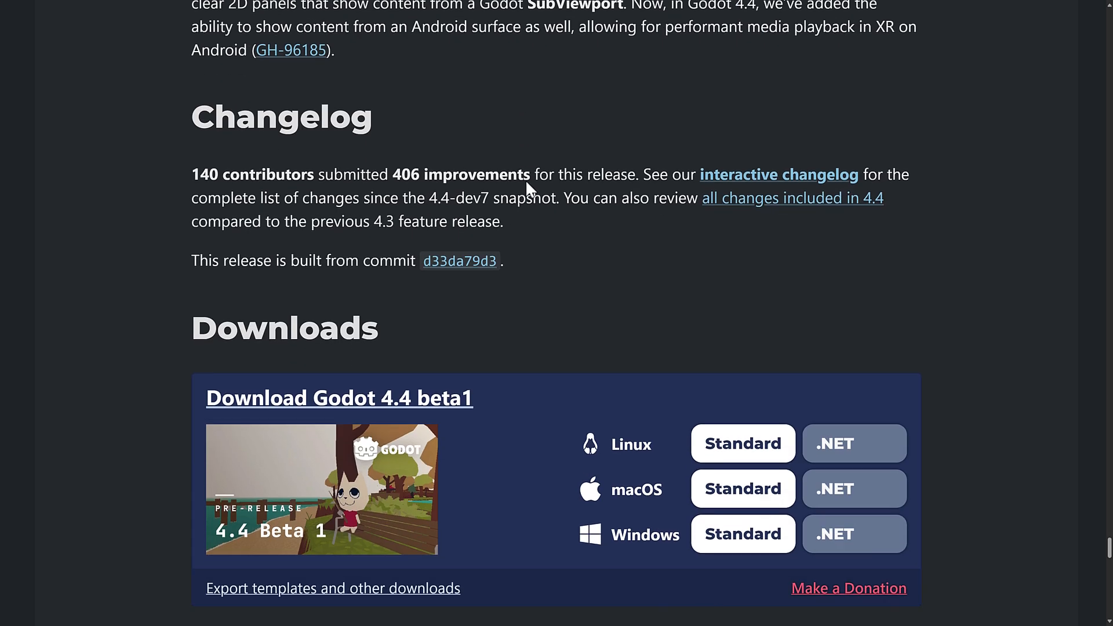
scroll("down", 3)
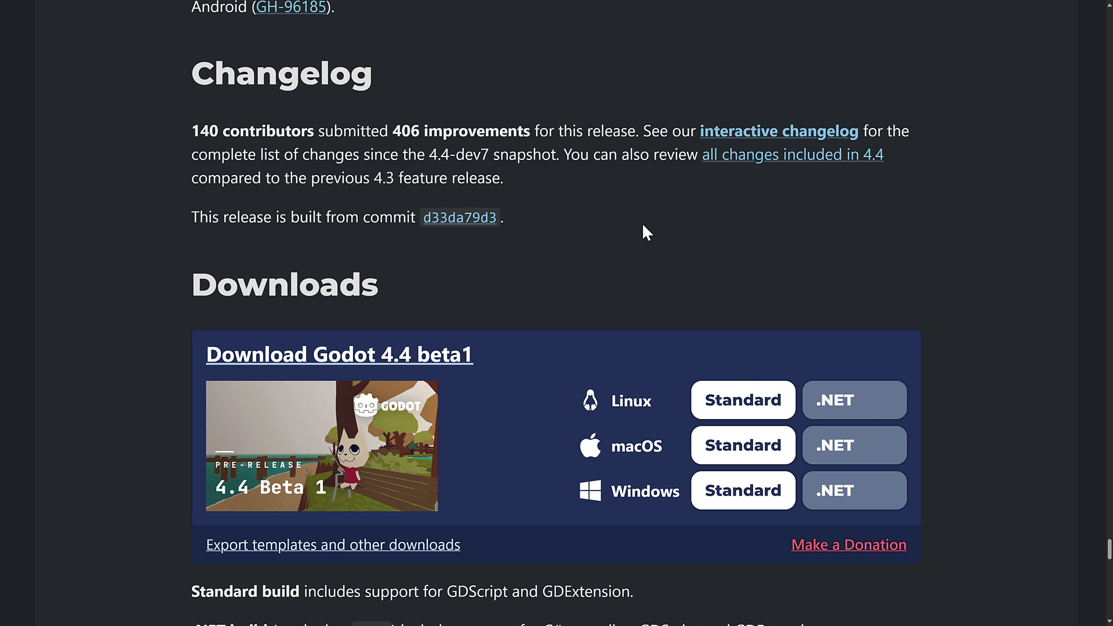
mouse_move(715, 179)
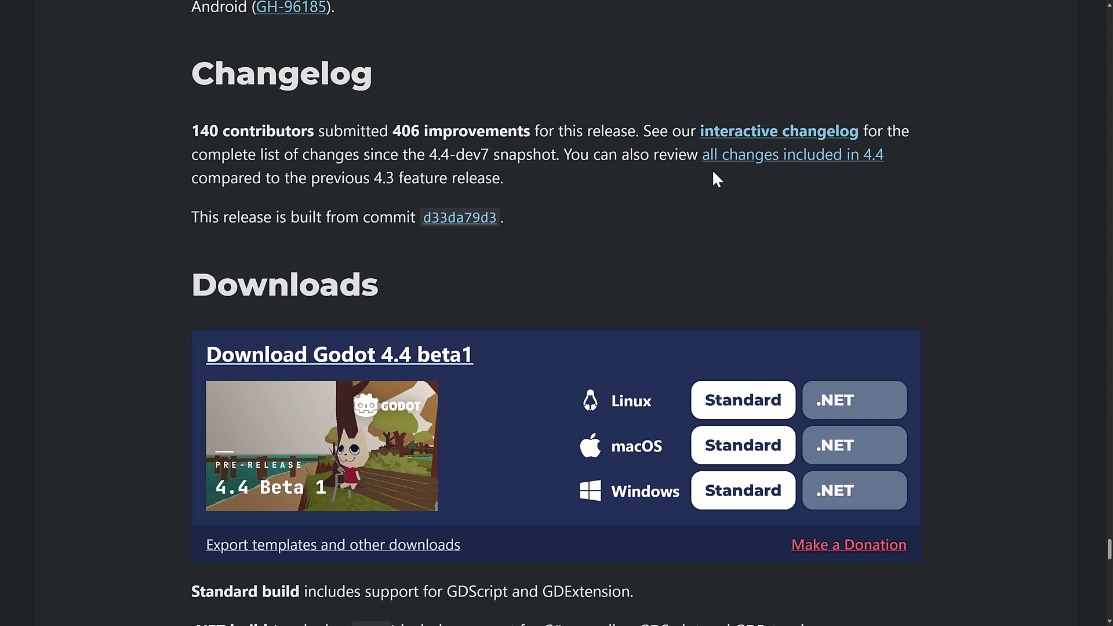
left_click(778, 131)
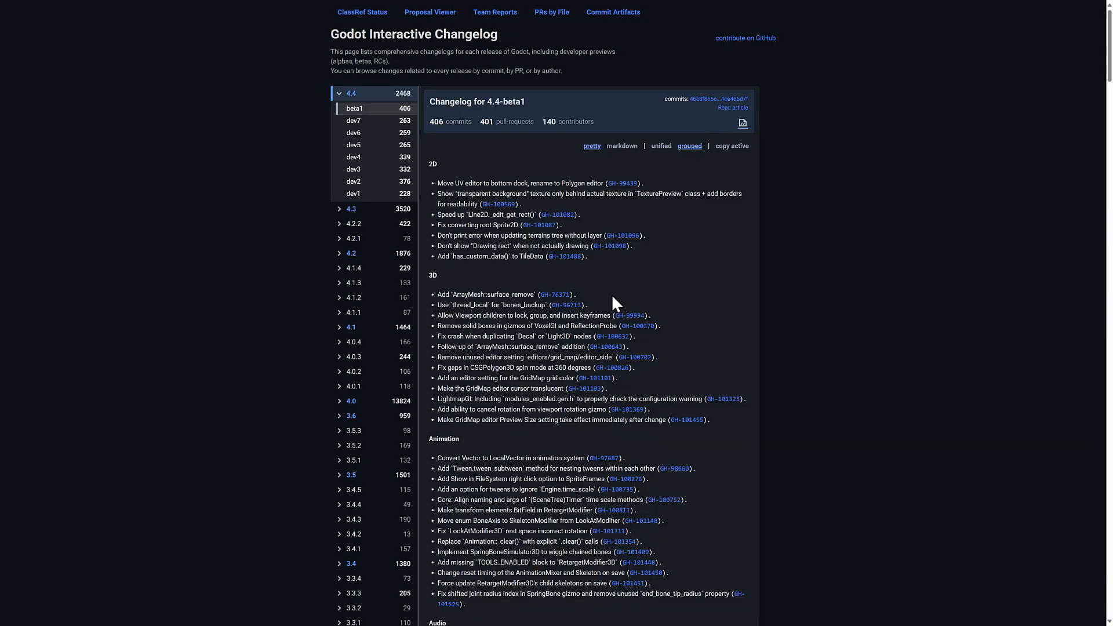
Browse the 4.4-dev4 and 4.4-dev1 changelogs from the sidebar, then return to 4.4-beta1's 406 commits.
scroll("down", 3)
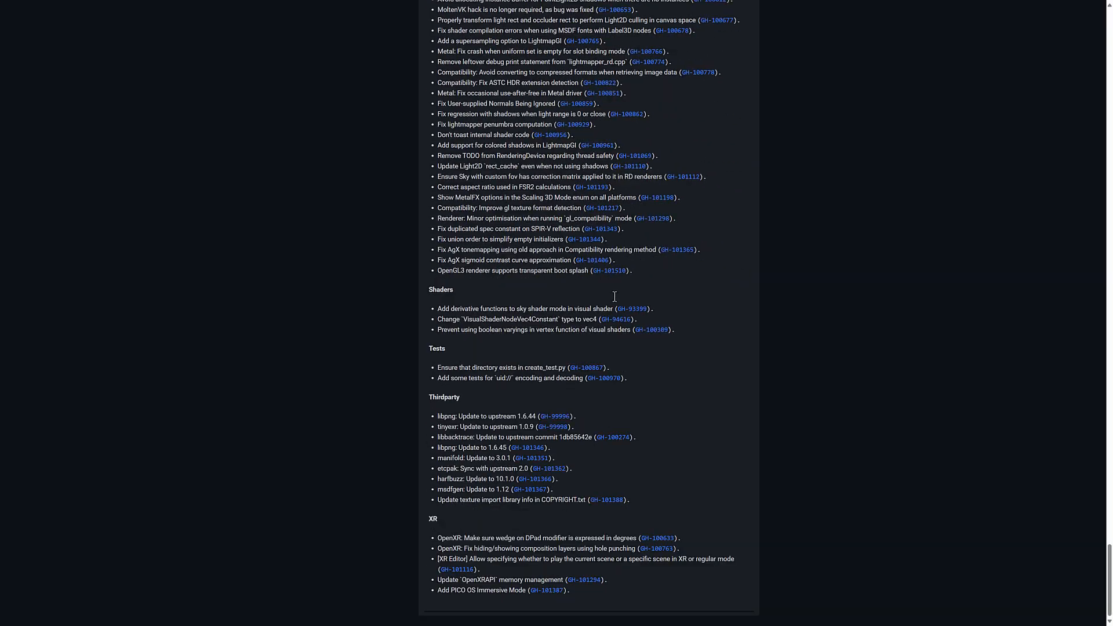
scroll("up", 3)
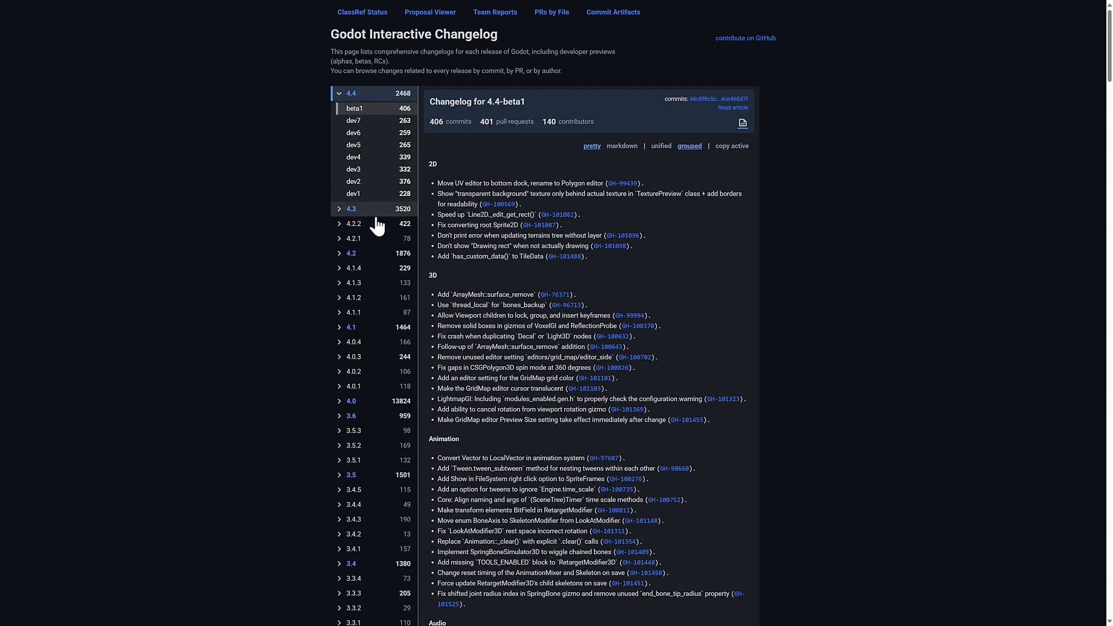
mouse_move(352, 120)
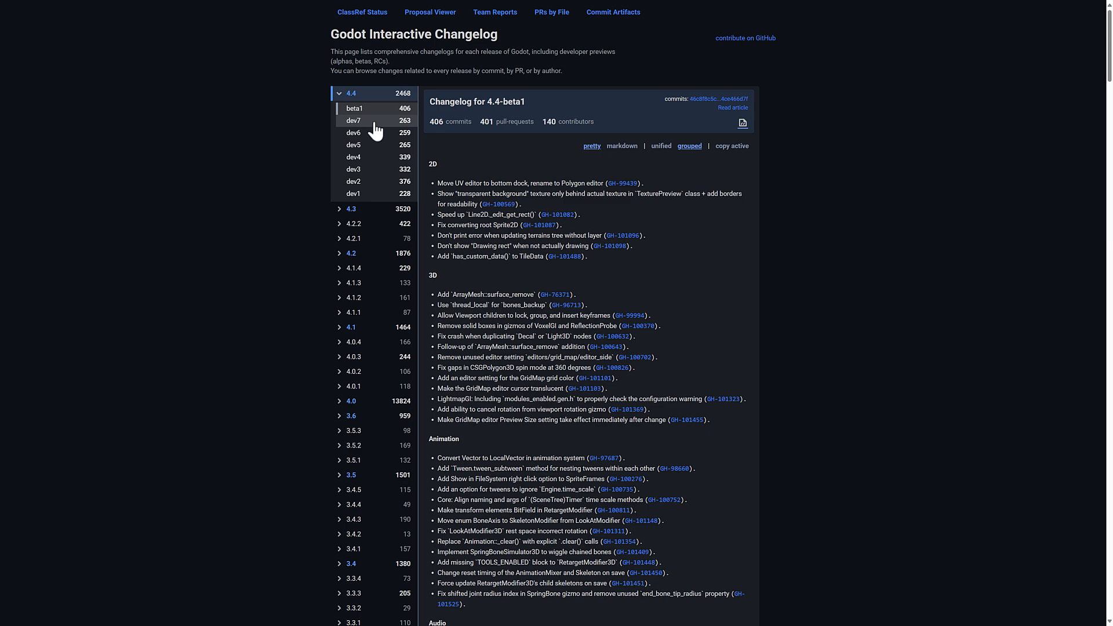
left_click(352, 157)
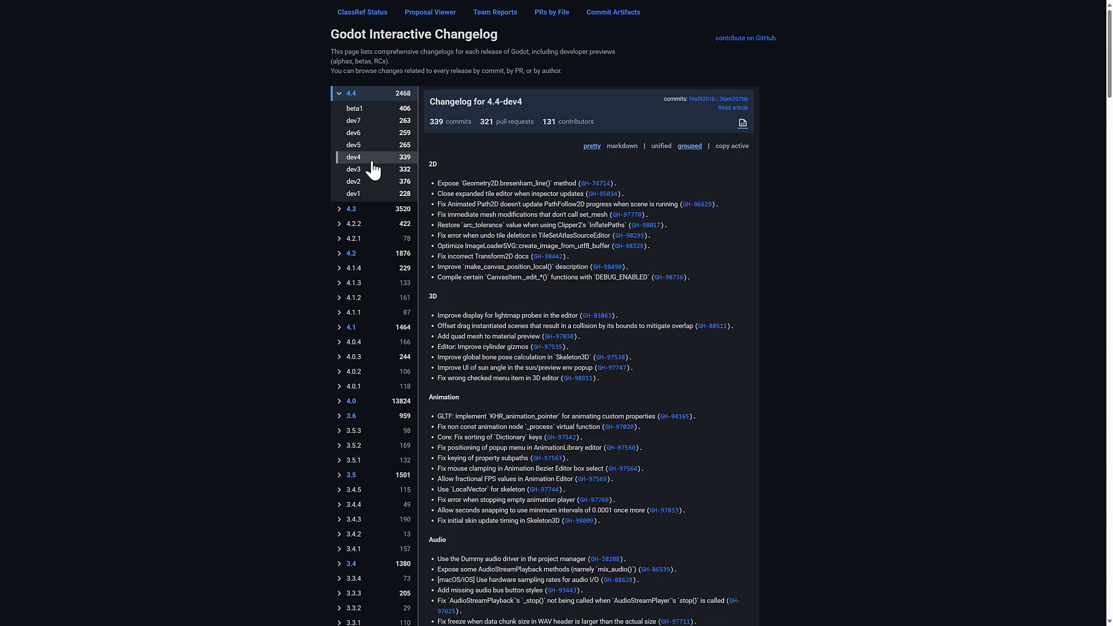
left_click(352, 194)
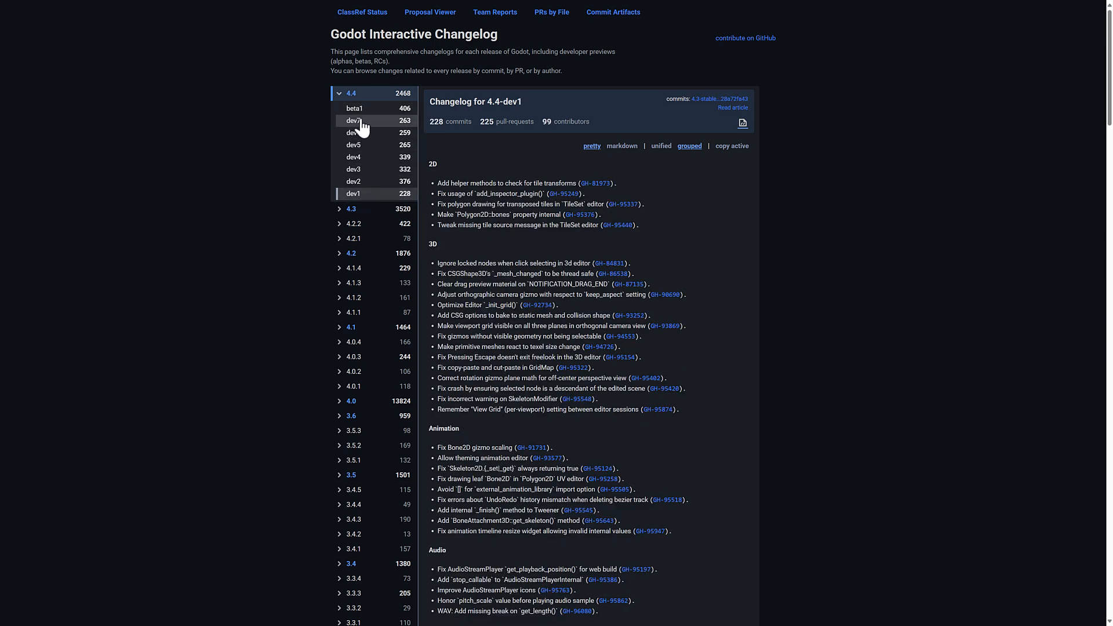
left_click(352, 108)
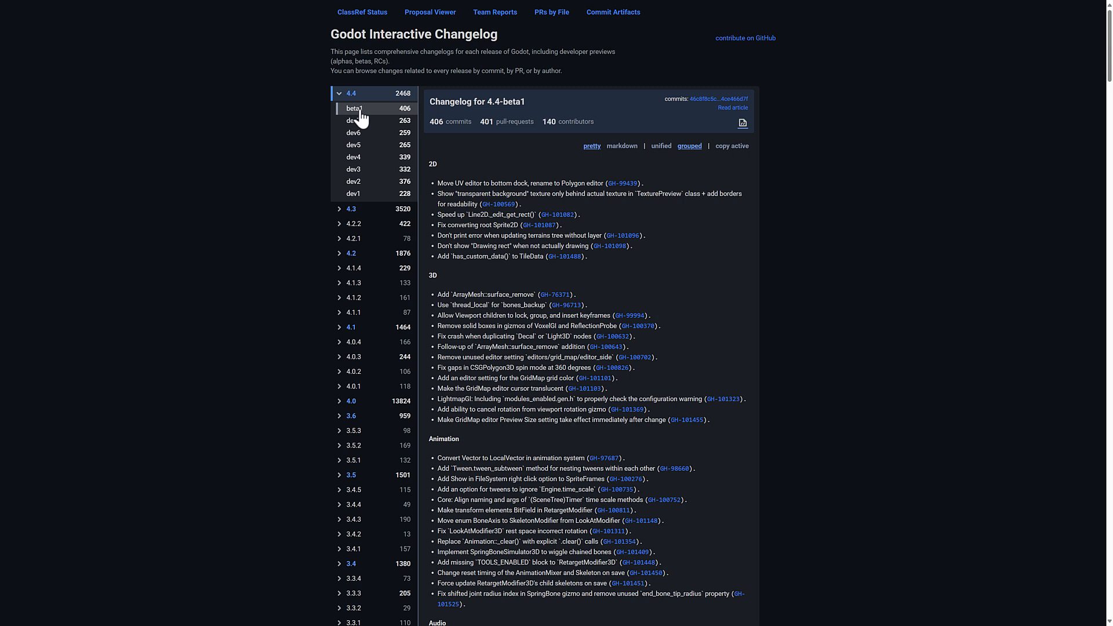
mouse_move(97, 238)
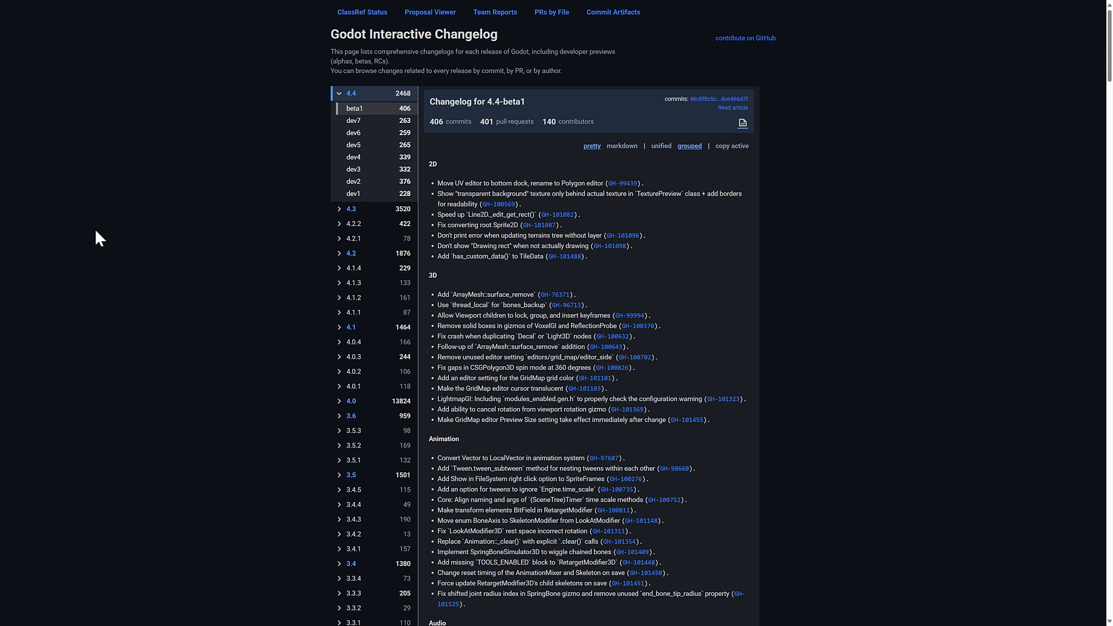
Switch to the GDQuest Demos GitHub organization page with its pinned Godot 4 demo repositories.
left_click(191, 7)
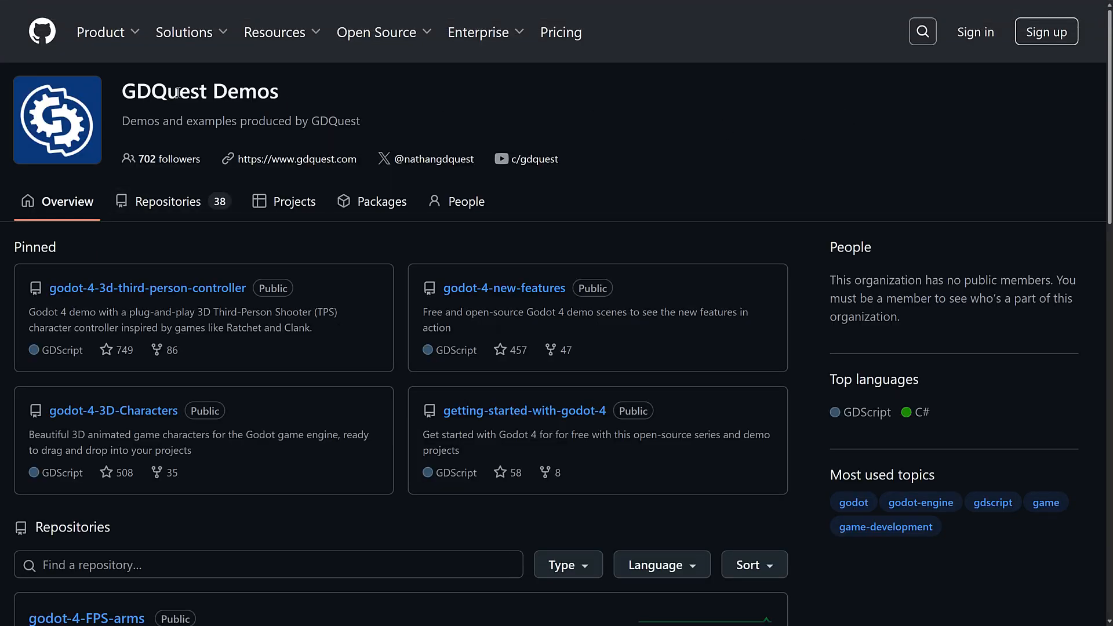
mouse_move(693, 176)
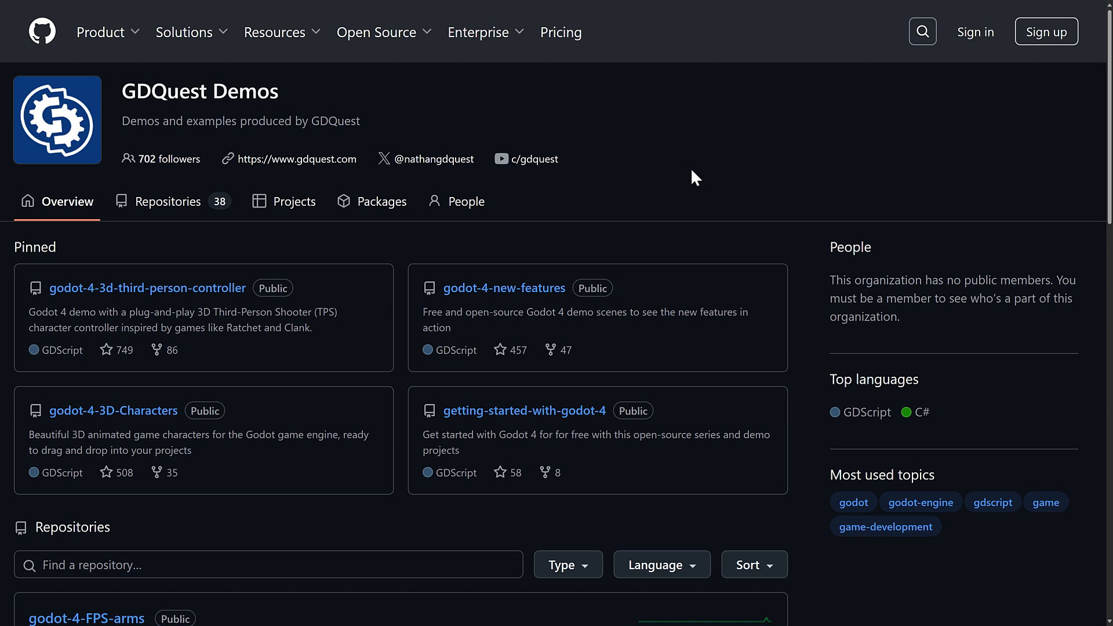